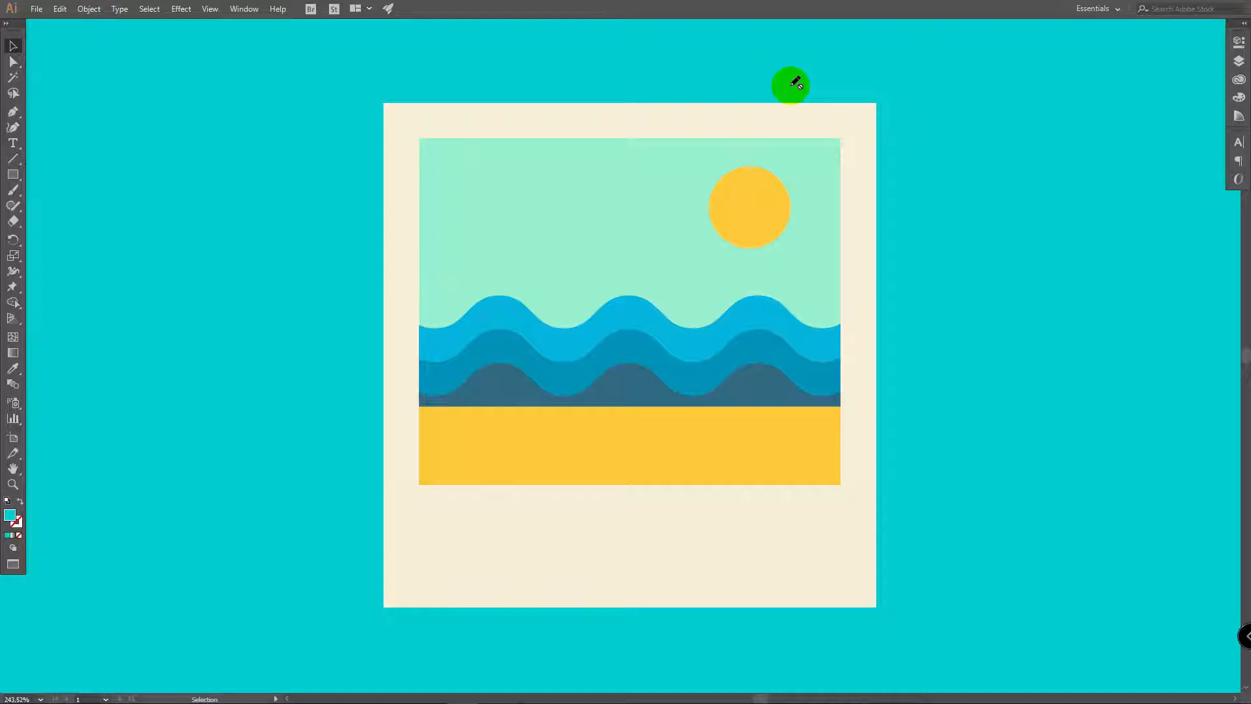
mouse_move(1136, 350)
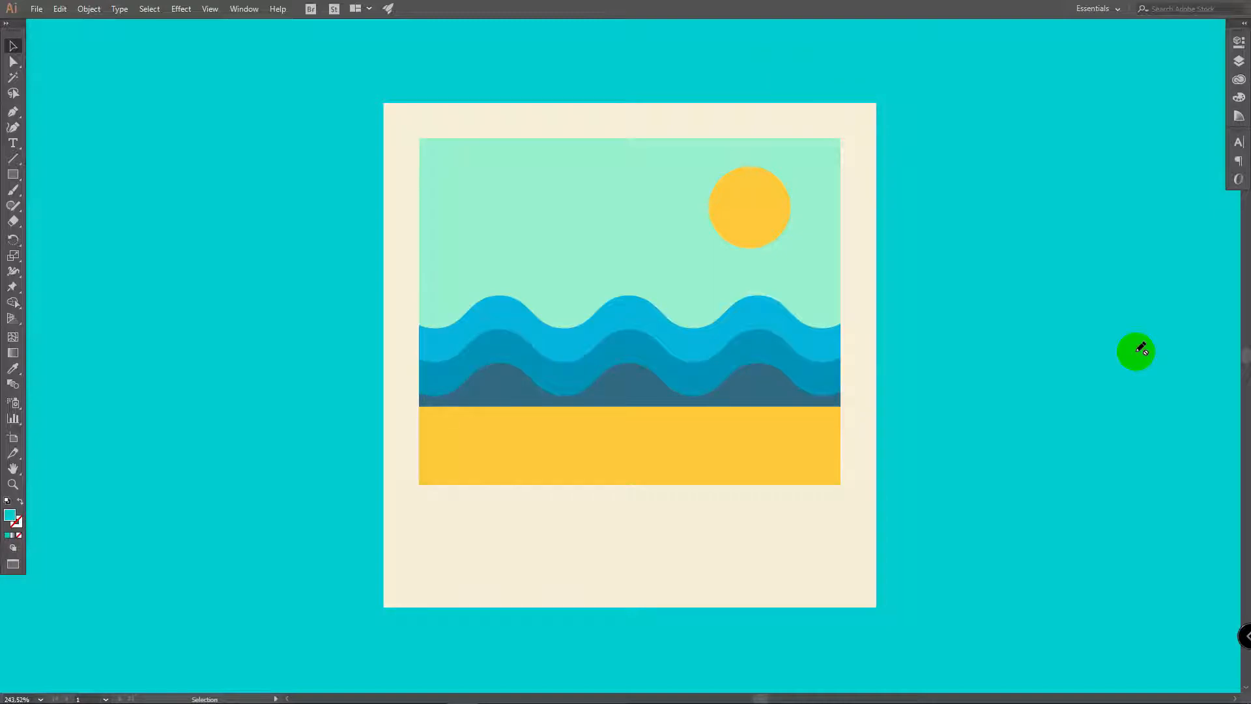
Start a new document from the File menu to reach the New Document setup.
key(Ctrl+n)
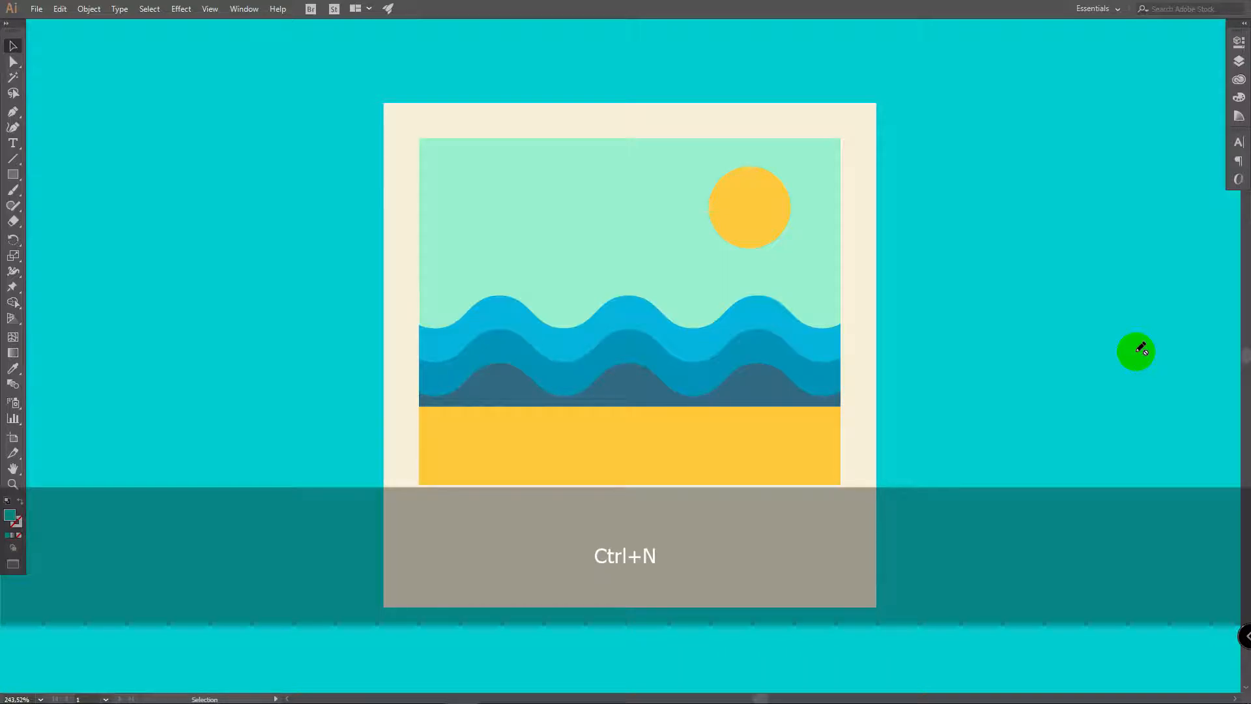
key(ctrl+n)
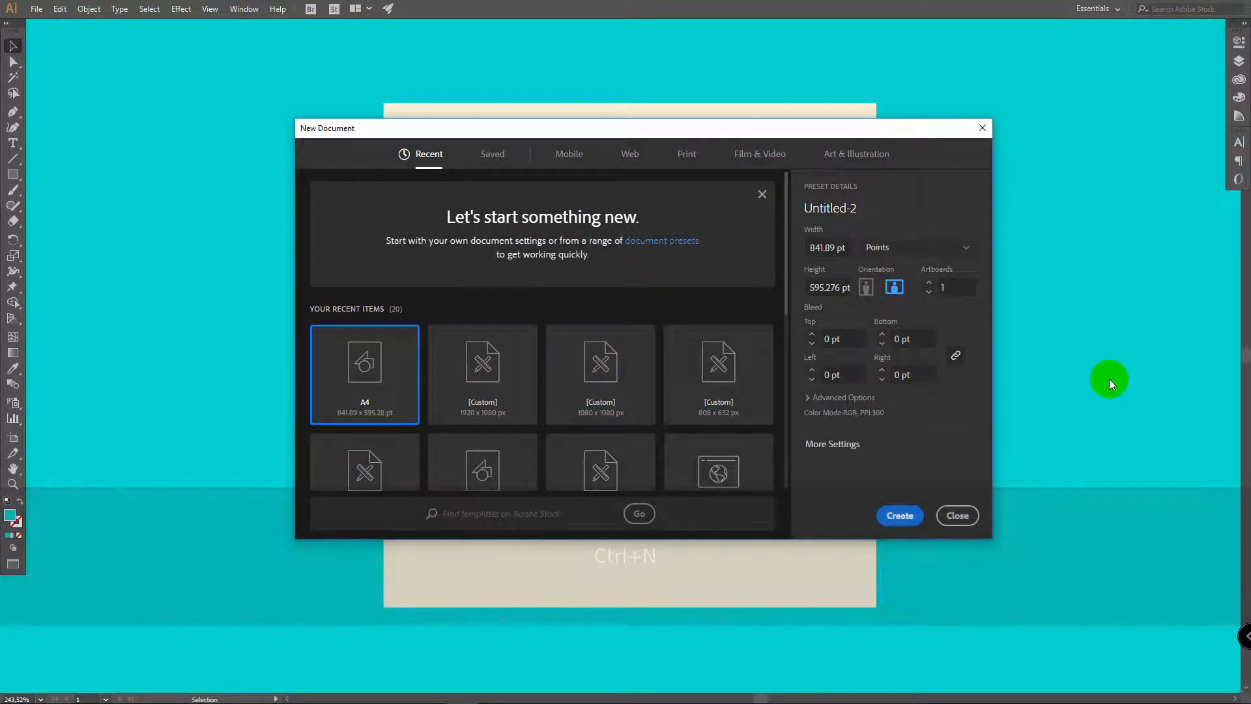
click(37, 9)
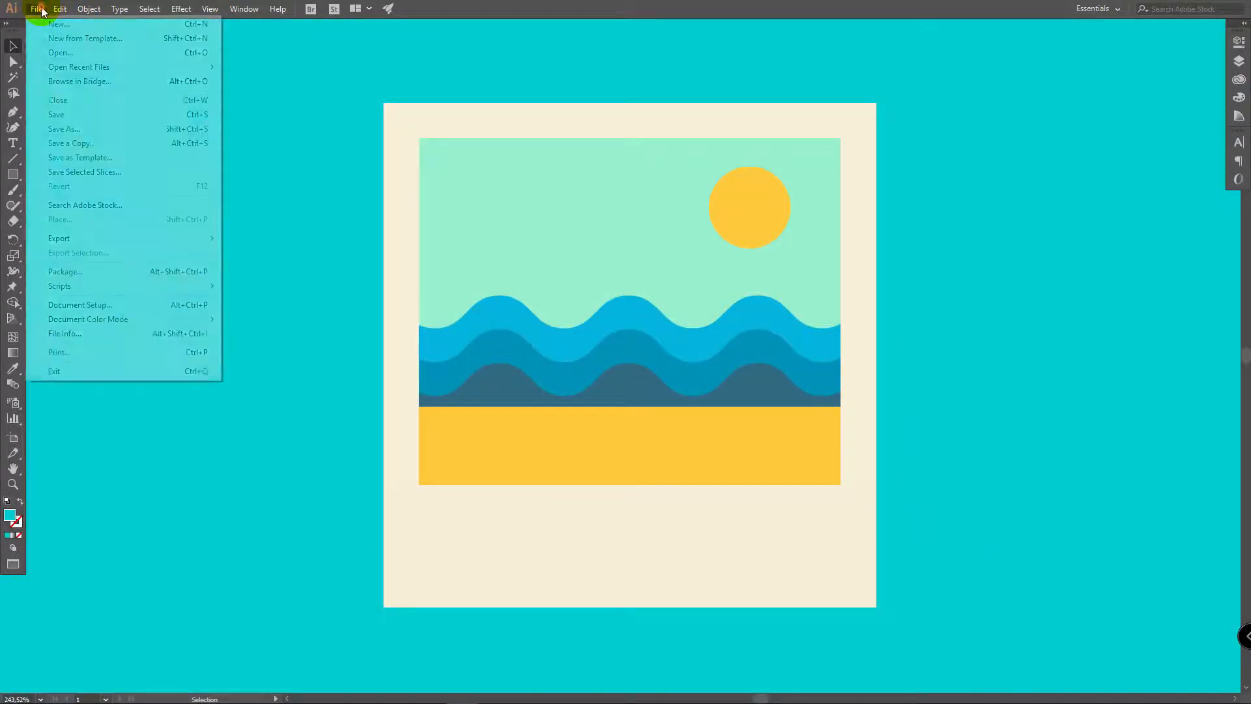
click(59, 24)
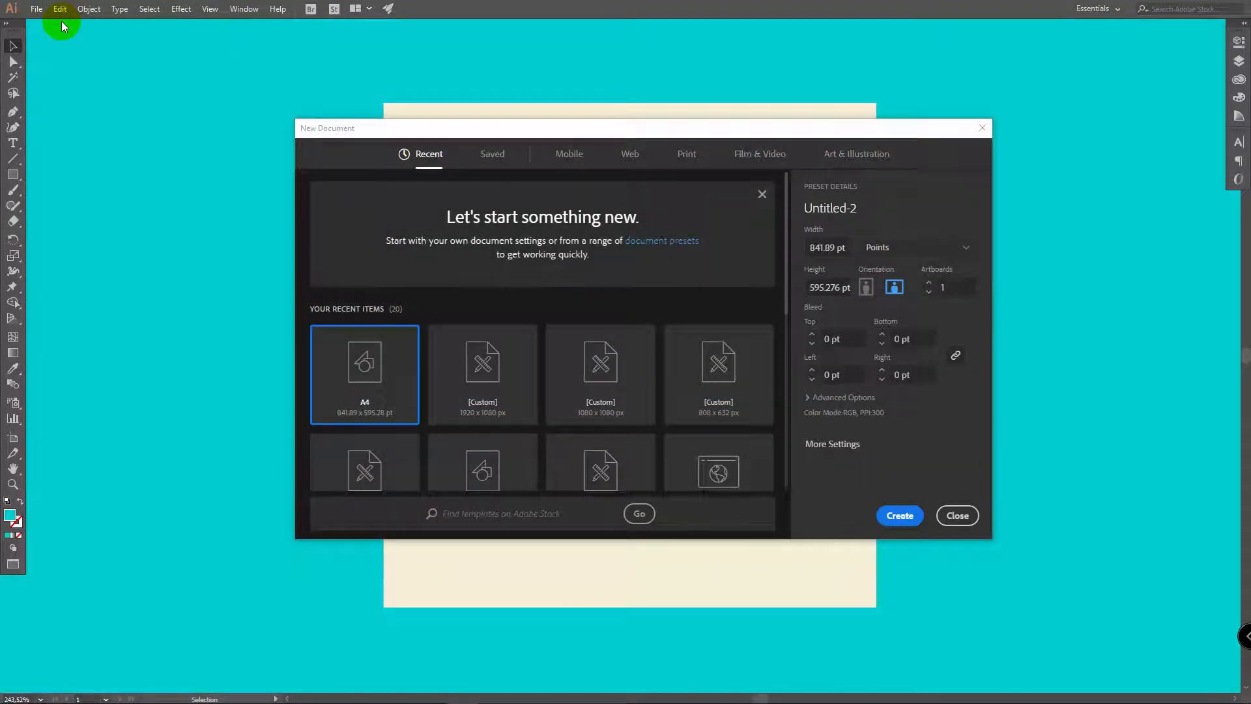
mouse_move(873, 150)
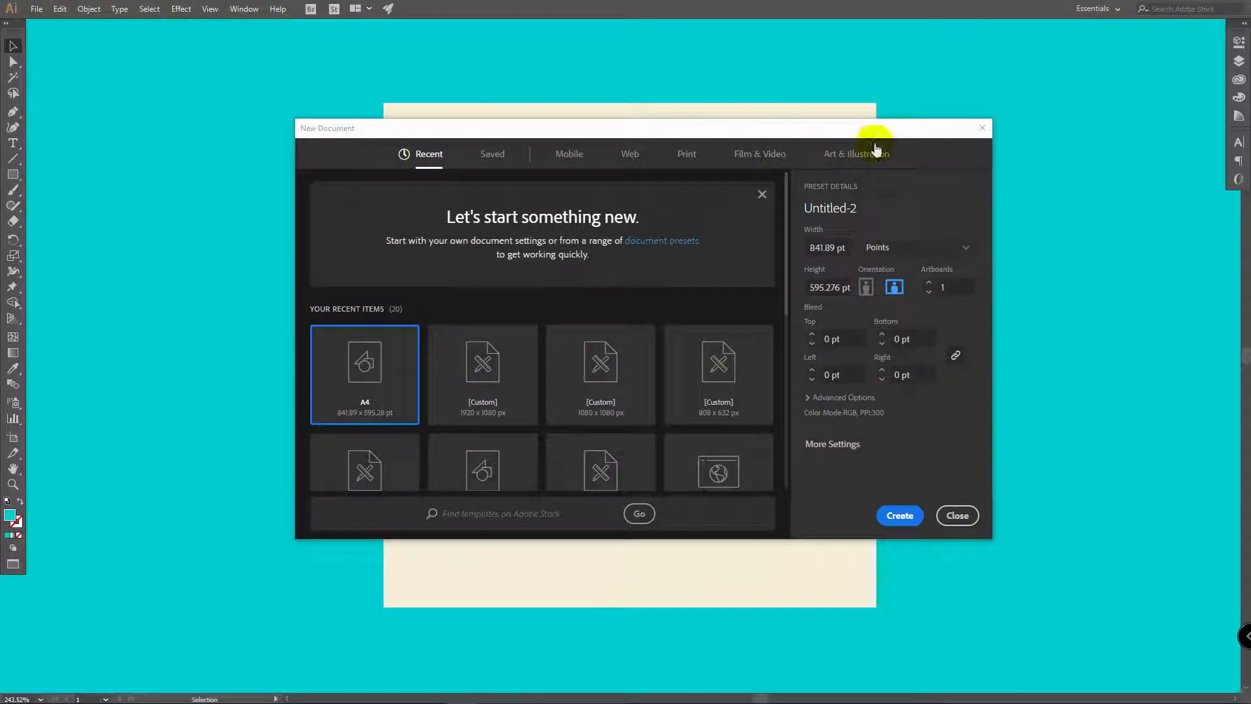
mouse_move(734, 105)
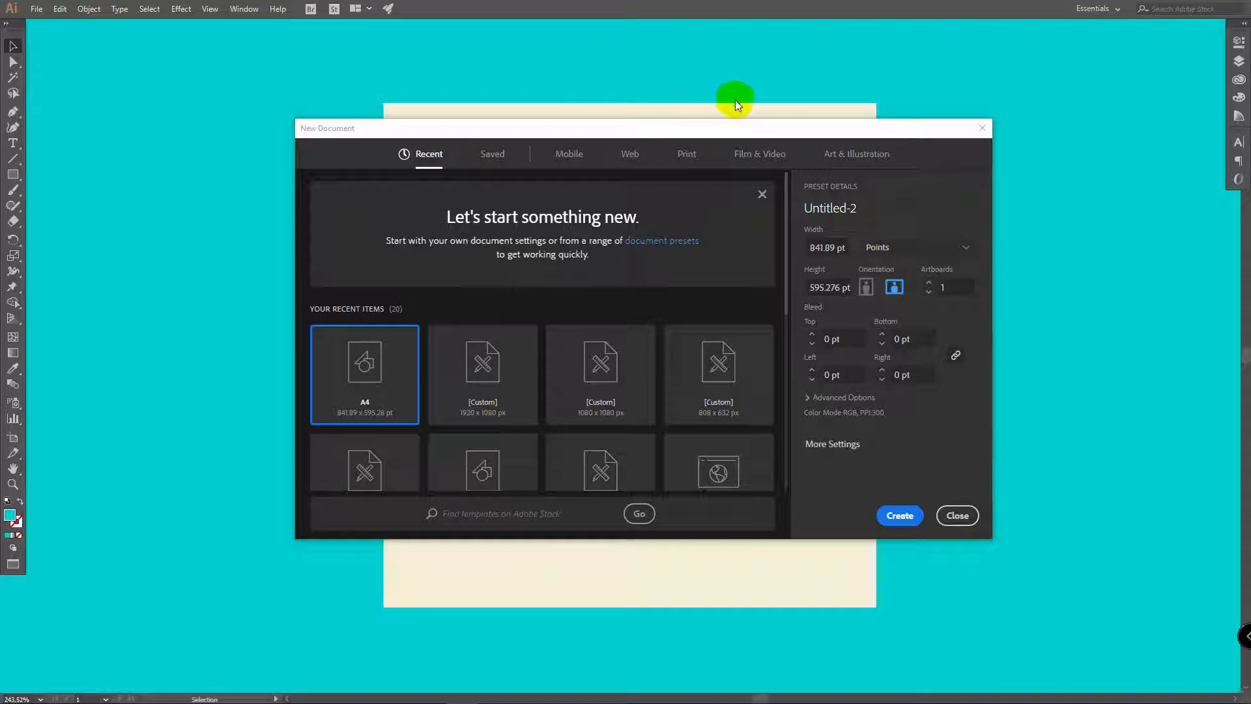
mouse_move(685, 154)
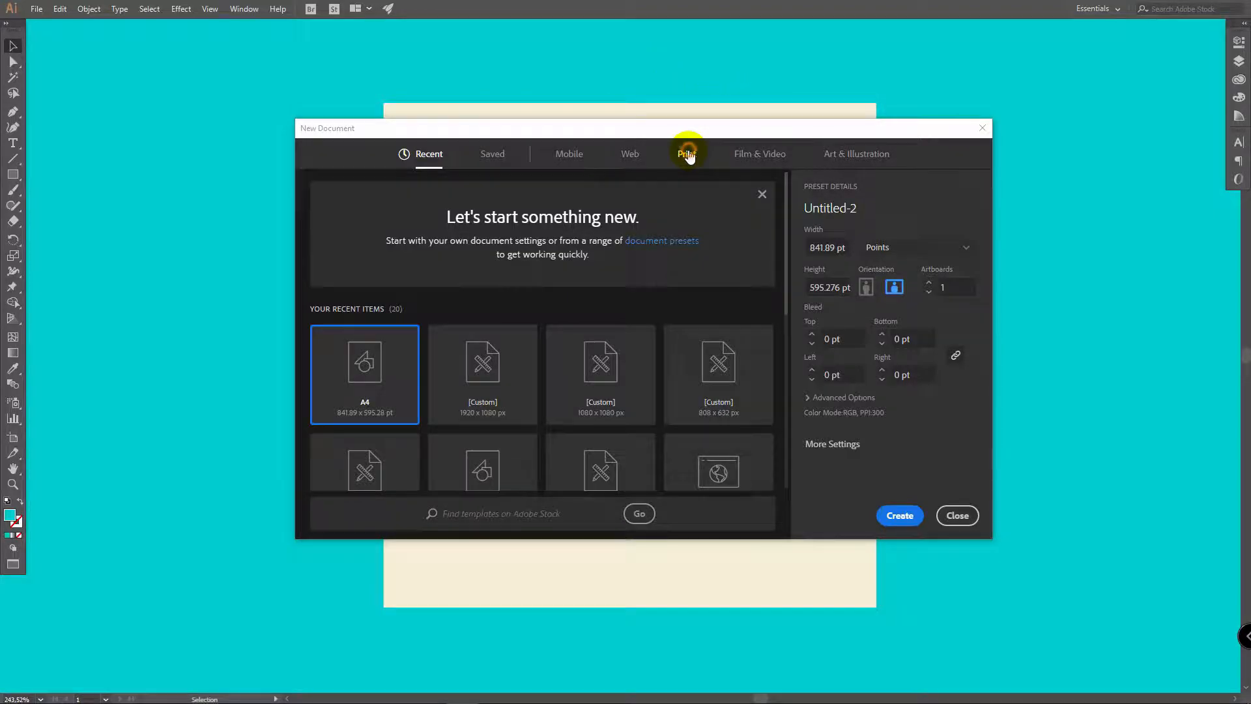
Choose the Print A4 preset, landscape orientation and RGB Color mode under Advanced Options.
click(686, 154)
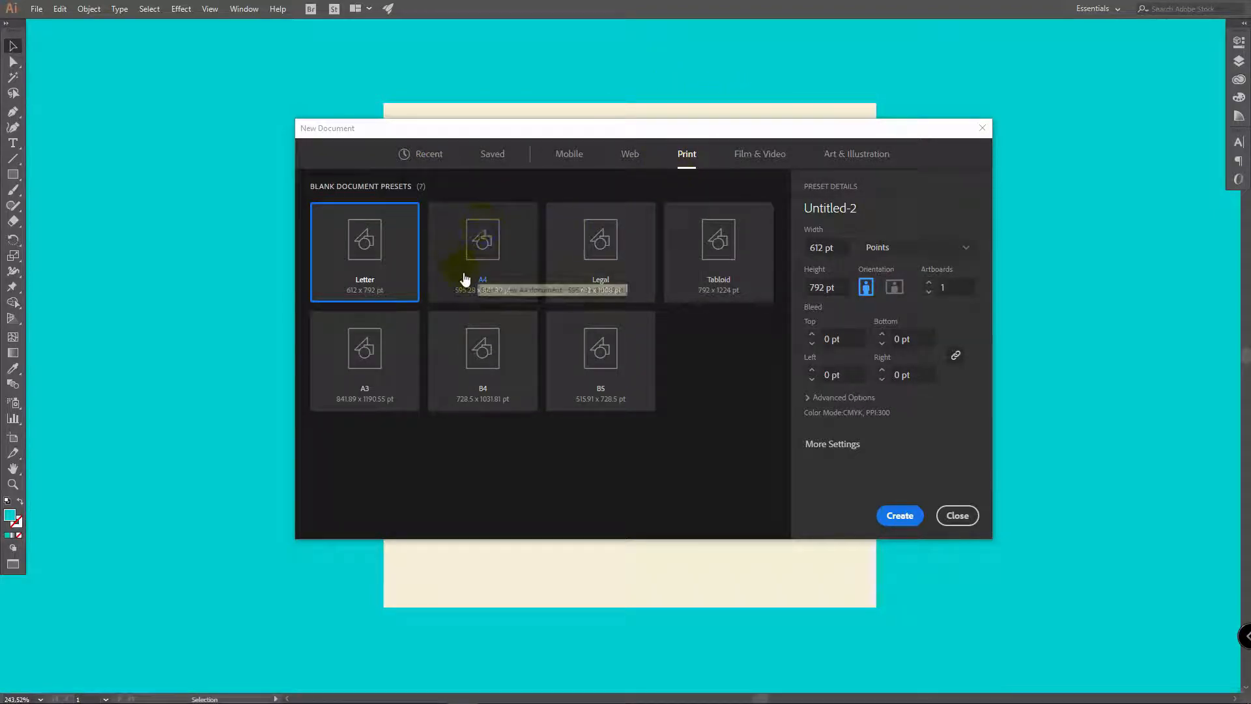
click(482, 240)
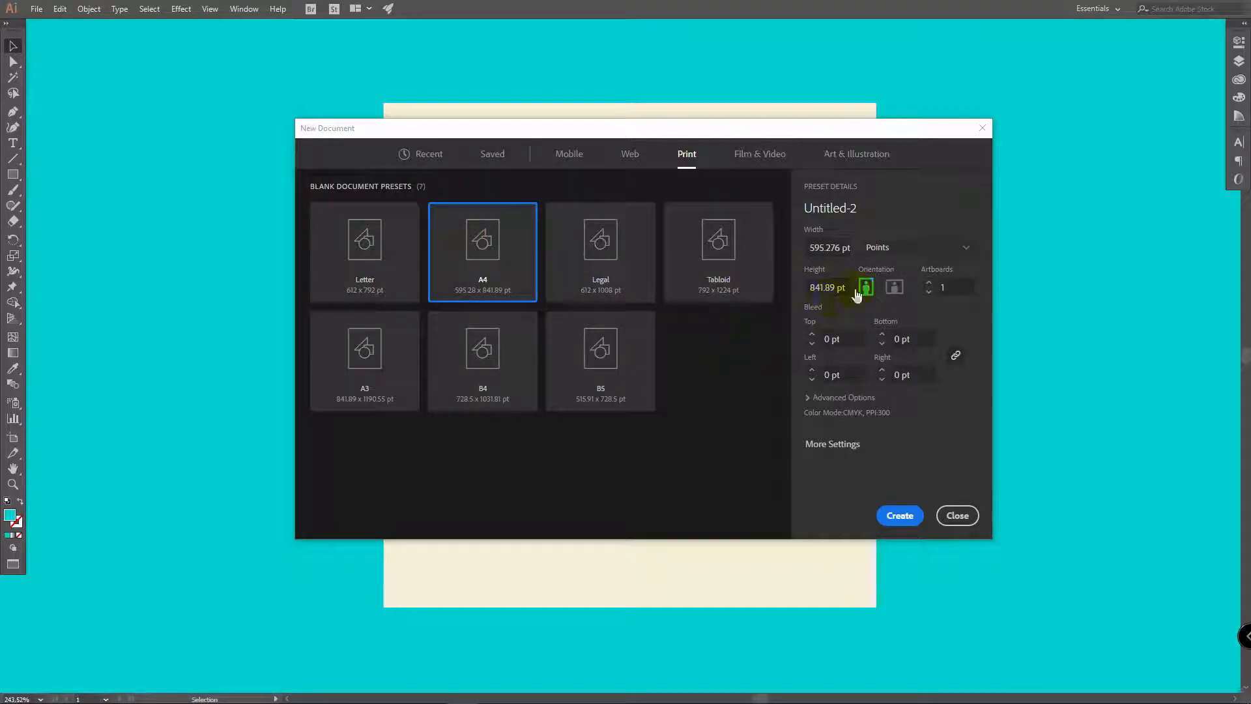
click(895, 287)
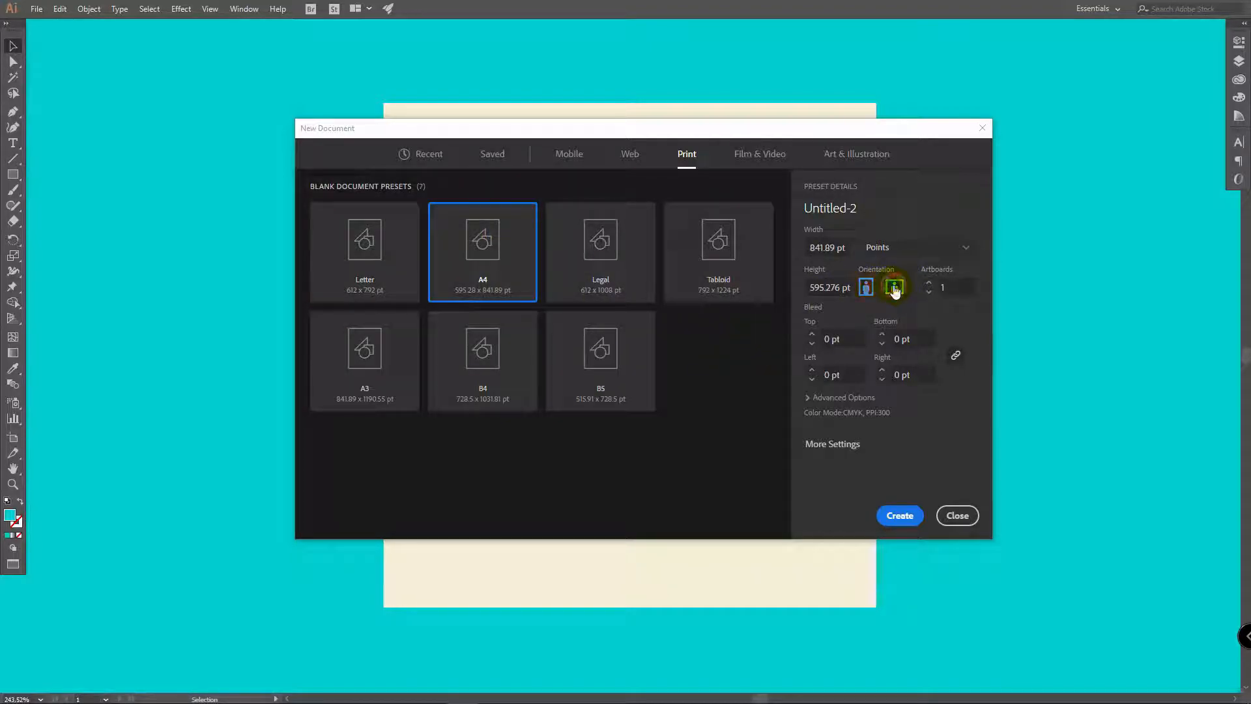
click(844, 398)
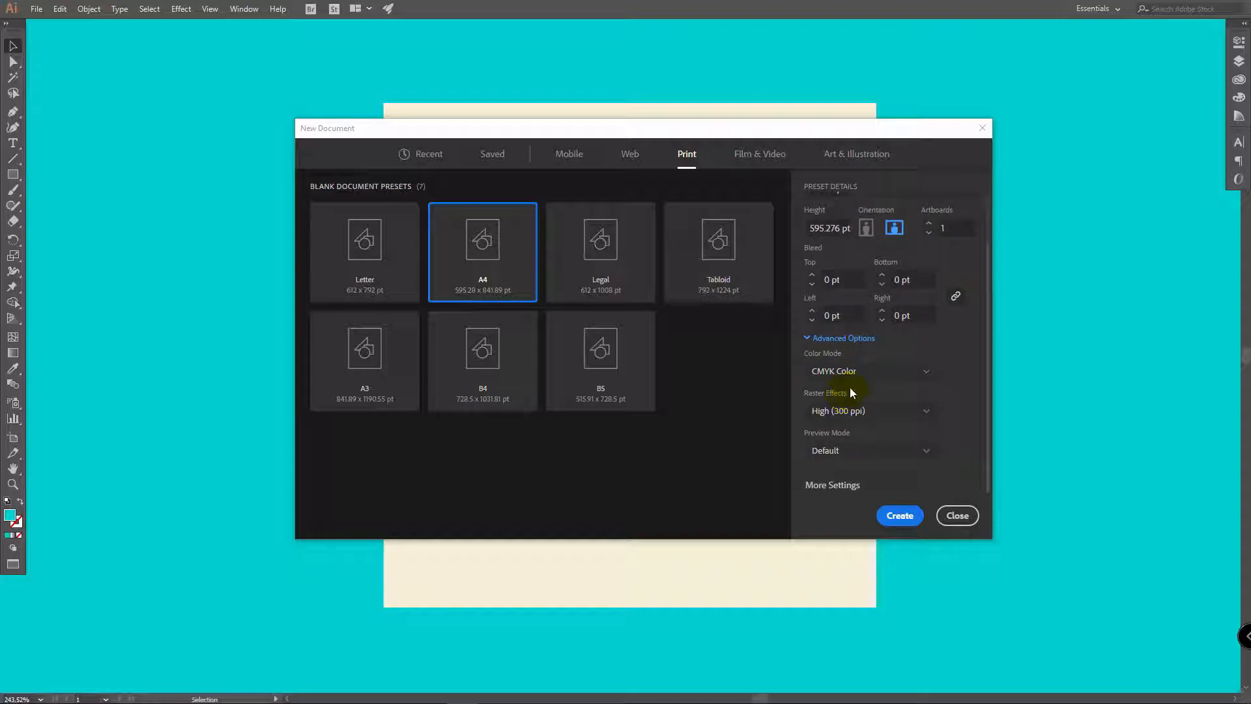
click(870, 372)
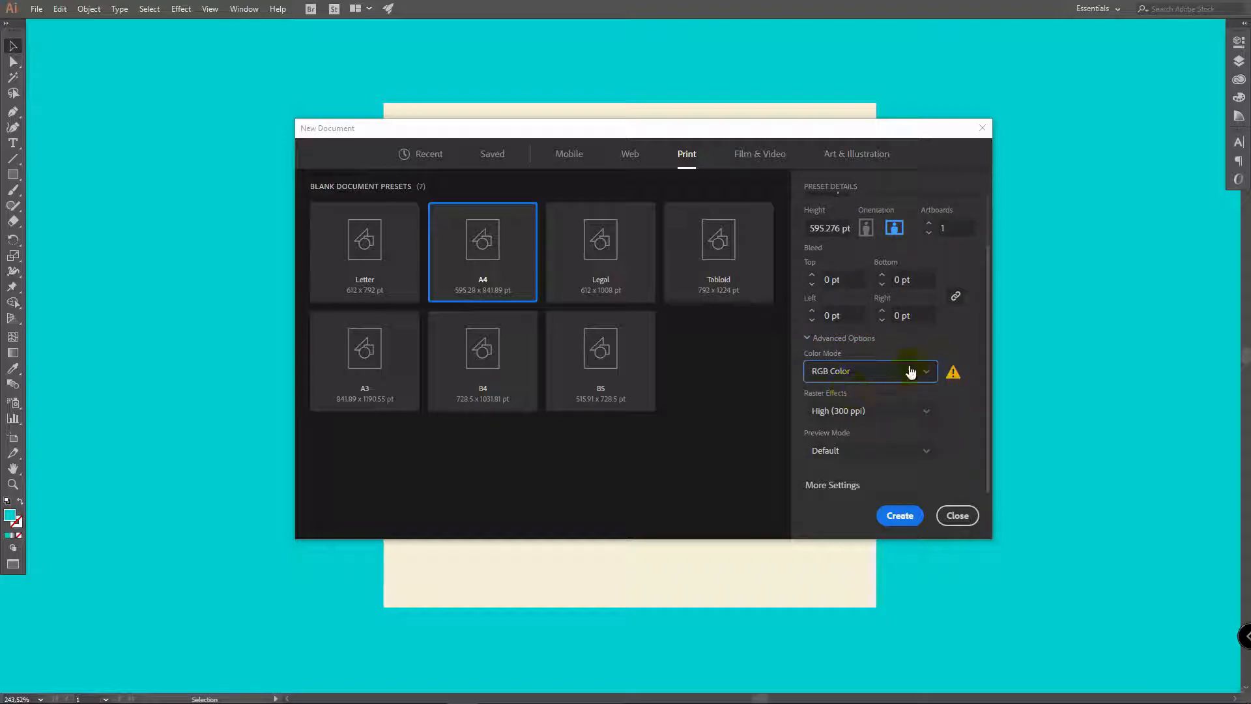
click(899, 517)
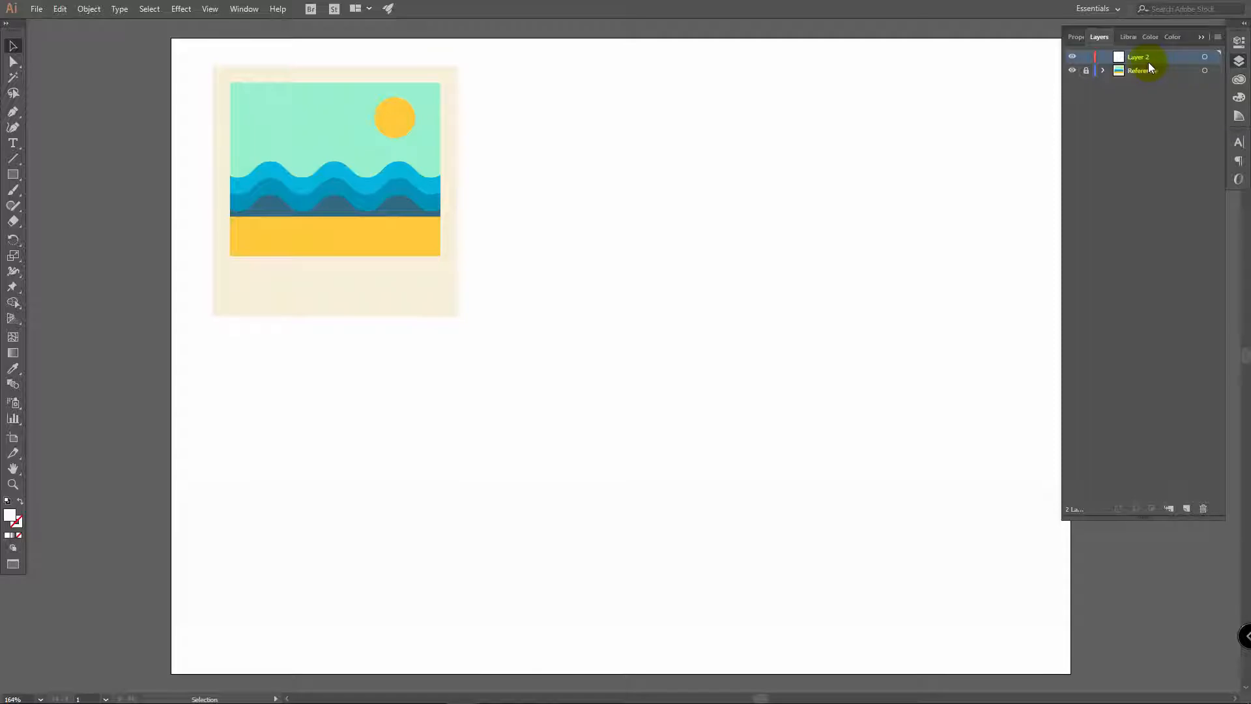
Rename the empty top layer, Layer 2, to 'beach photo'.
double_click(1138, 57)
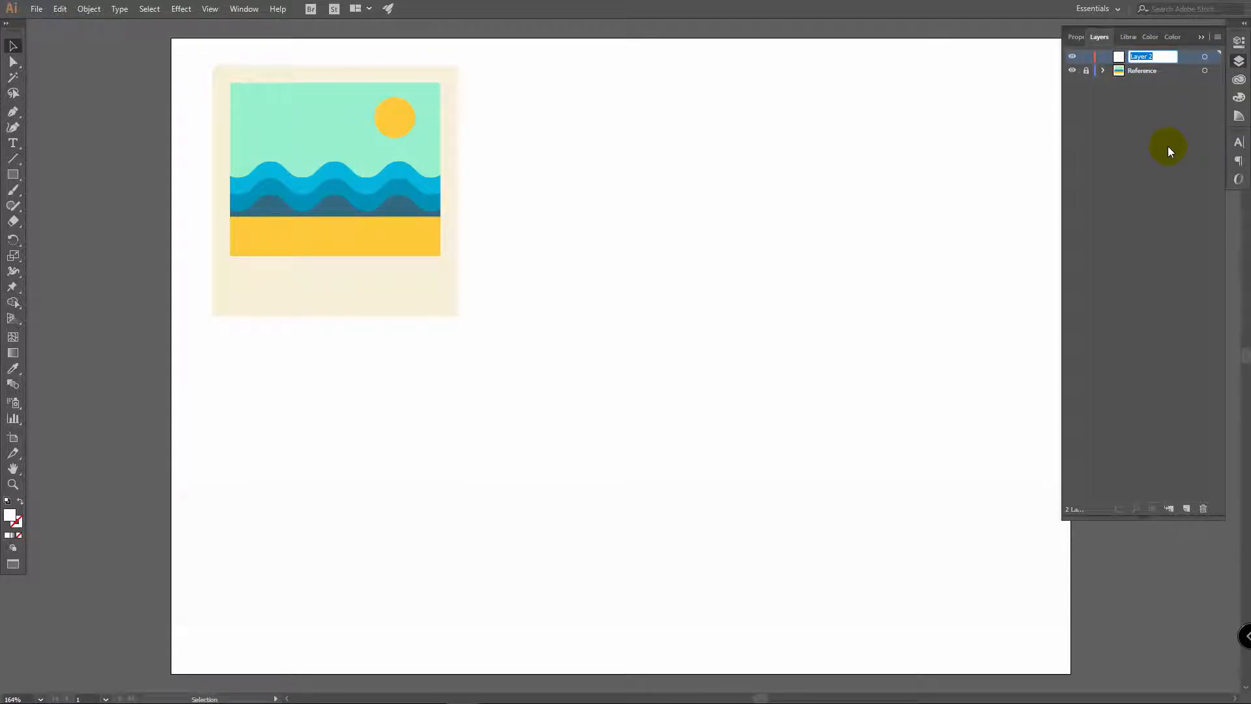
text(beach photo)
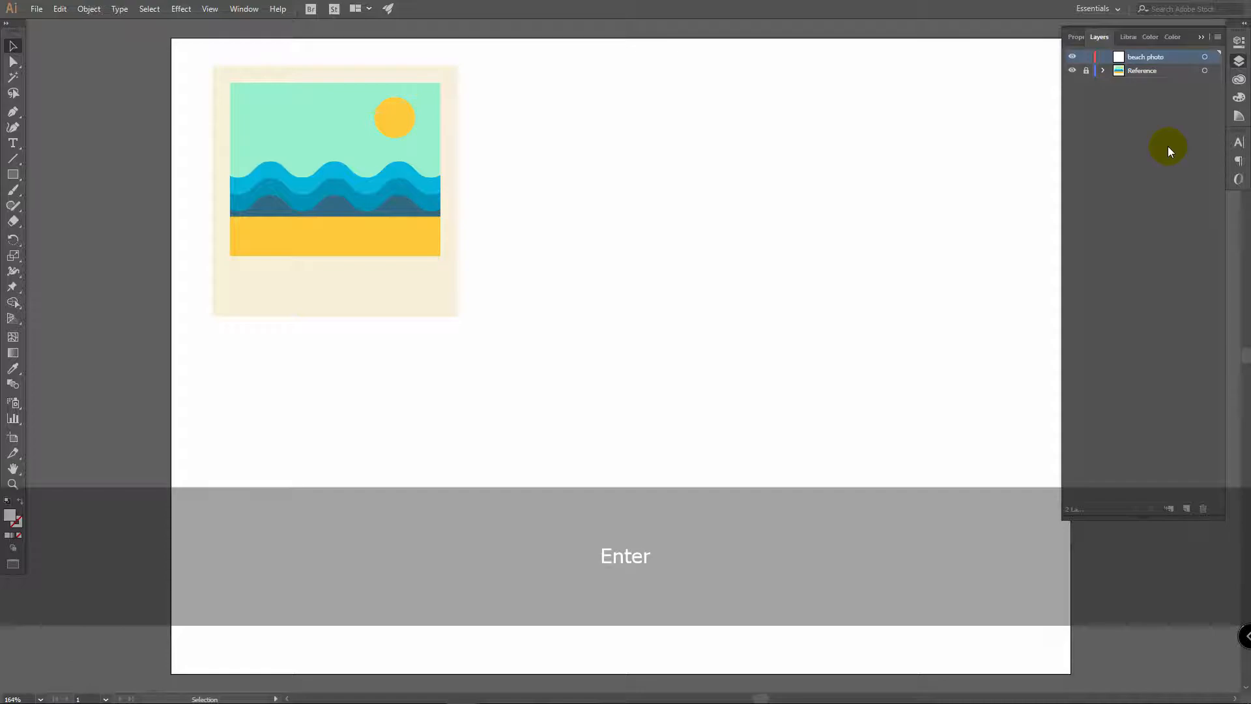
key(Enter)
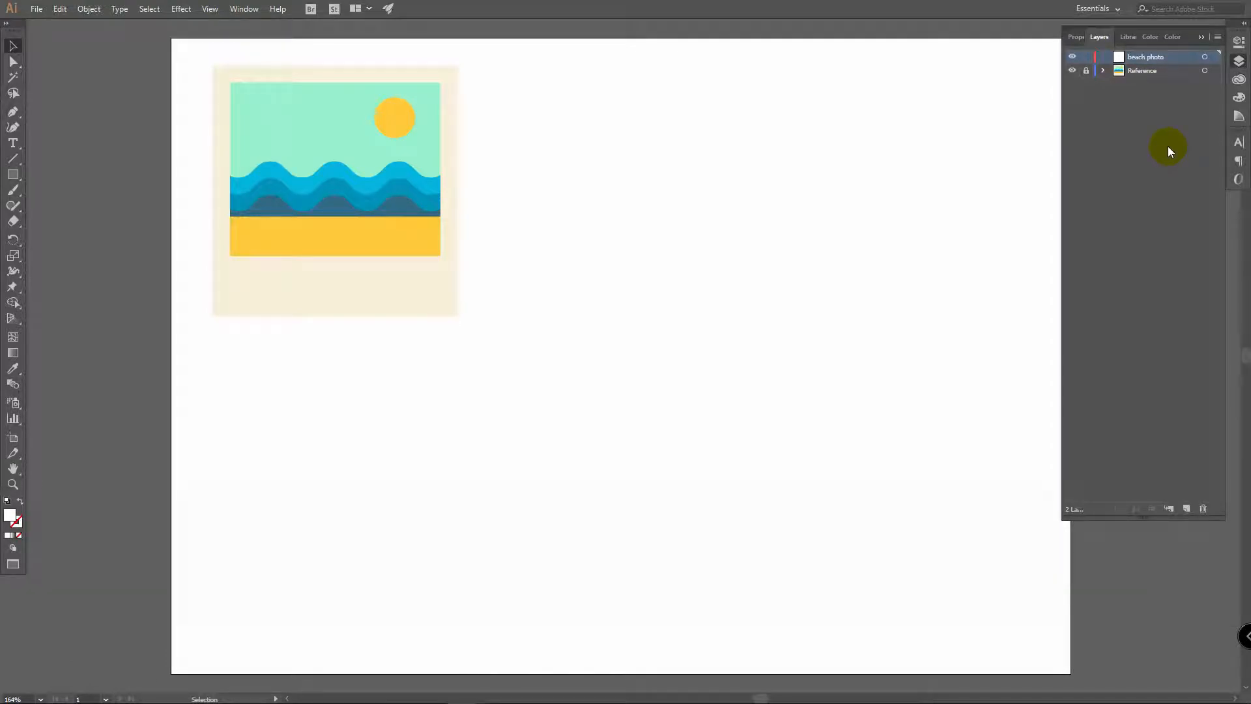
mouse_move(244, 96)
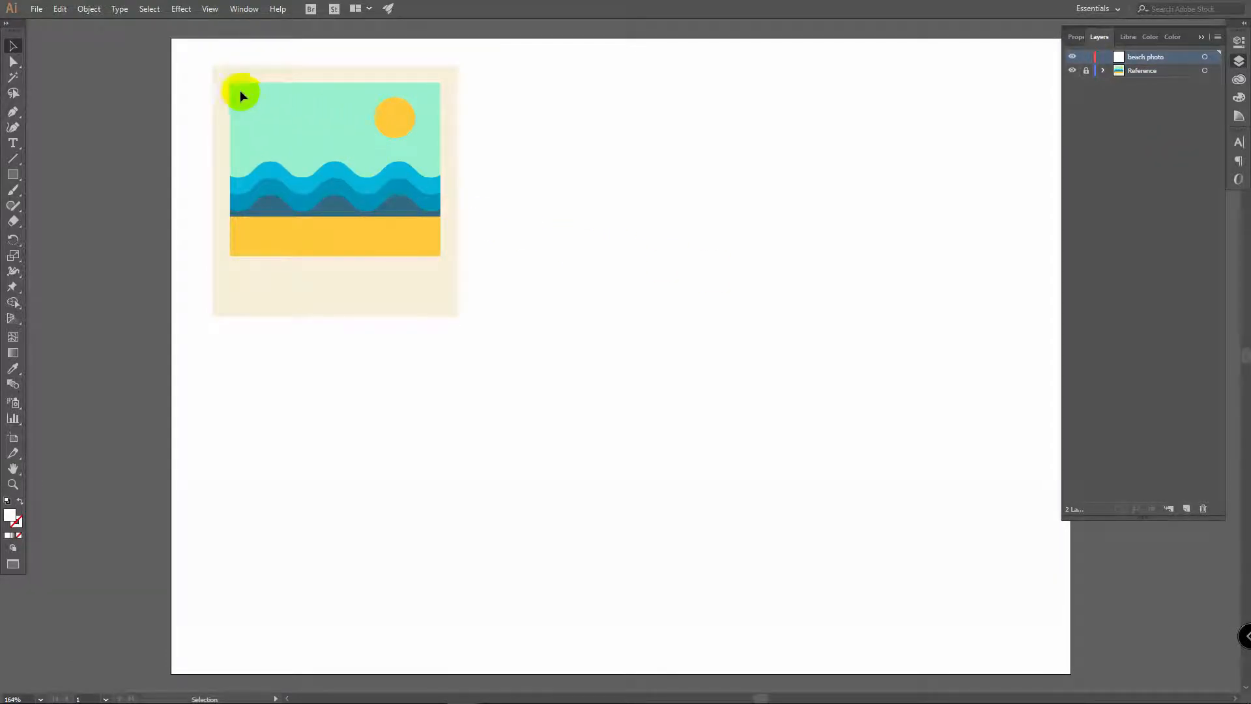
mouse_move(163, 301)
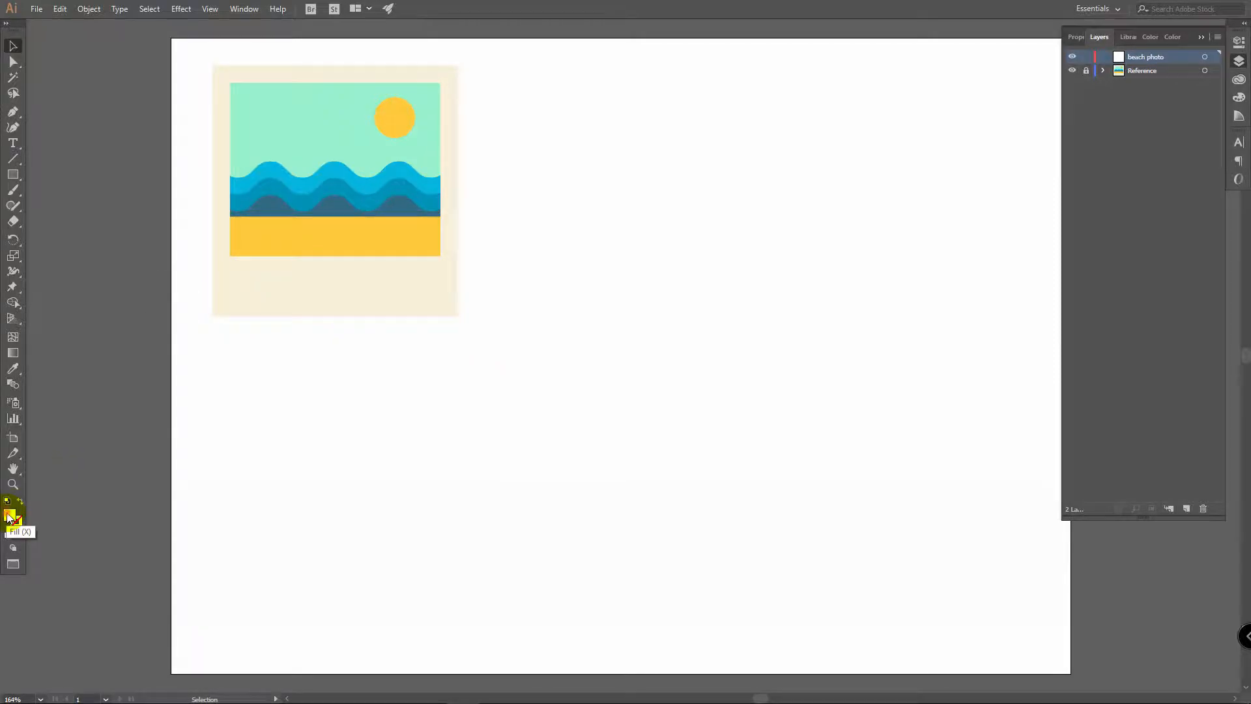
Set the fill to cream #F4EBC9 and draw a square frame with the Rectangle Tool.
double_click(11, 519)
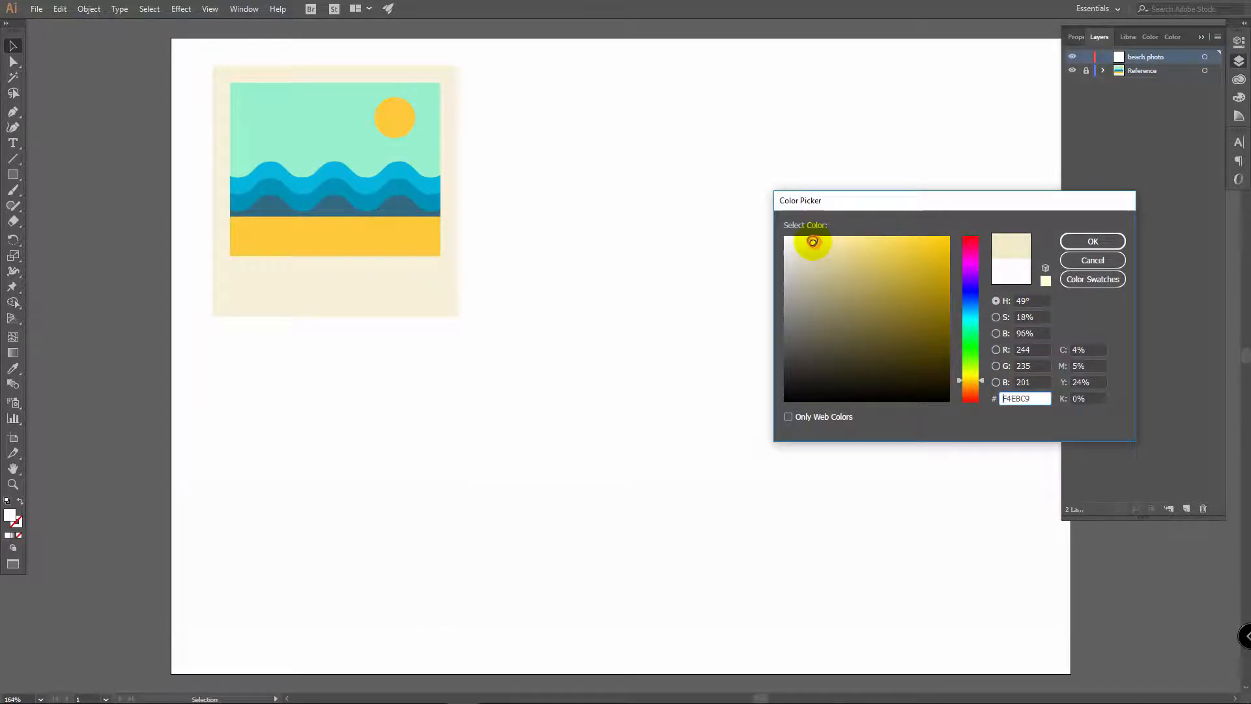
click(799, 243)
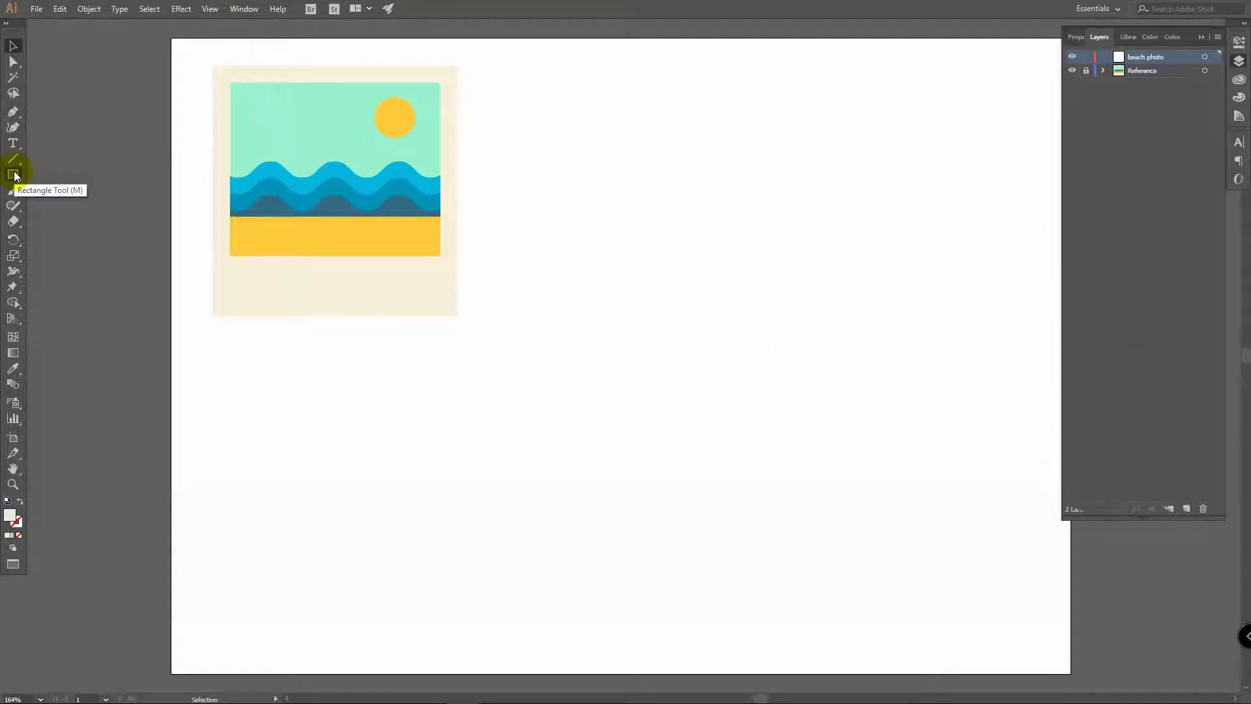
click(13, 174)
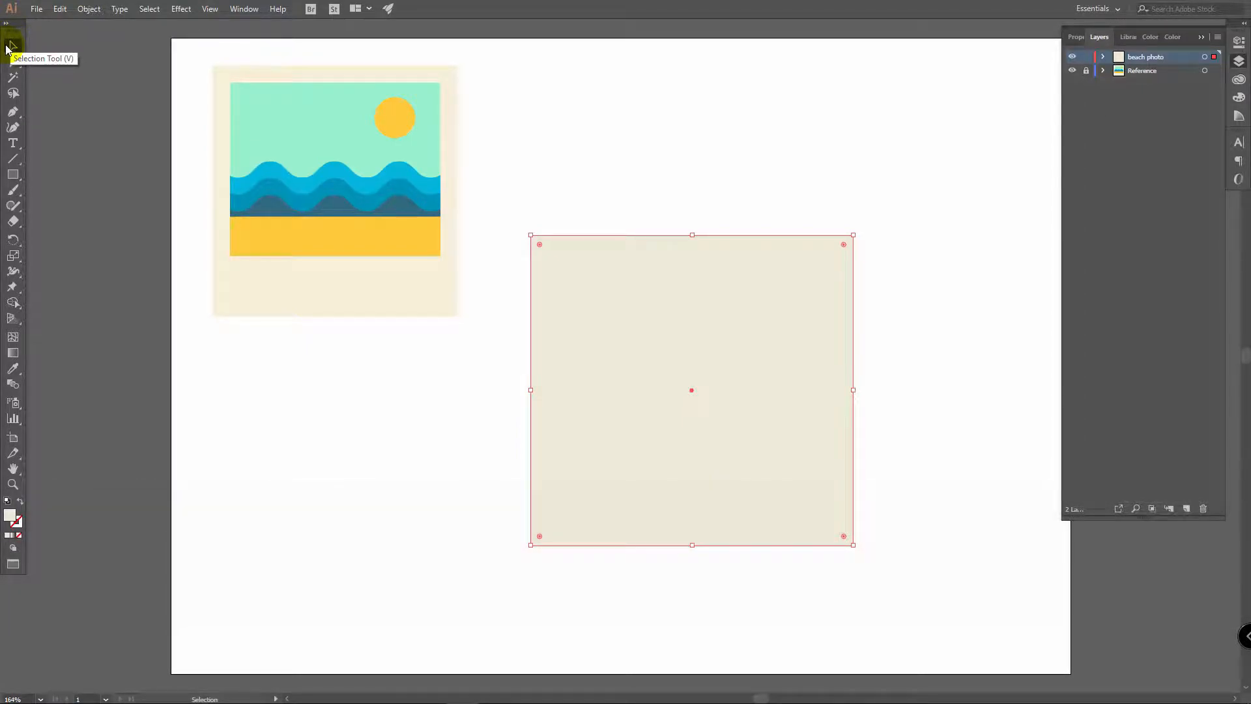
mouse_move(882, 93)
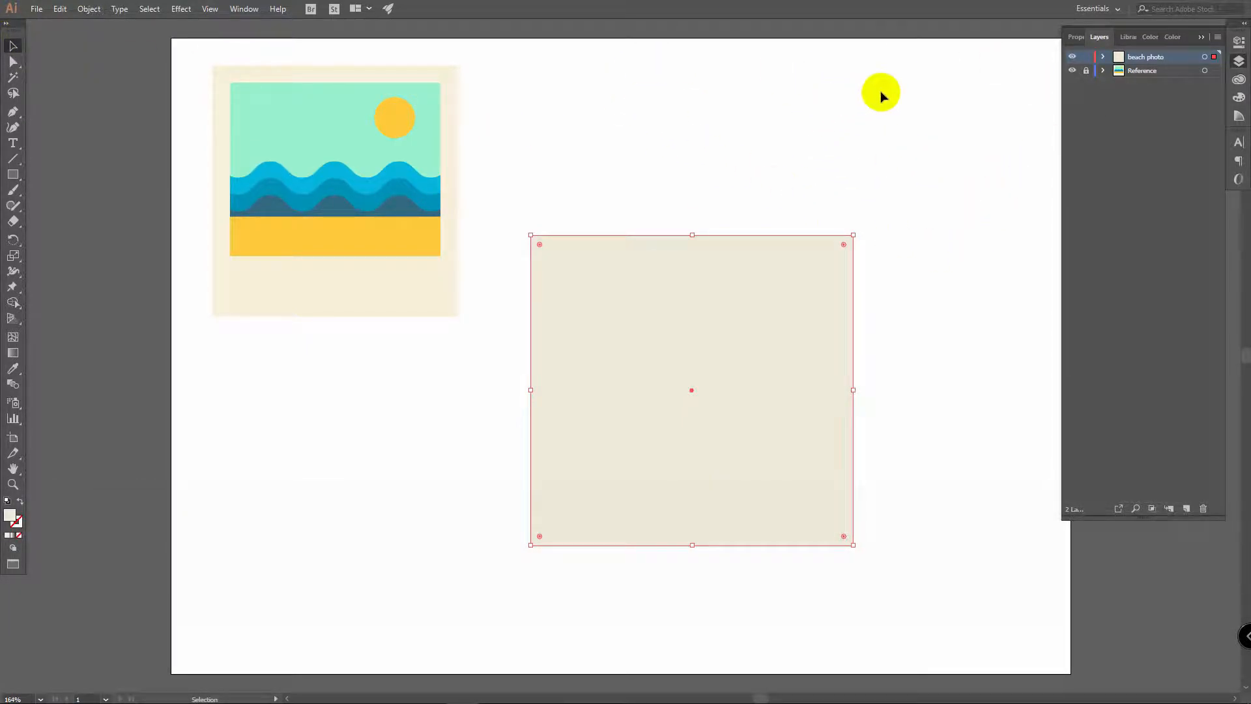
Set the fill to mint #ACE5D5 and draw the sky rectangle inside the cream square.
click(917, 135)
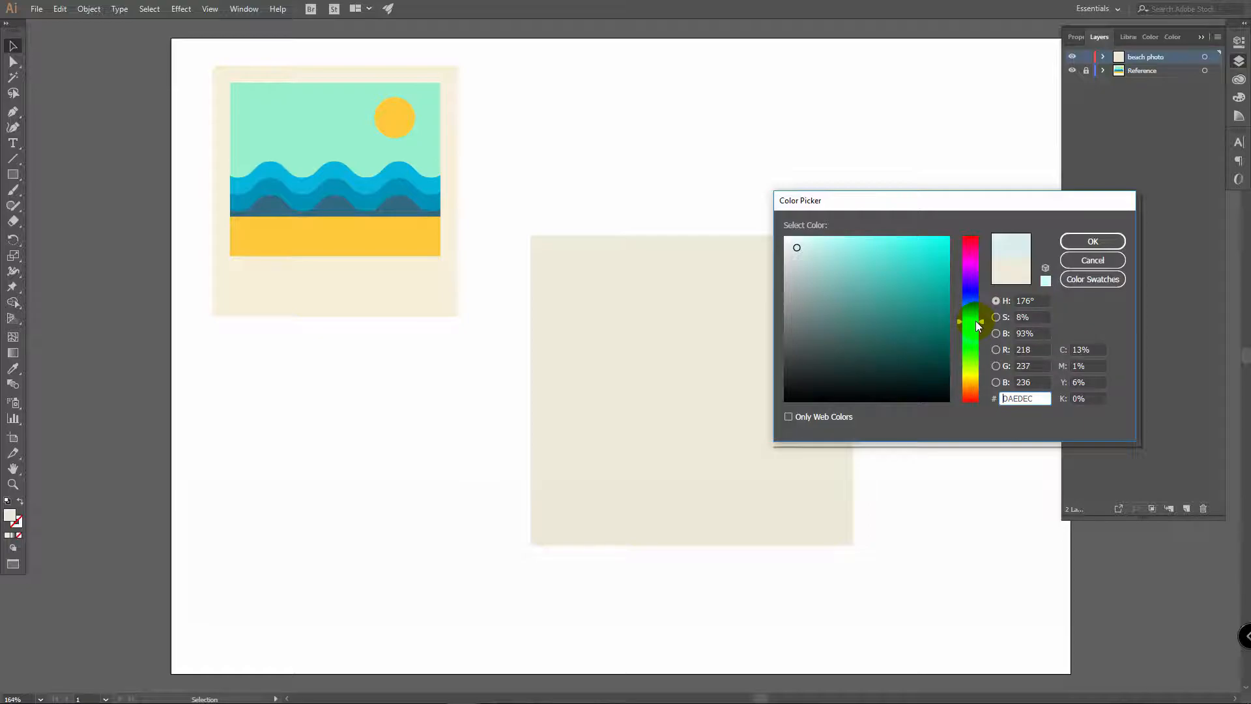
click(884, 260)
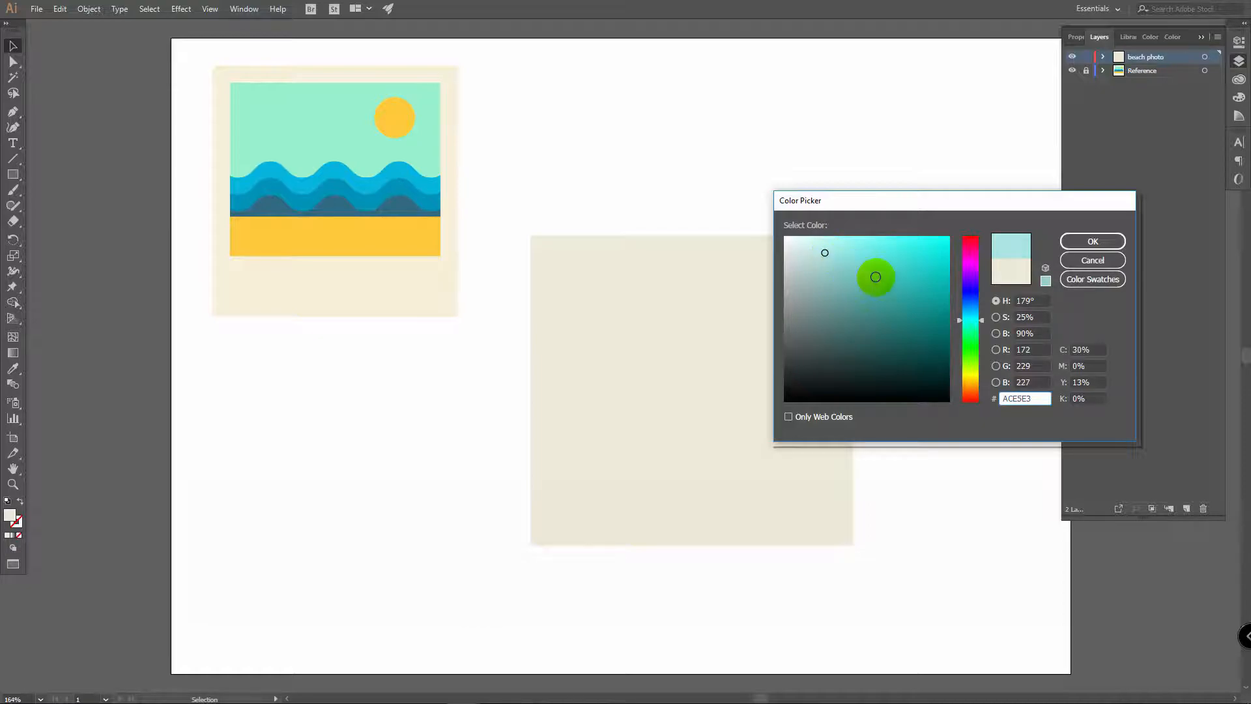
click(970, 327)
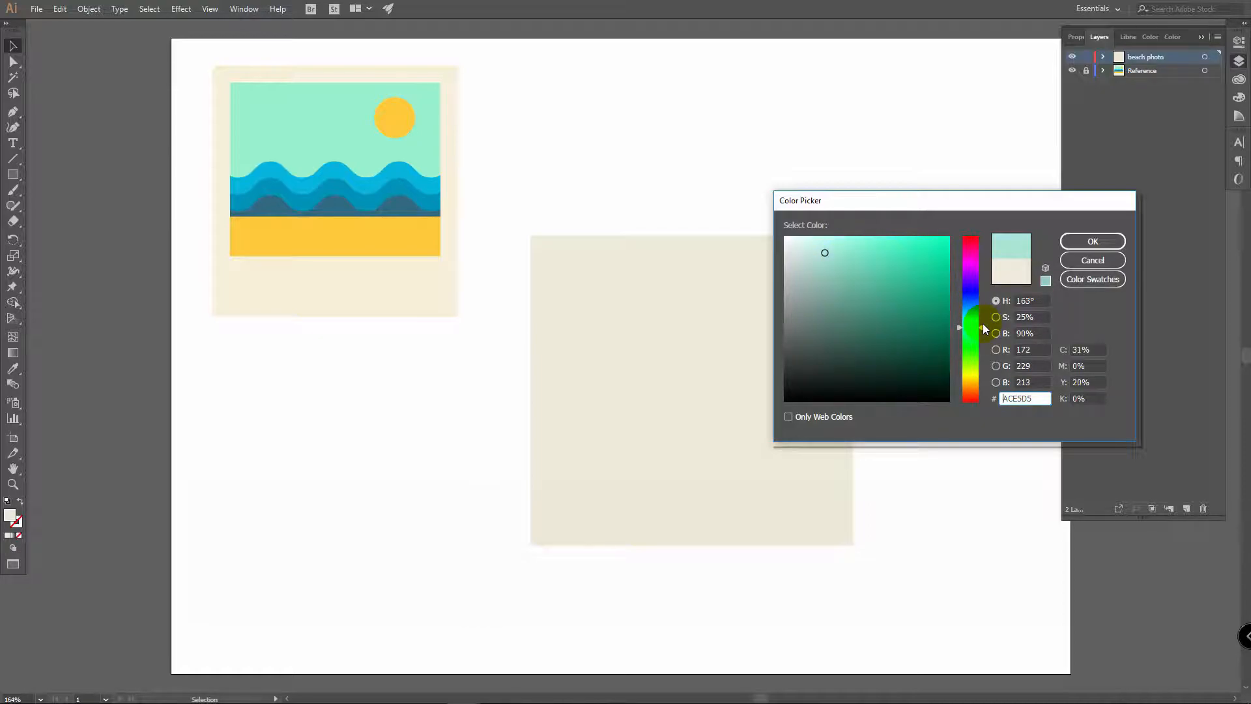
click(1092, 241)
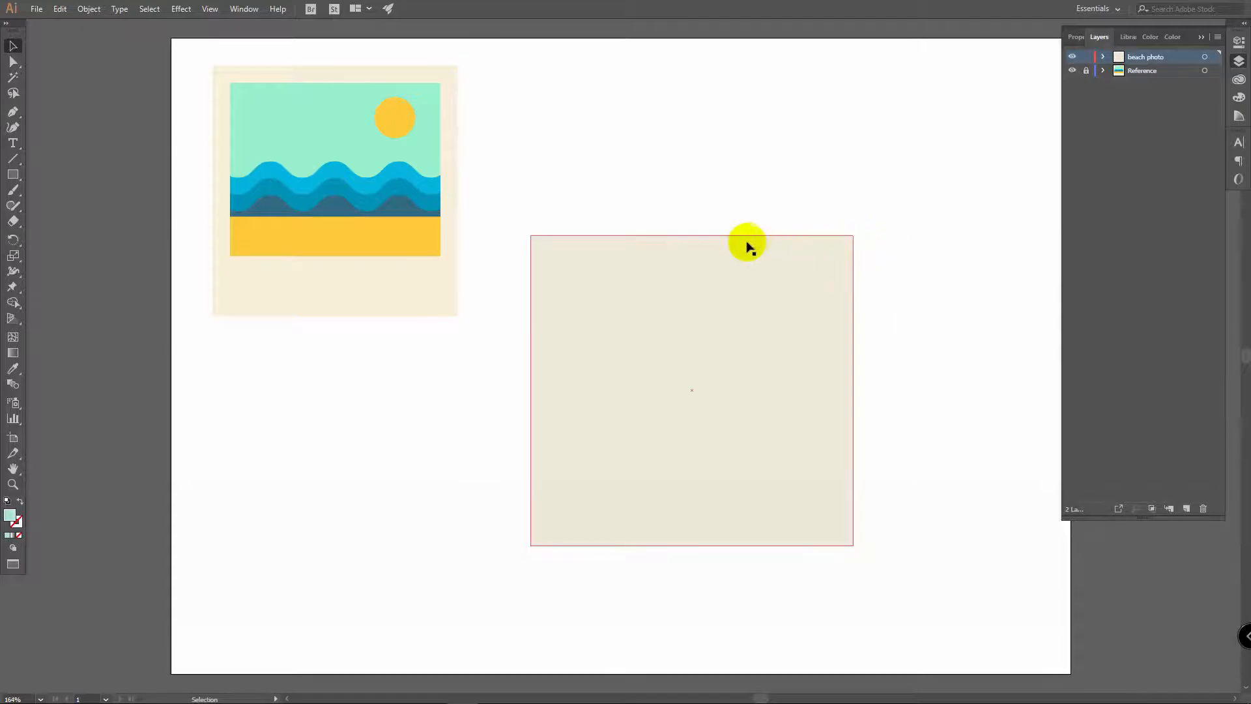
click(13, 174)
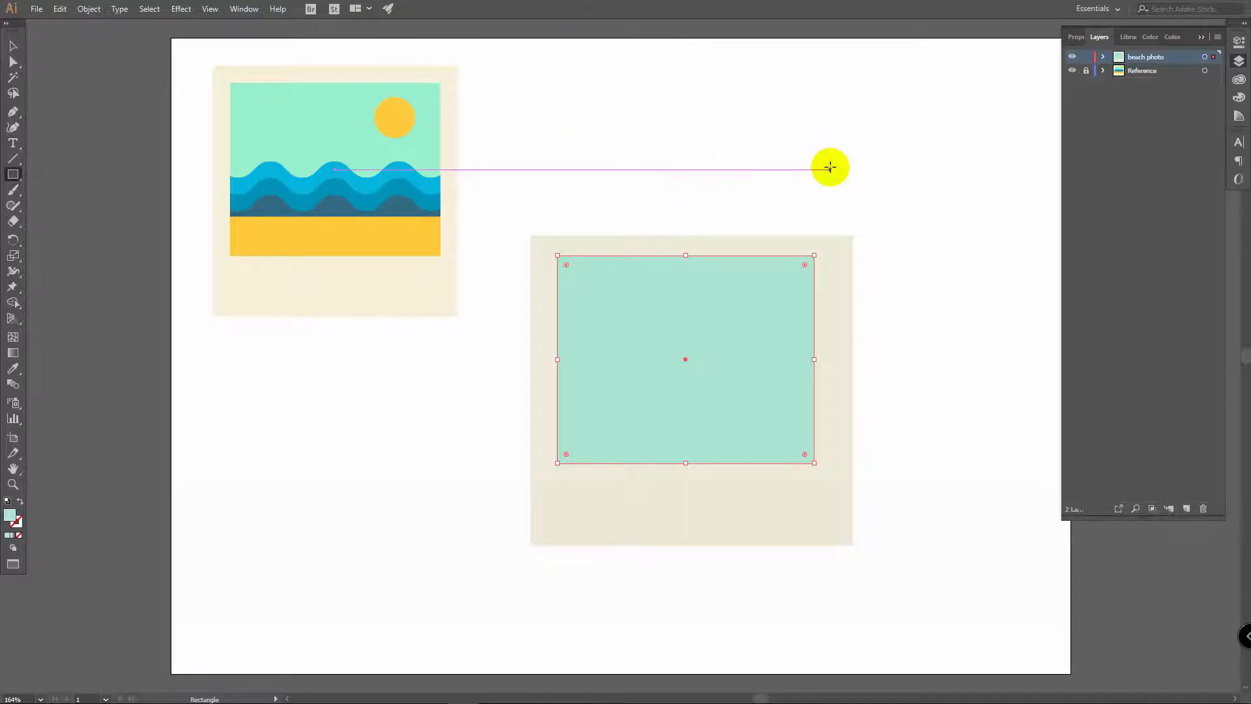
Horizontally centre the mint rectangle on the frame and resize it for an even border.
key(v)
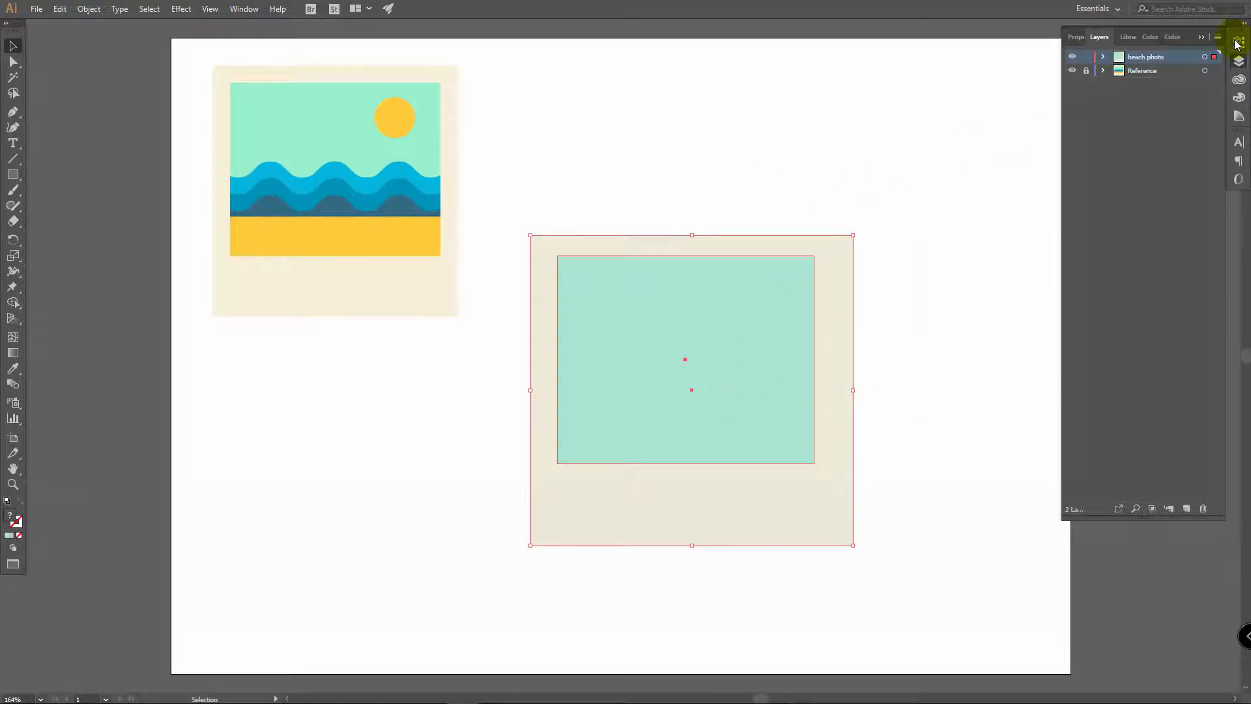
click(1084, 36)
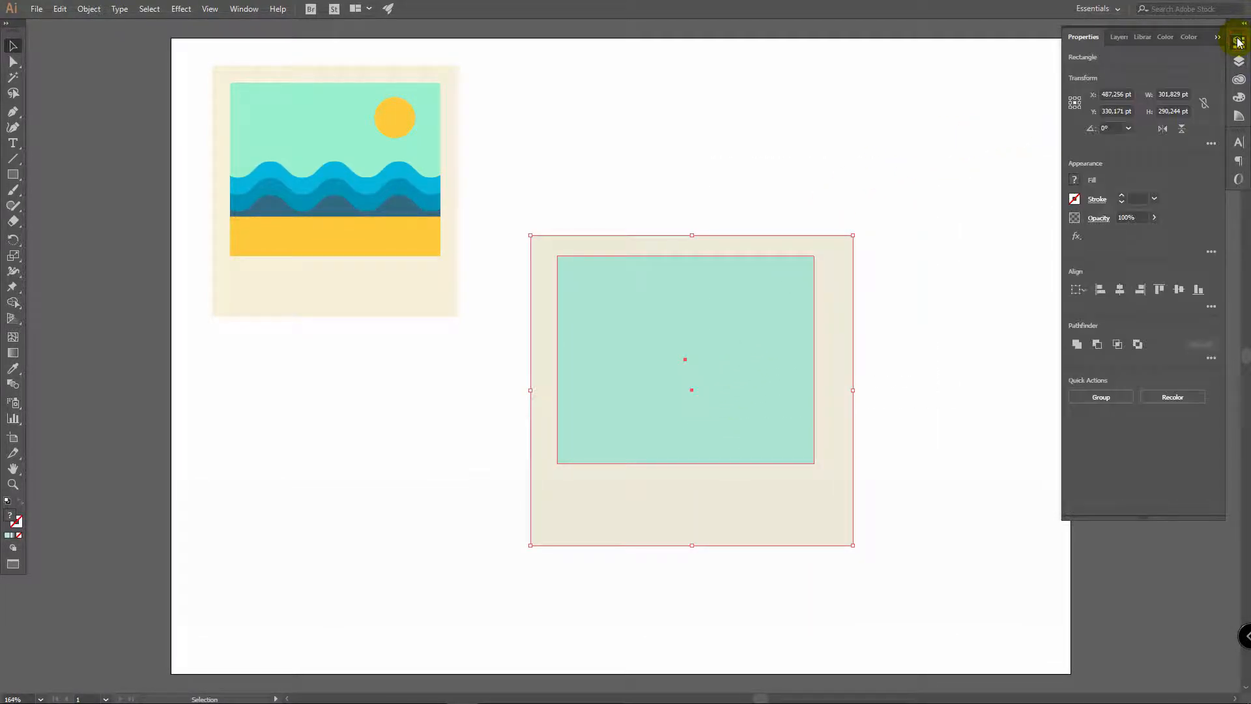
mouse_move(1075, 275)
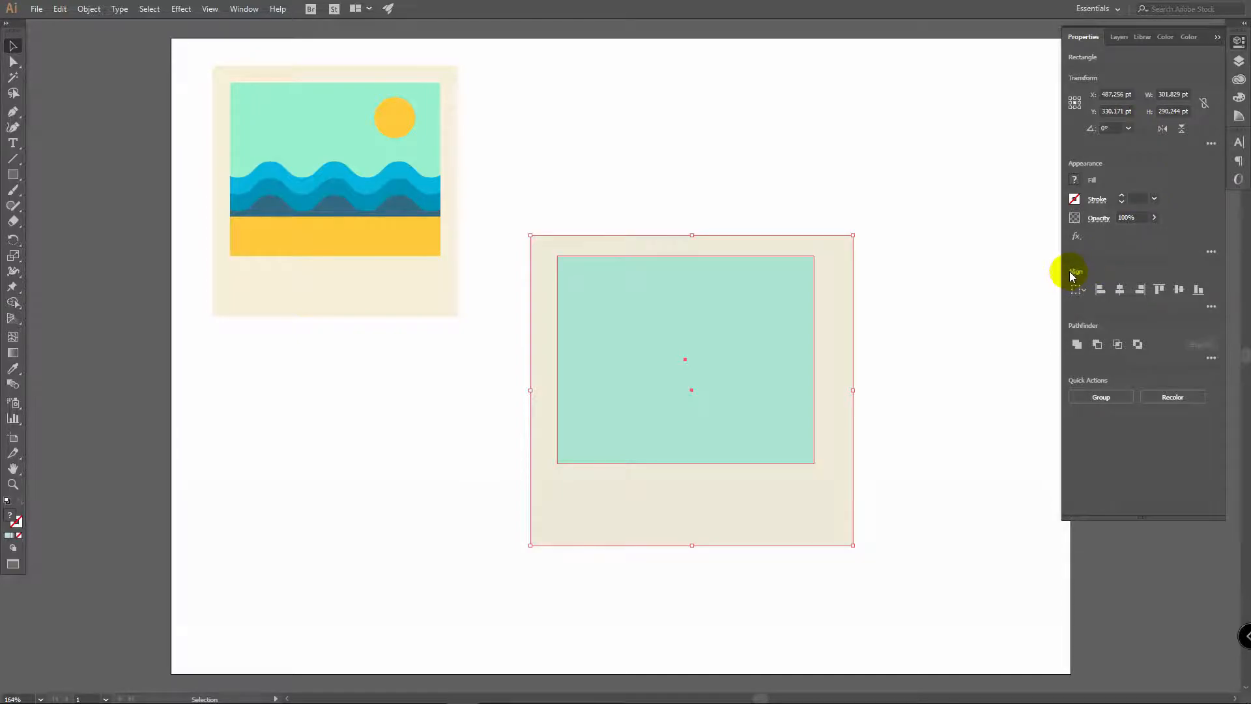
mouse_move(1120, 290)
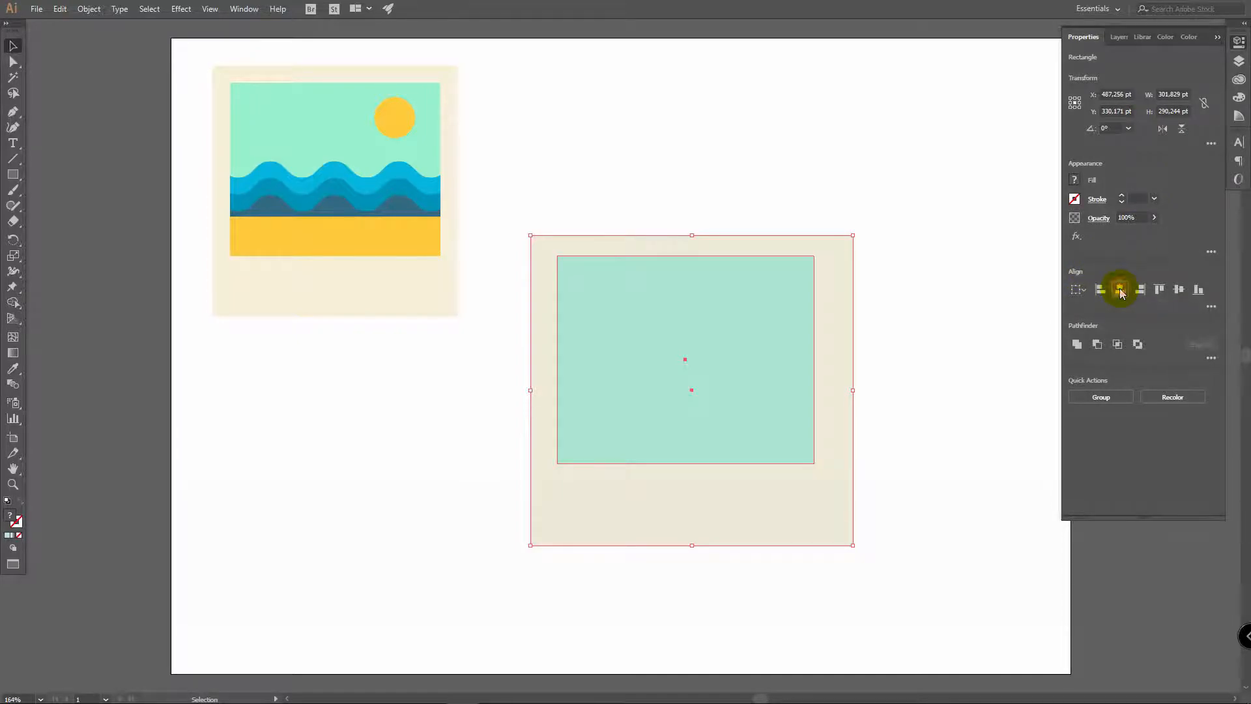
click(715, 327)
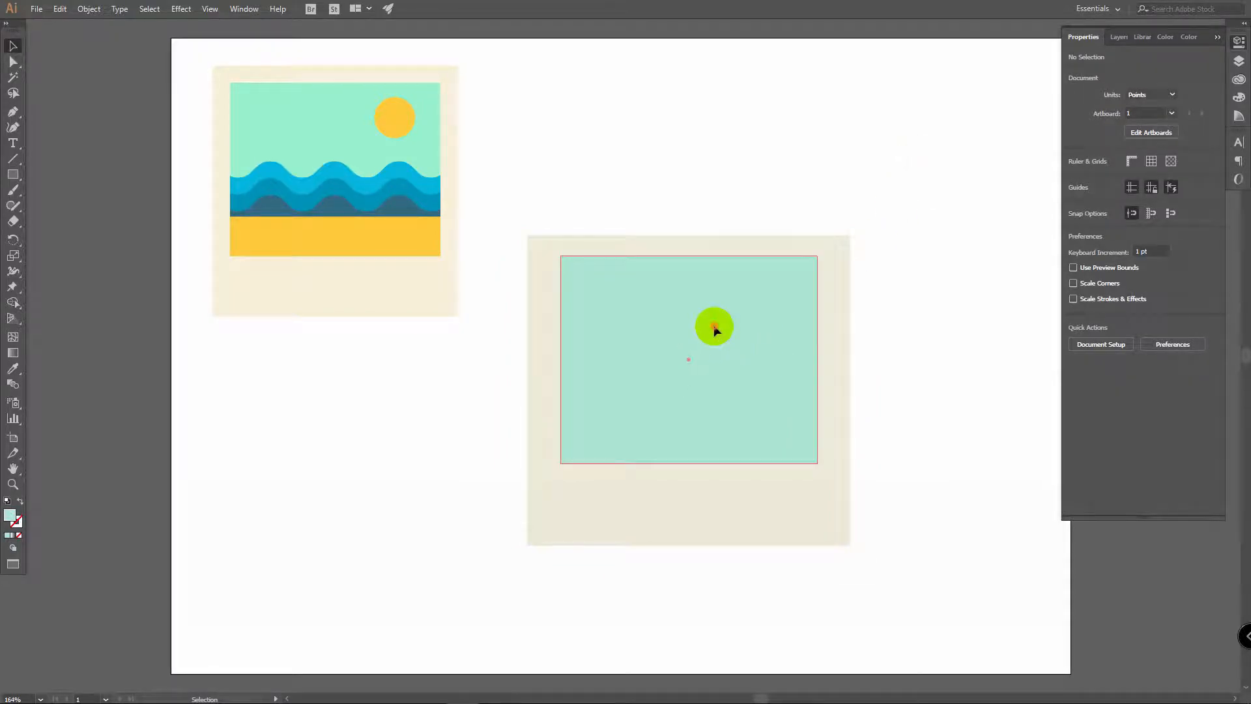
click(713, 330)
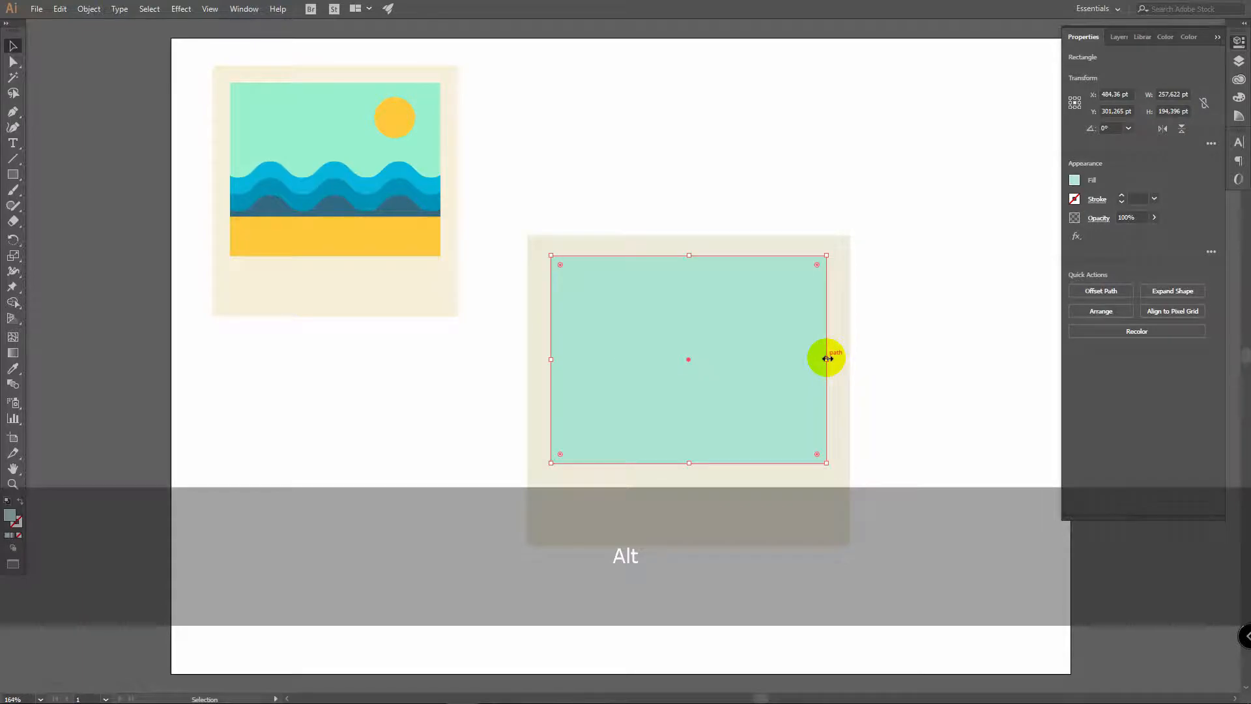
mouse_move(713, 461)
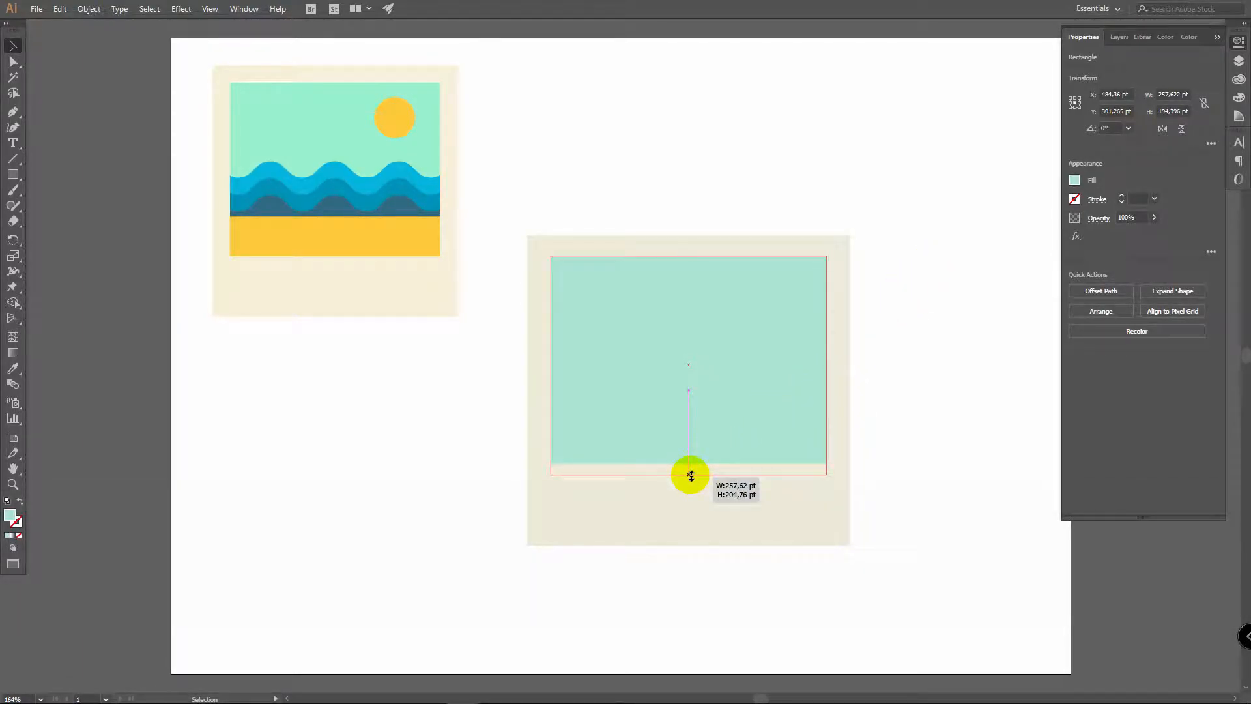
click(873, 288)
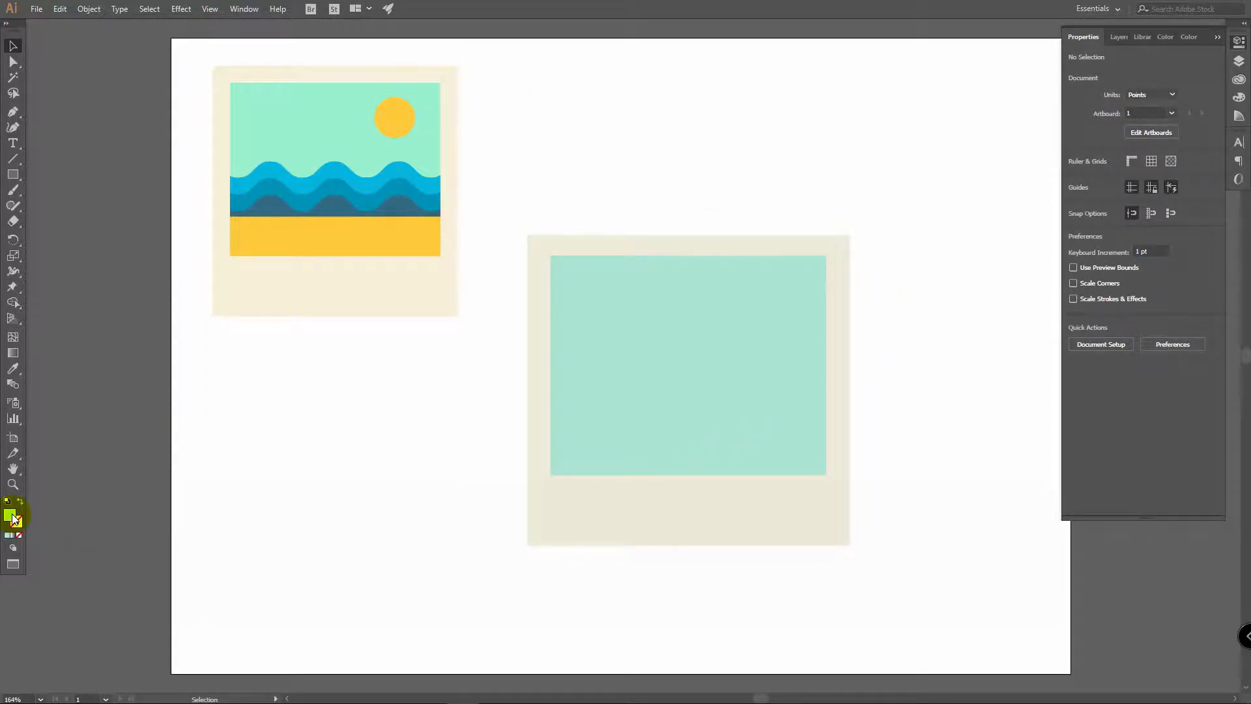
Set the fill to yellow #F7D33E and draw a sun circle in the sky's upper right.
double_click(12, 515)
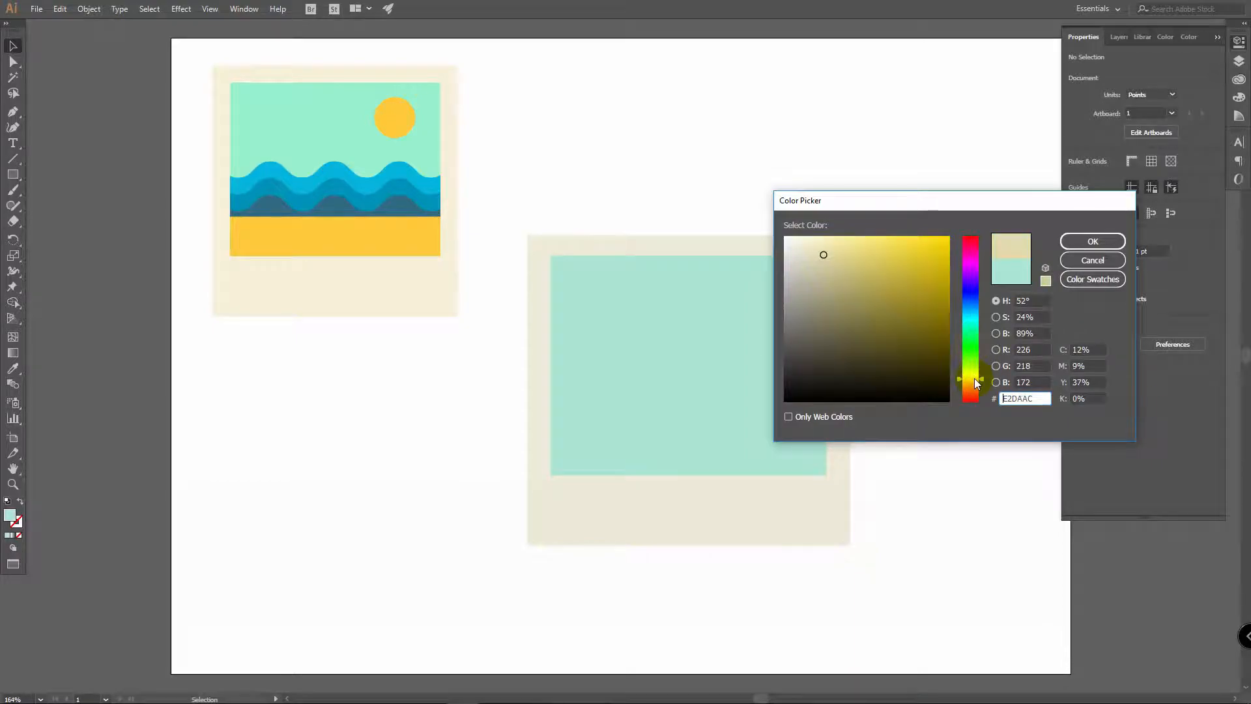
click(903, 239)
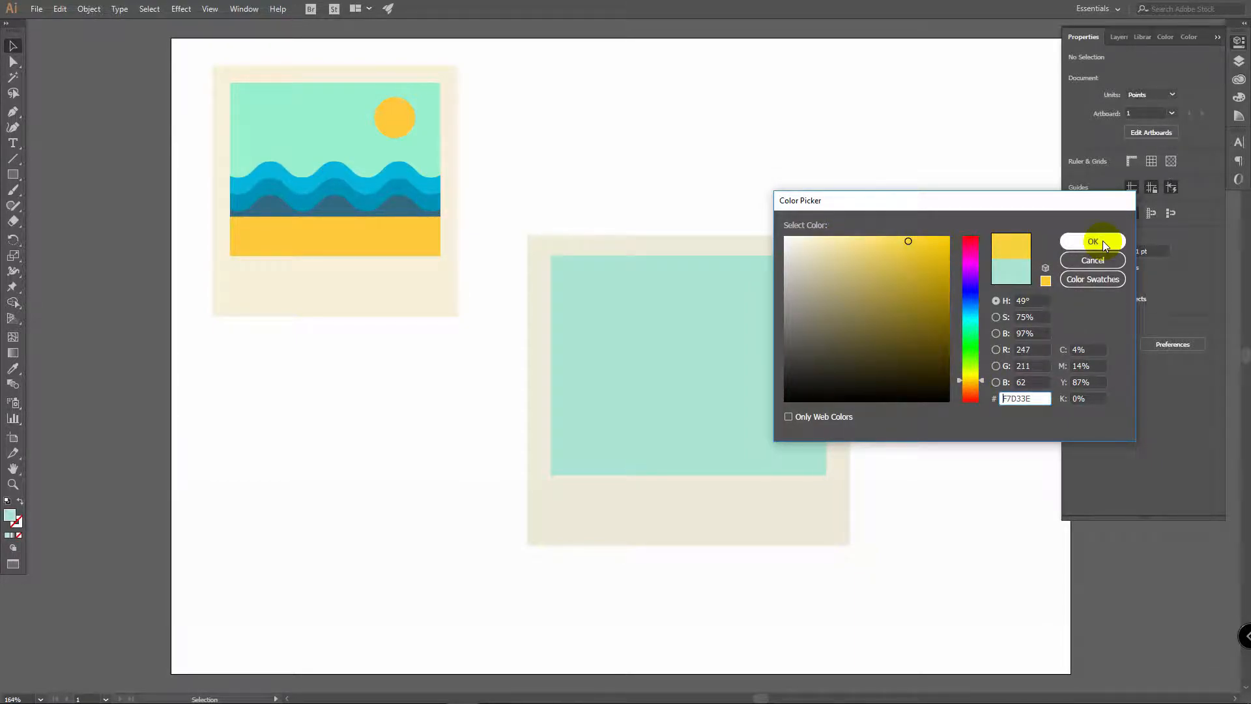
click(1092, 242)
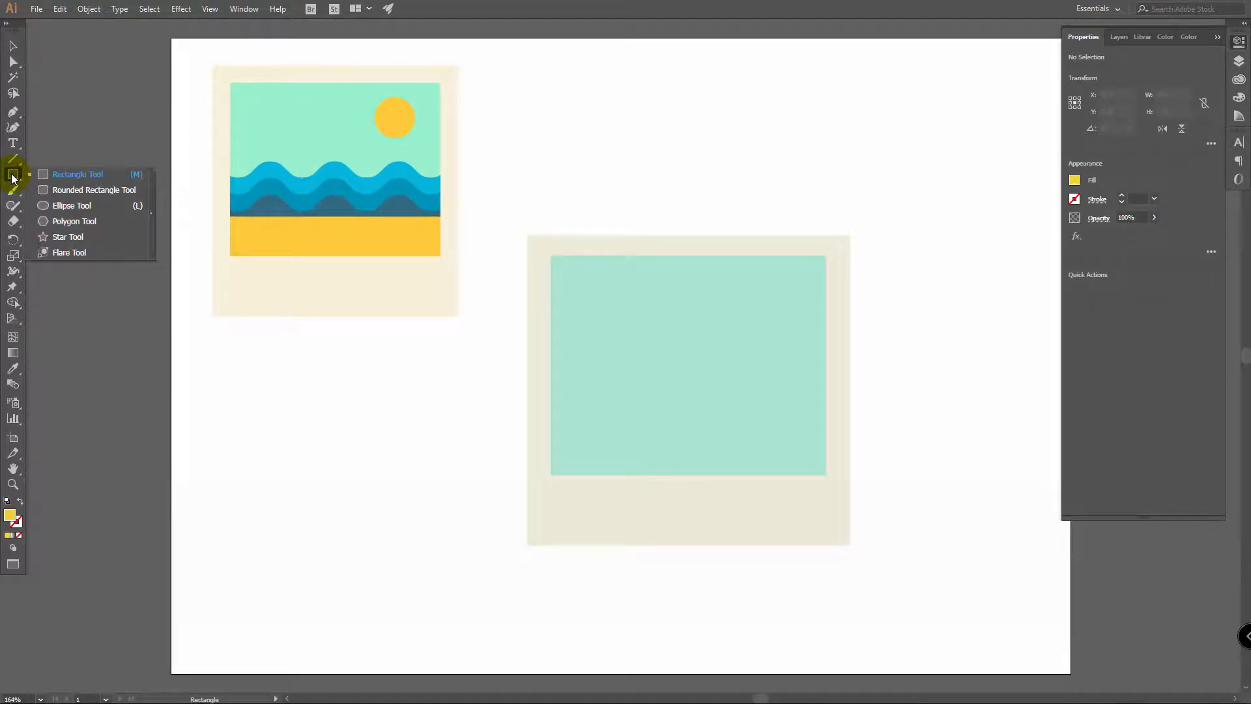
click(72, 204)
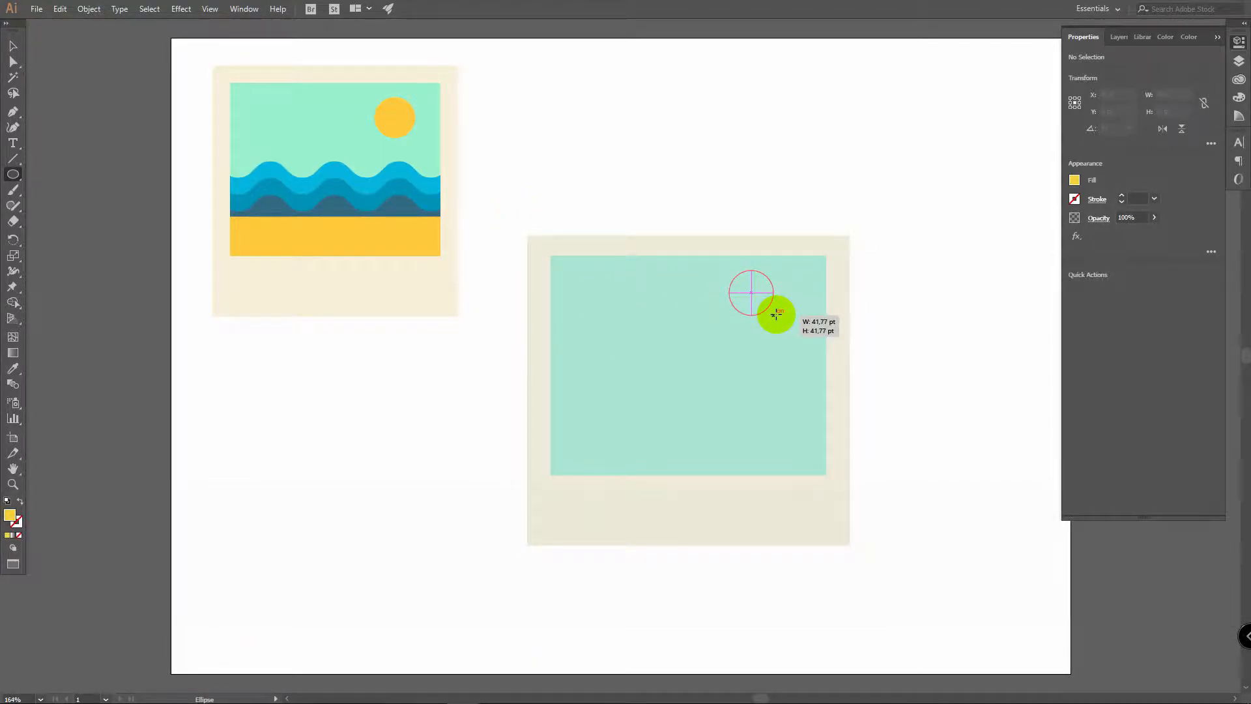
key(shift)
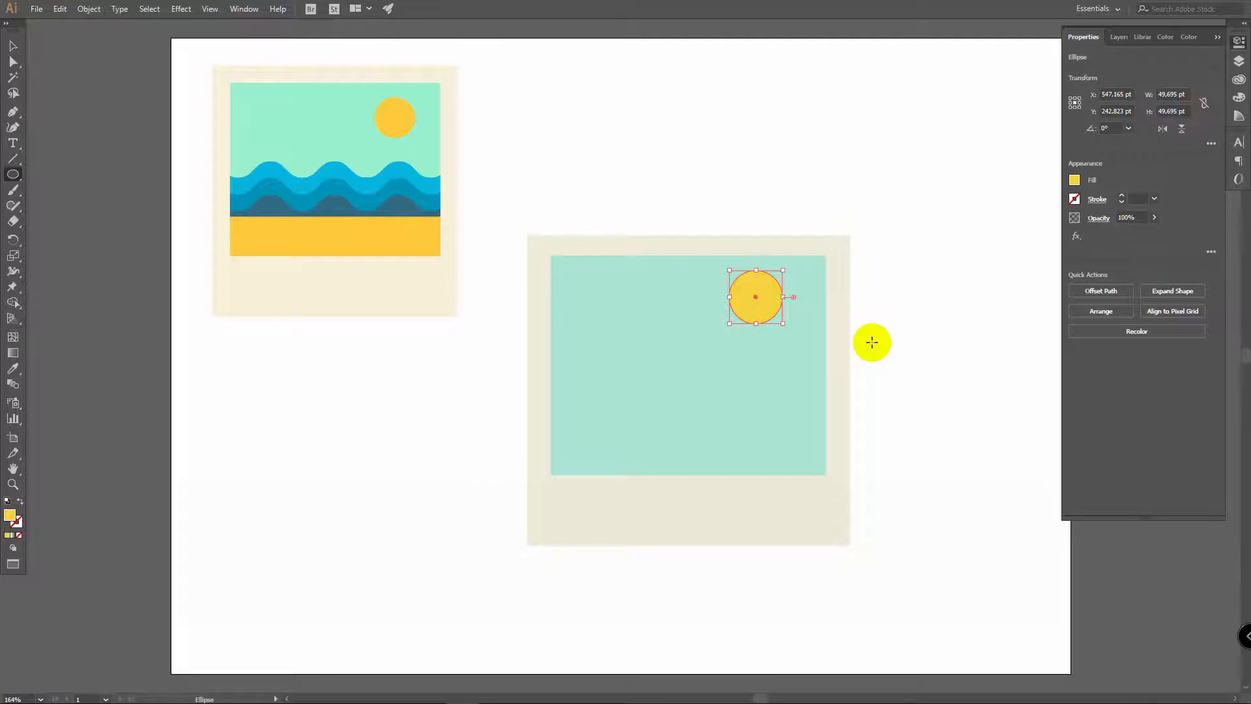
key(v)
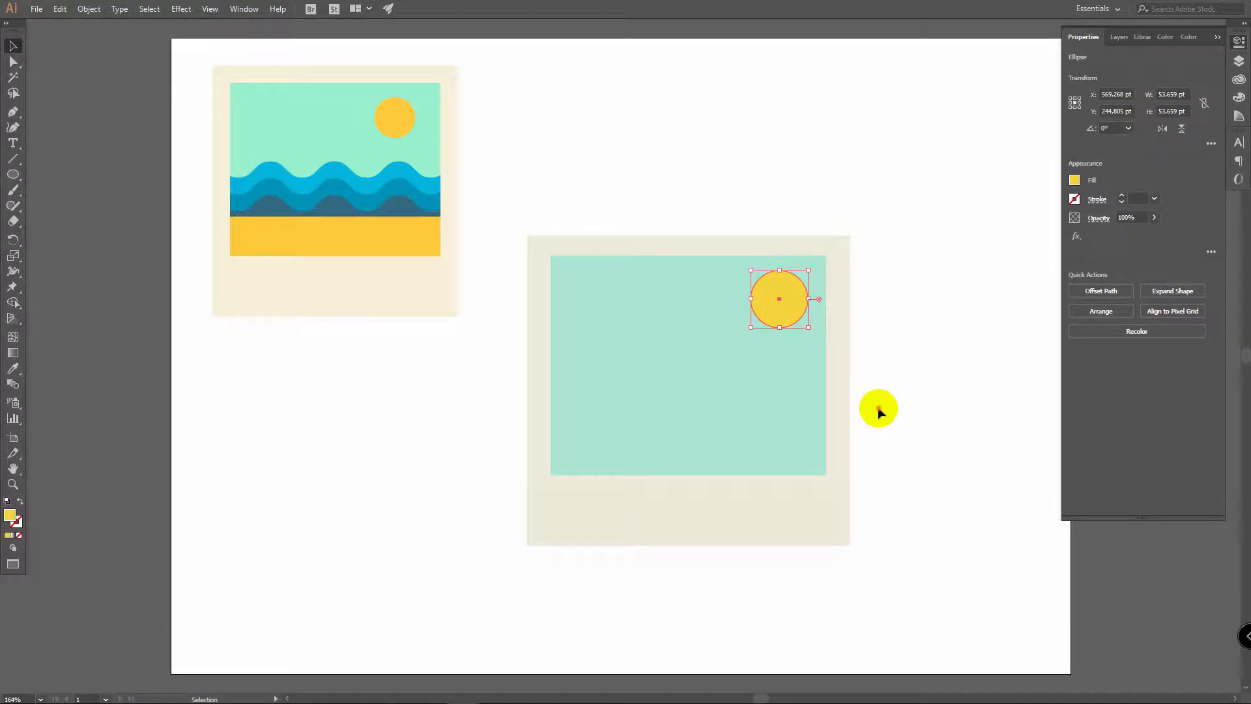
Deselect the sun and set the colour to bright blue #3BBBED for the wave line.
click(913, 334)
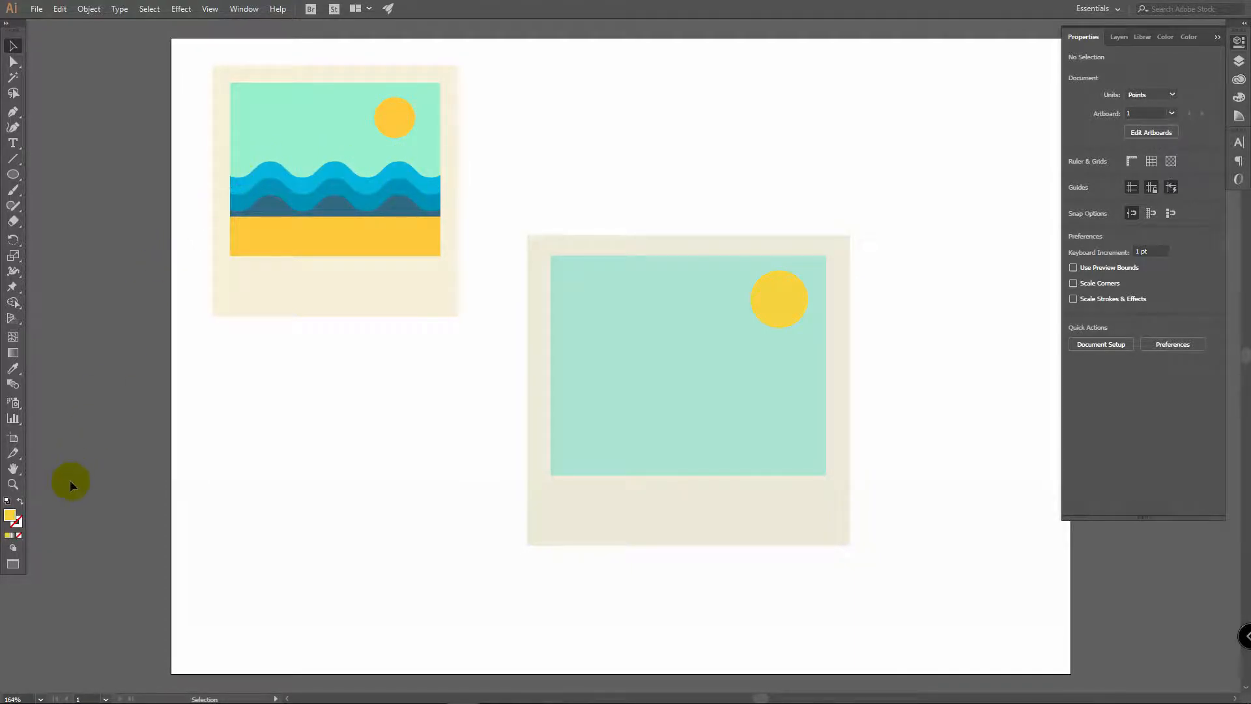
double_click(9, 518)
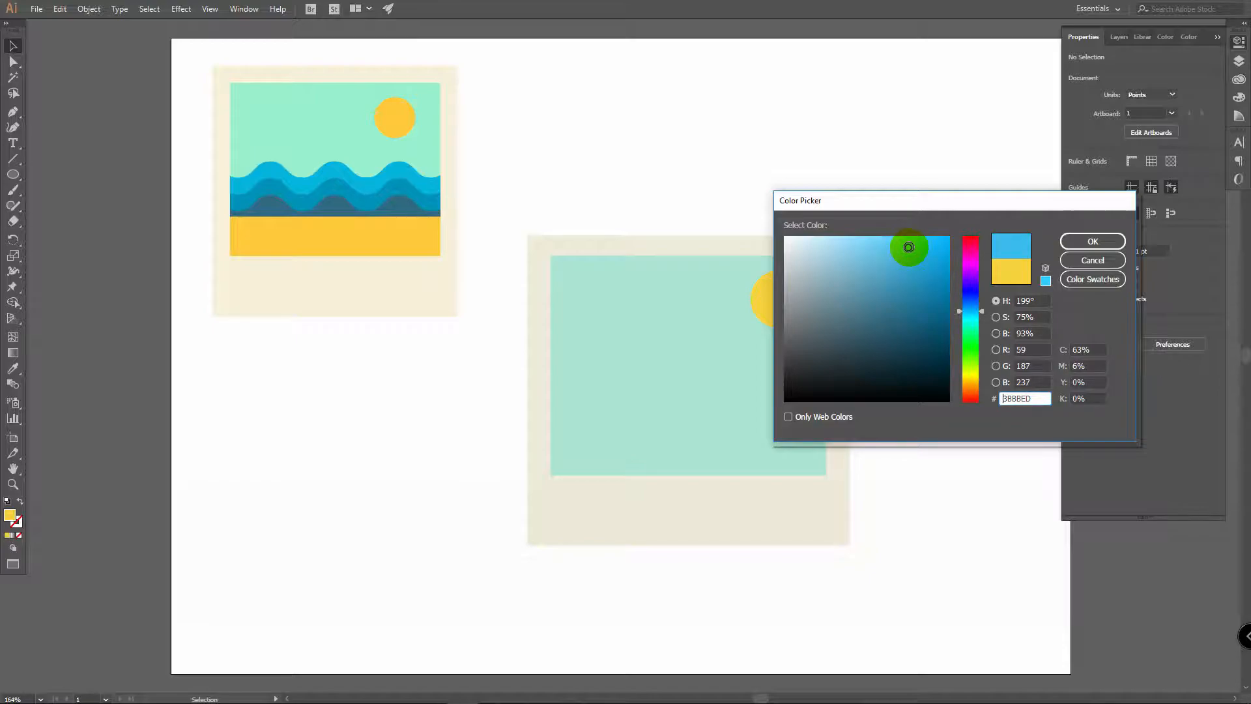
click(1093, 242)
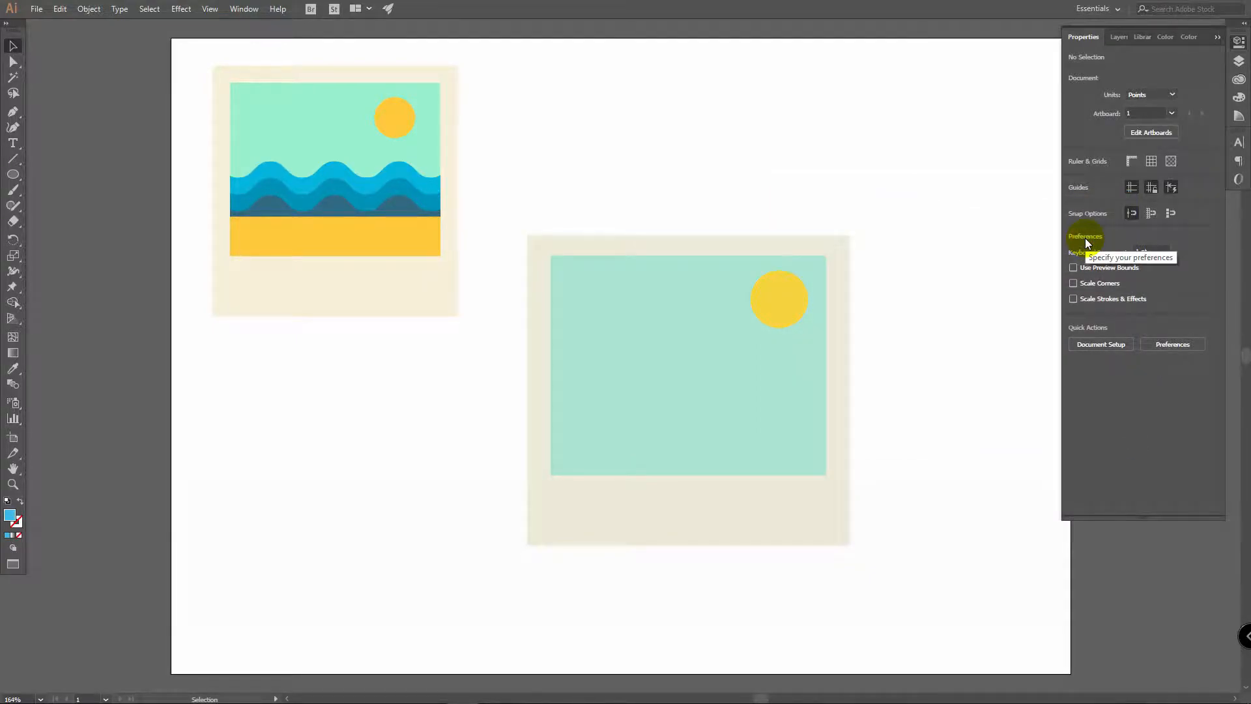
mouse_move(13, 157)
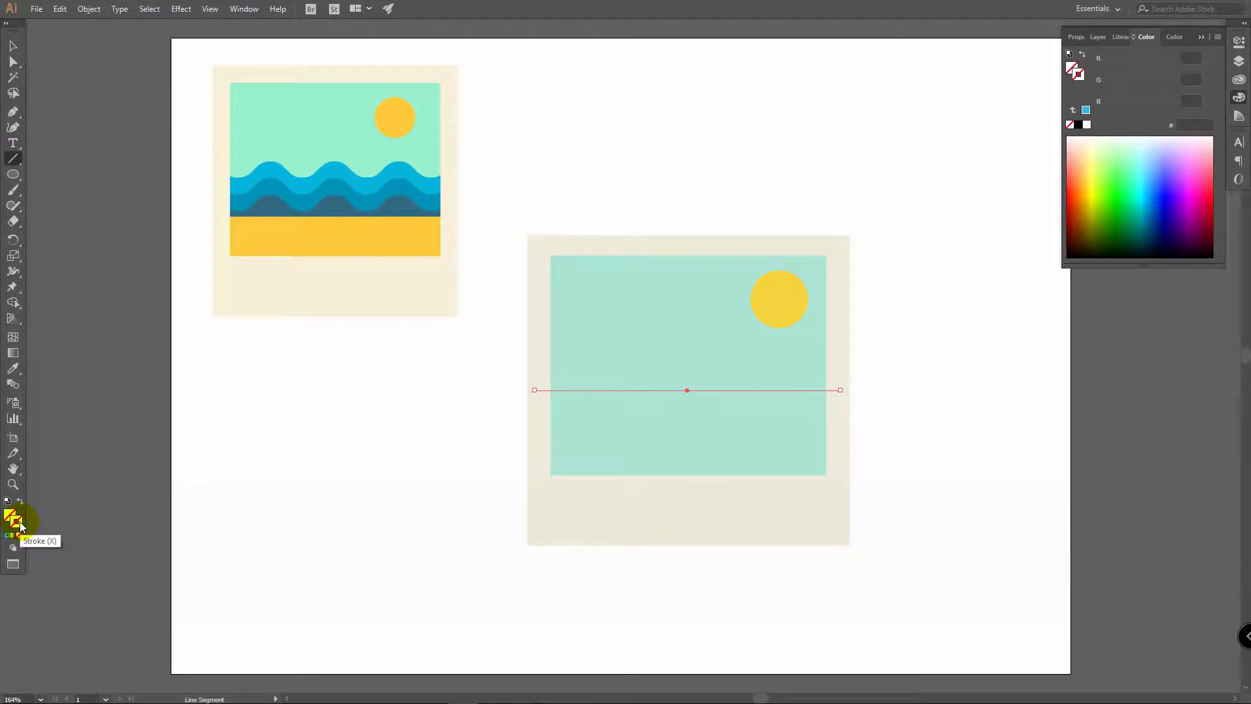
mouse_move(15, 536)
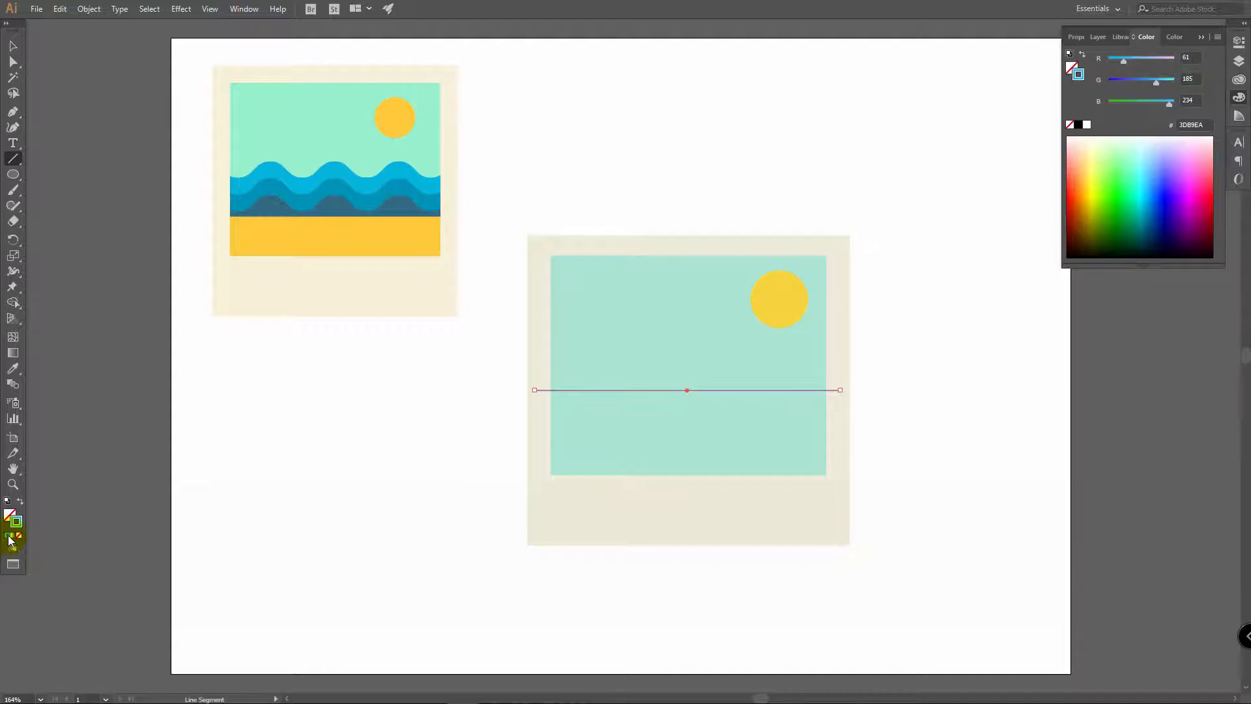
mouse_move(16, 526)
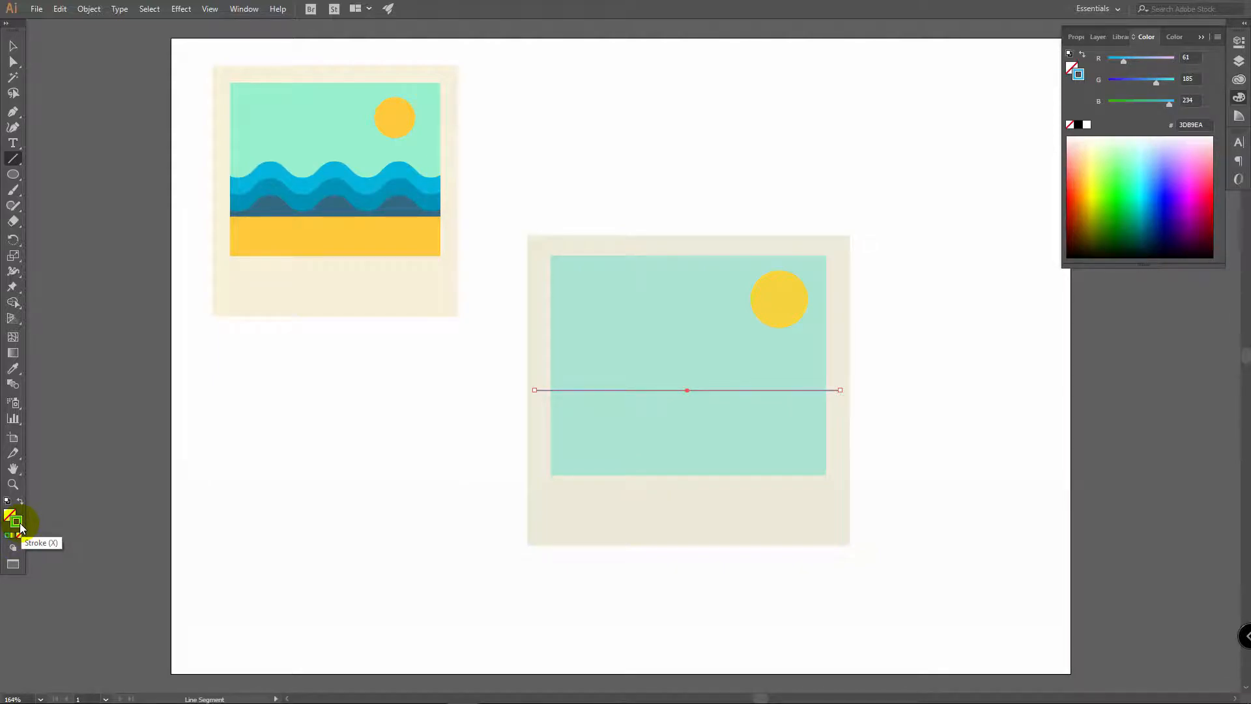
Apply a Zig Zag effect with smooth points, about 7 pt size and 7 ridges per segment.
click(180, 9)
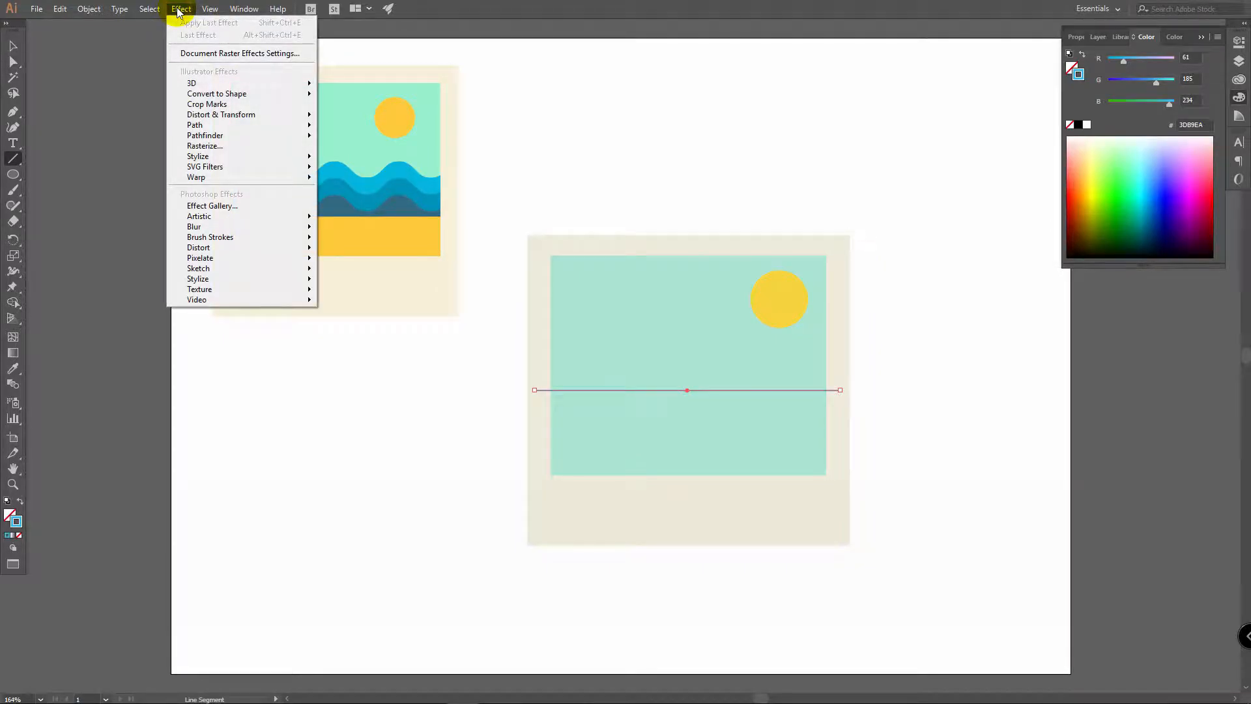
mouse_move(221, 114)
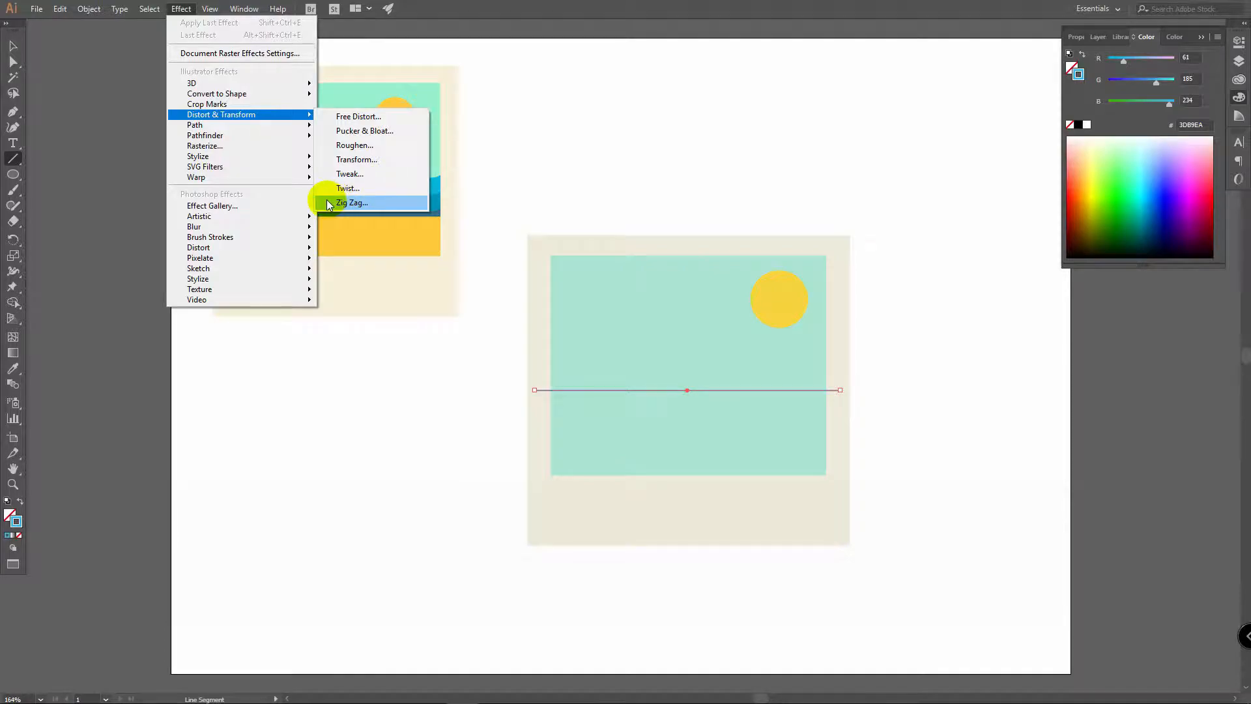
mouse_move(372, 205)
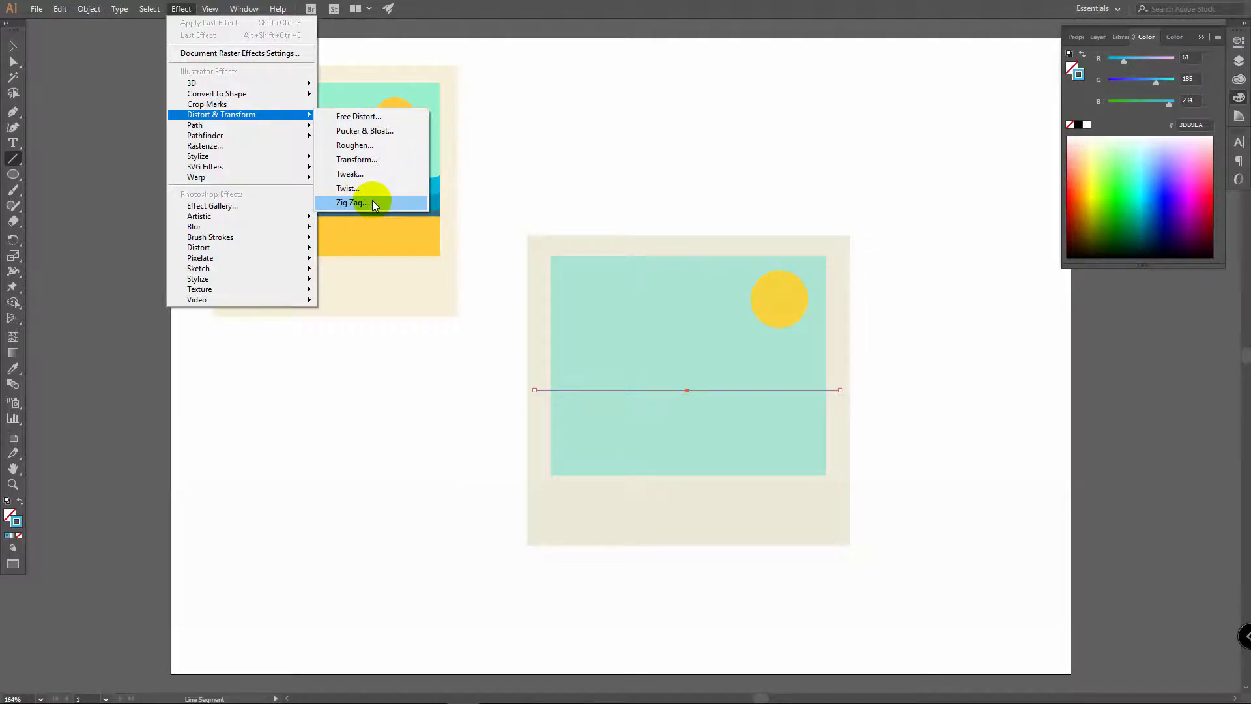
click(351, 203)
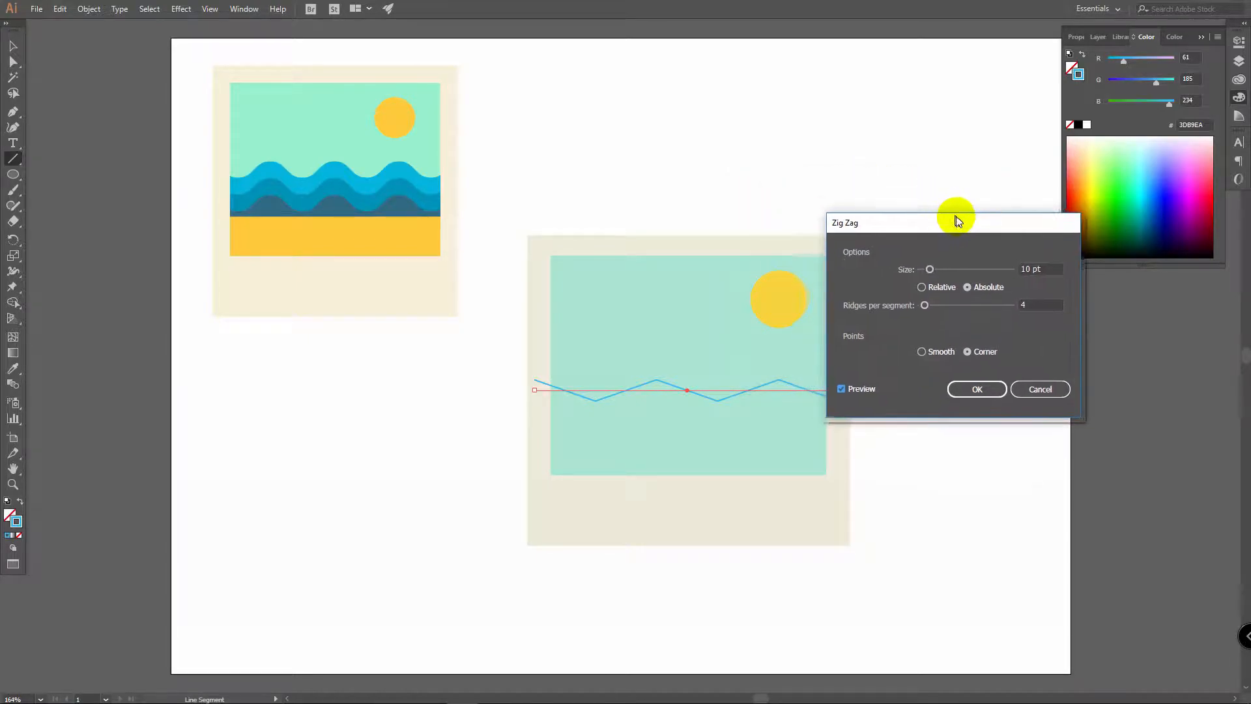
click(921, 351)
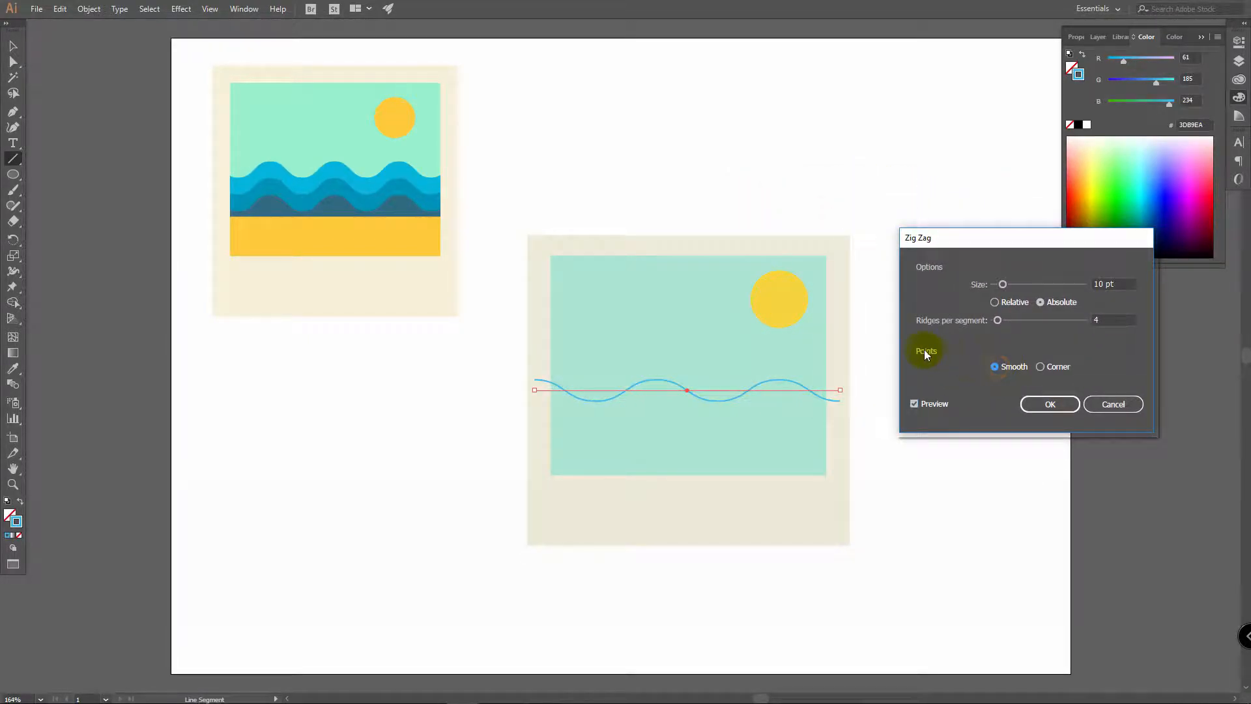
mouse_move(990, 331)
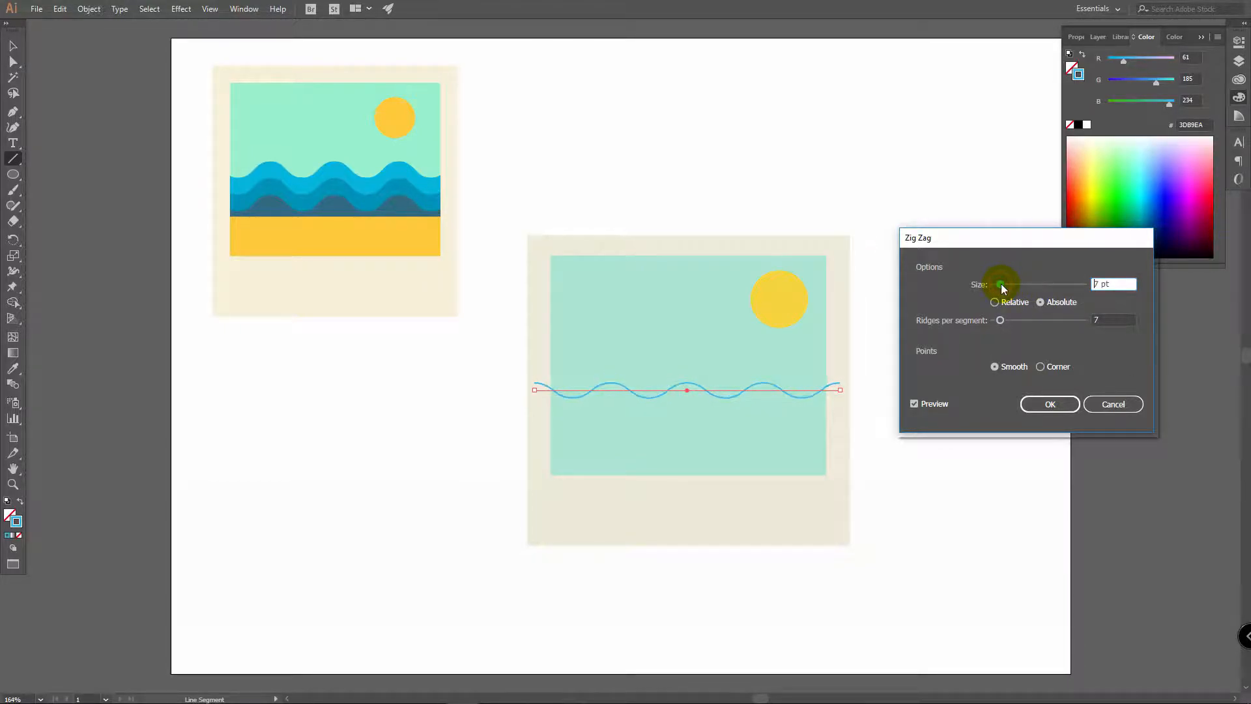
click(1049, 404)
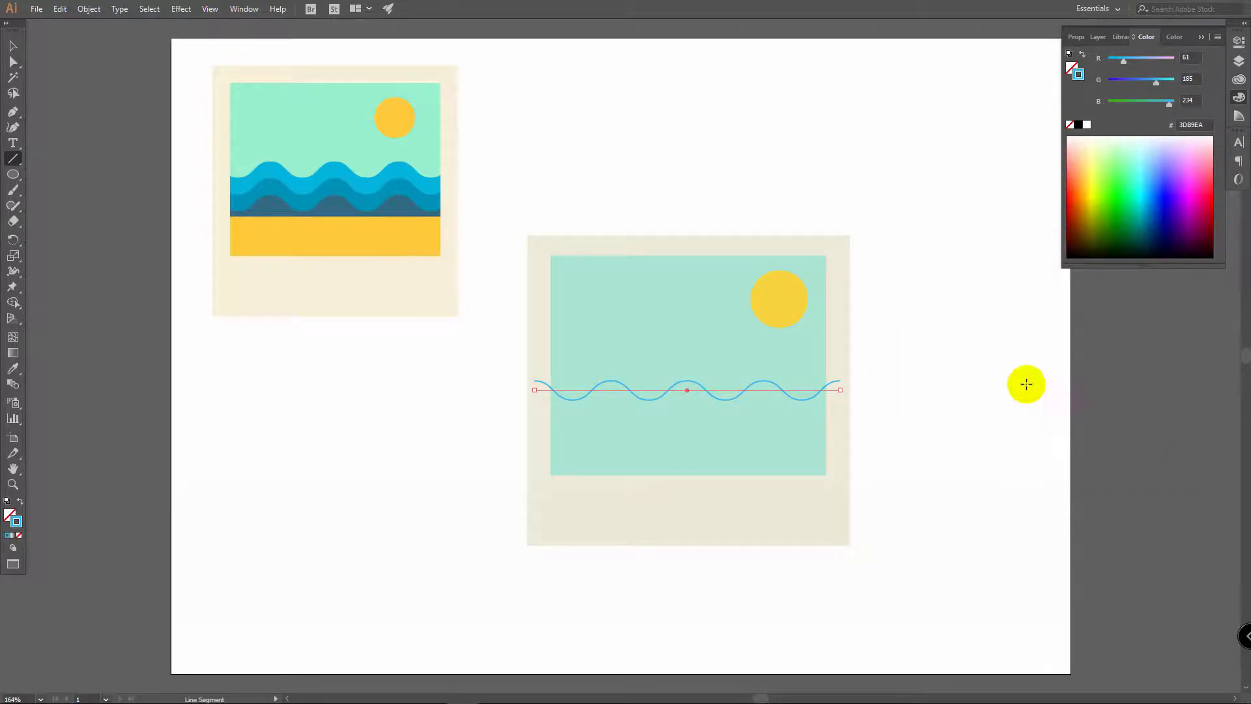
Expand the wave's appearance into editable anchor points via Object > Expand Appearance.
click(89, 9)
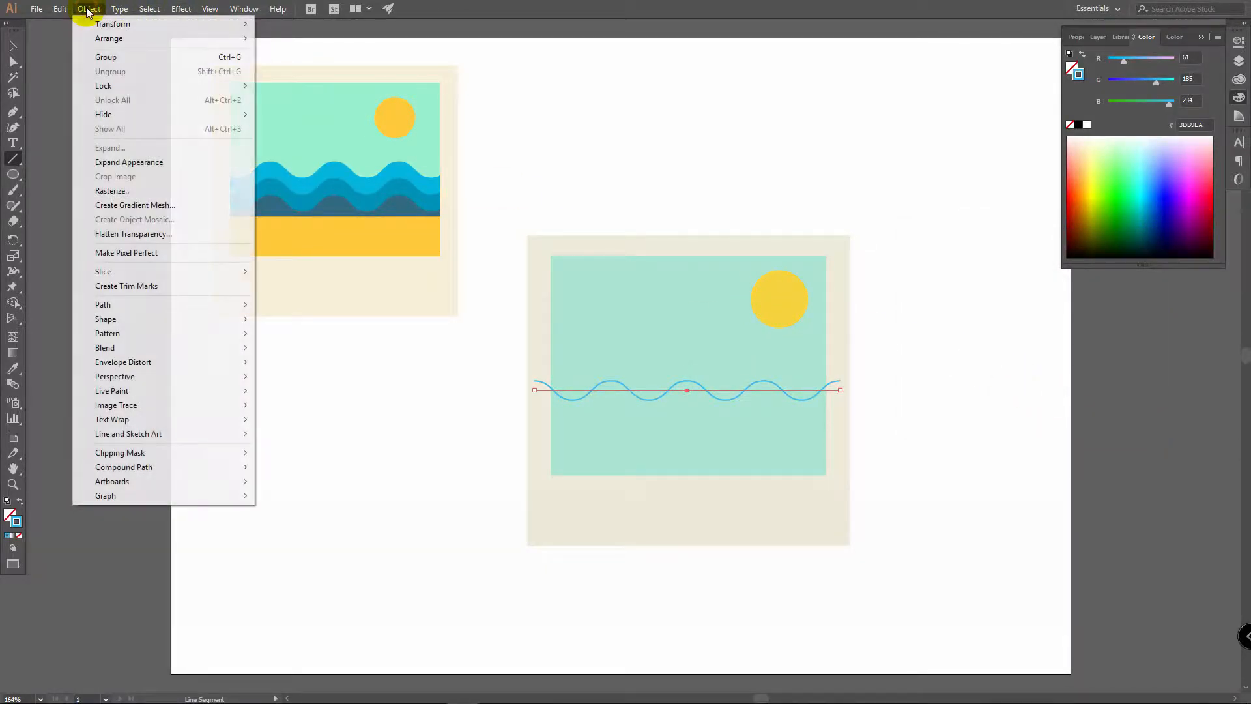
mouse_move(129, 162)
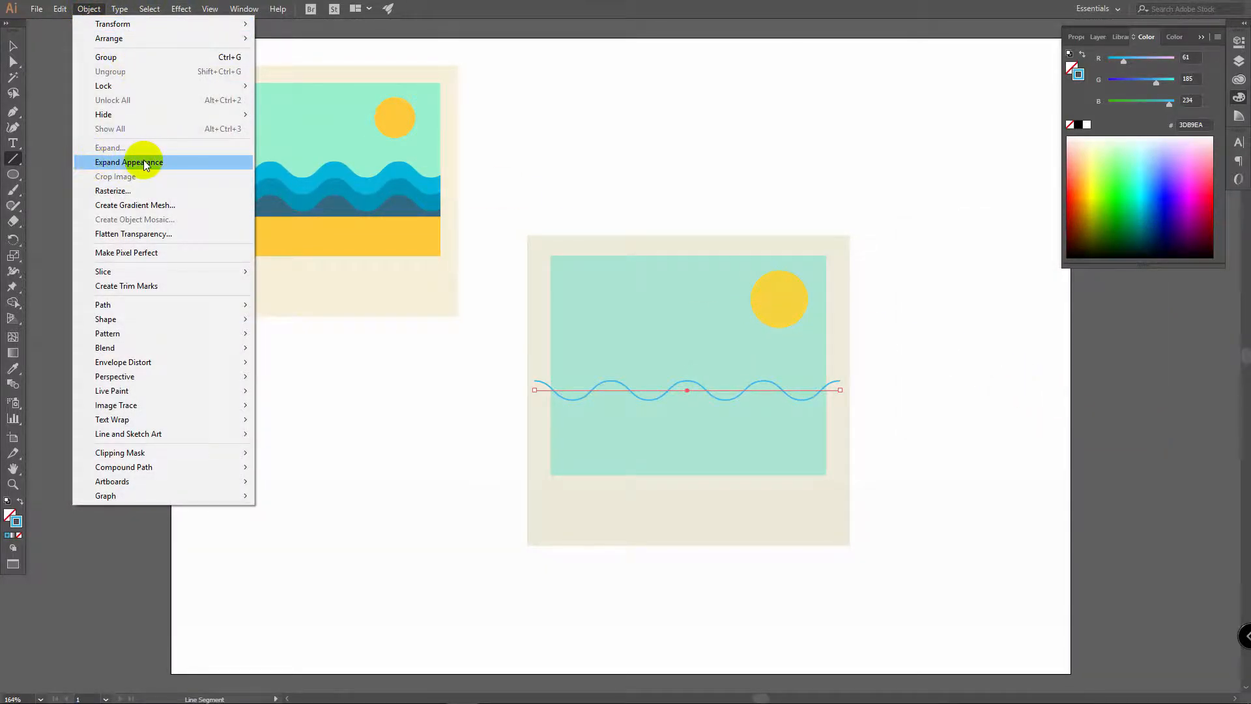
click(129, 162)
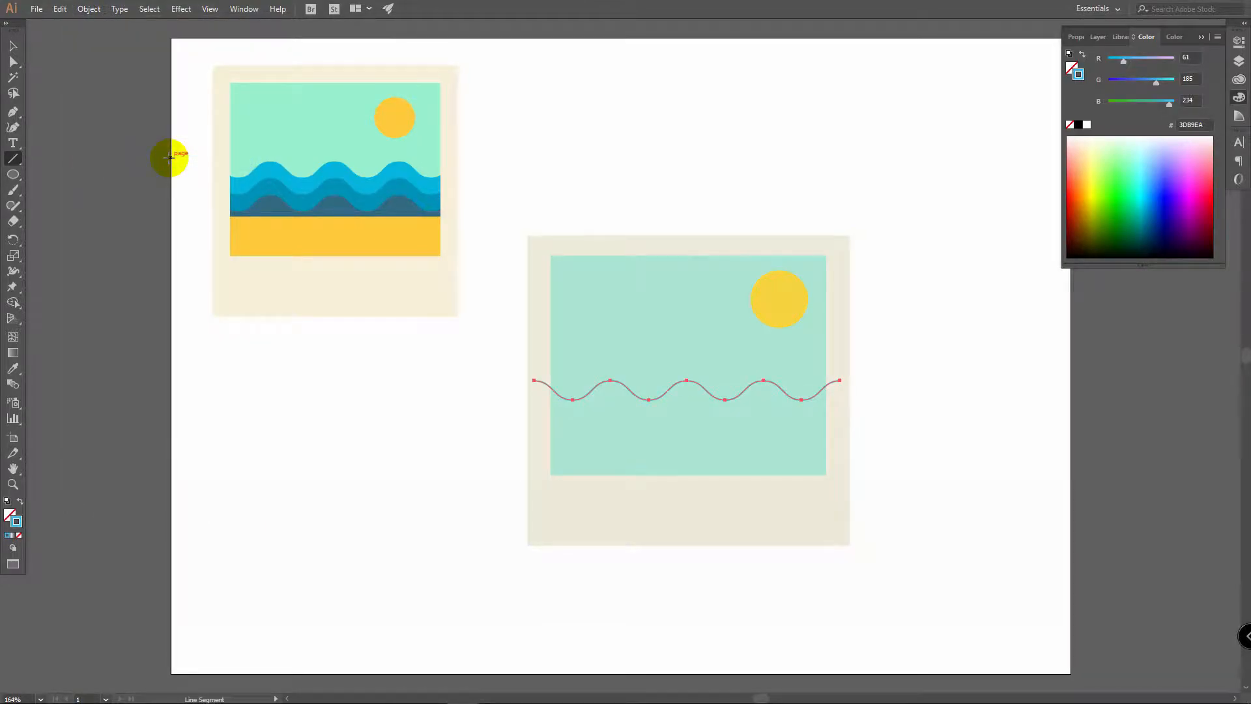
mouse_move(15, 112)
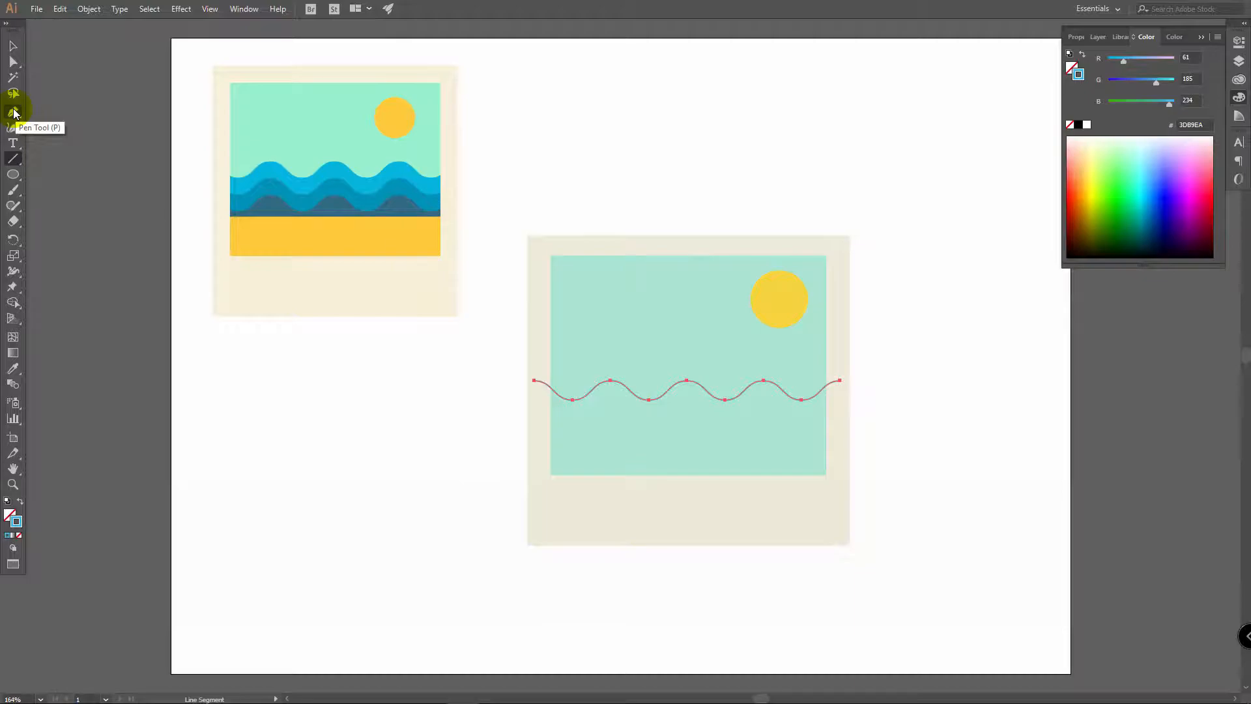
Close the wave into a shape down to the frame bottom with the Pen tool and fill it blue.
click(13, 112)
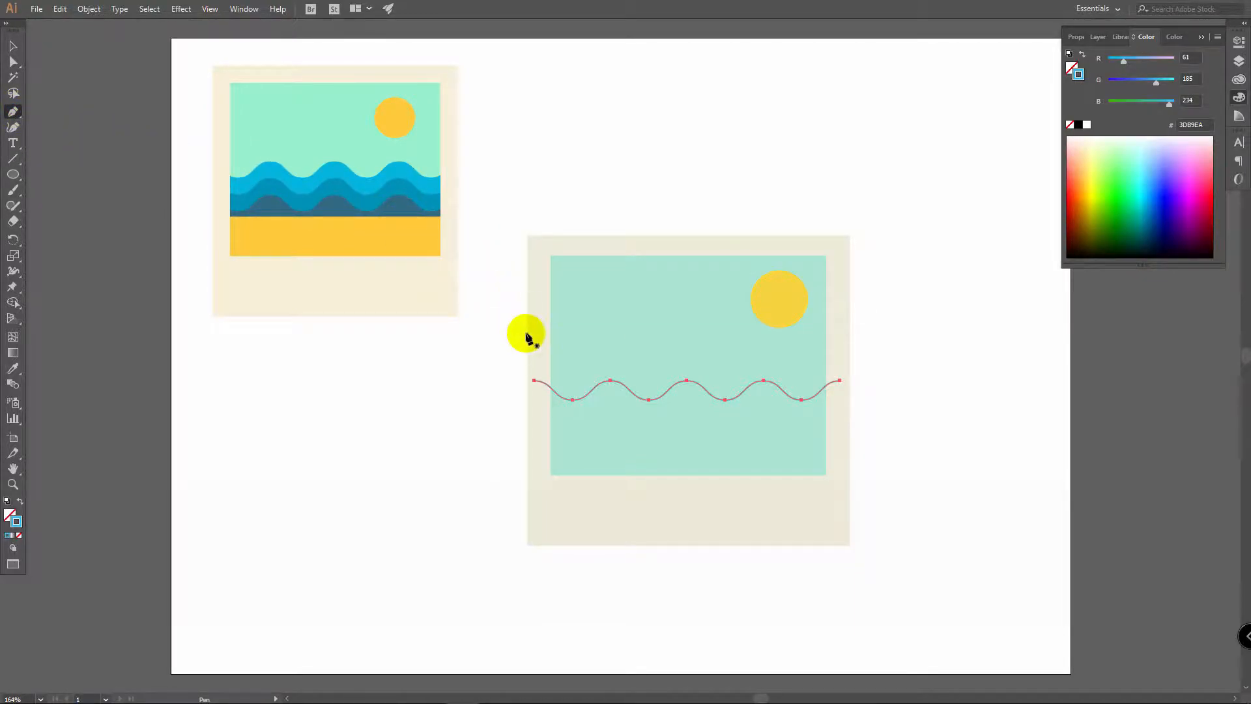
mouse_move(536, 385)
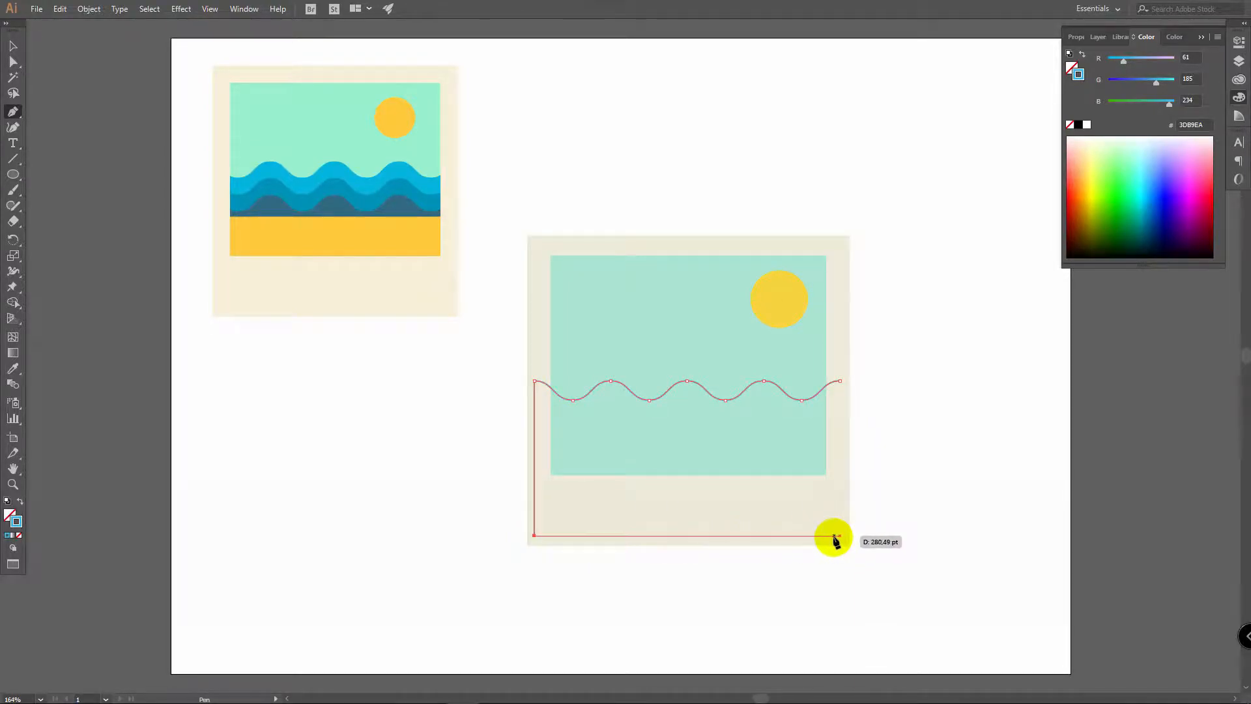
mouse_move(804, 538)
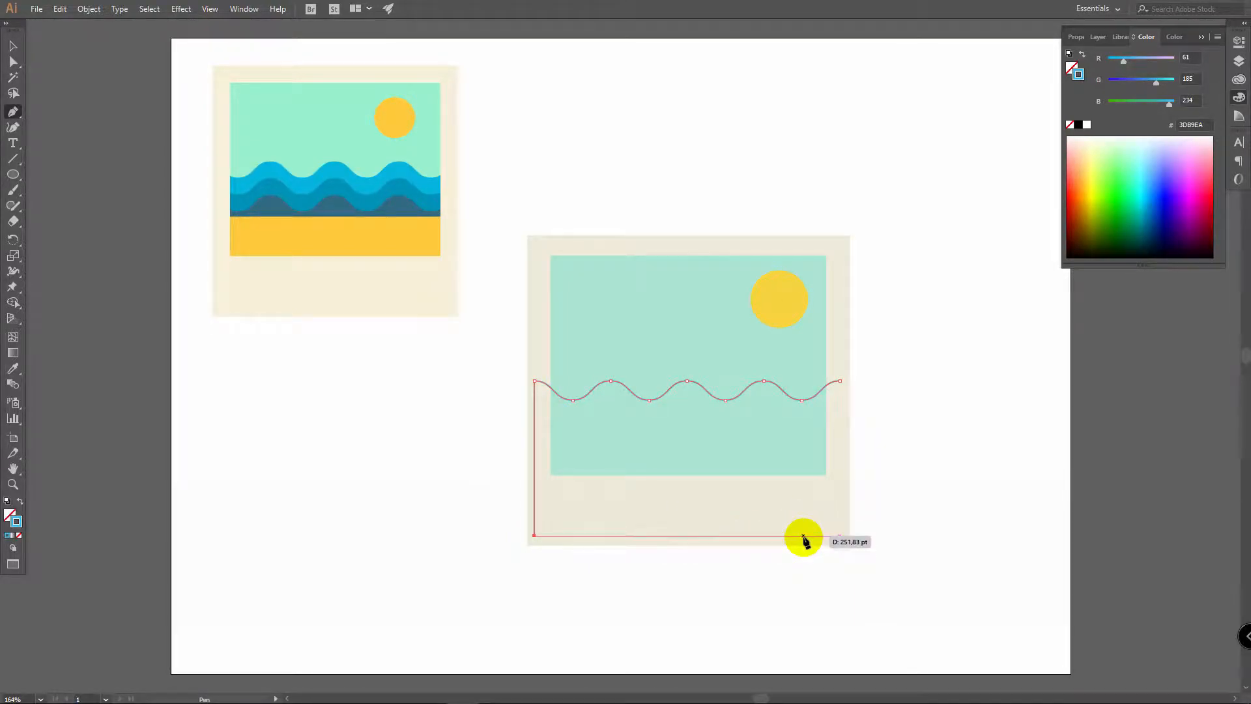
key(shift)
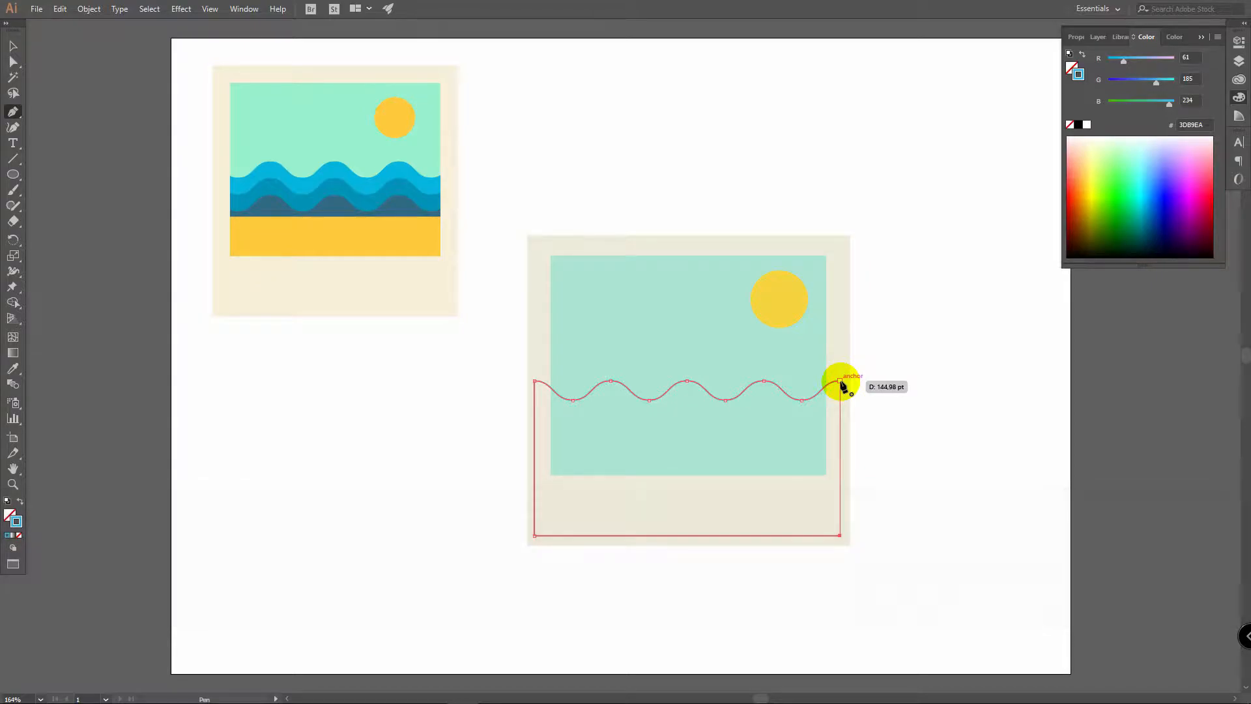
click(835, 386)
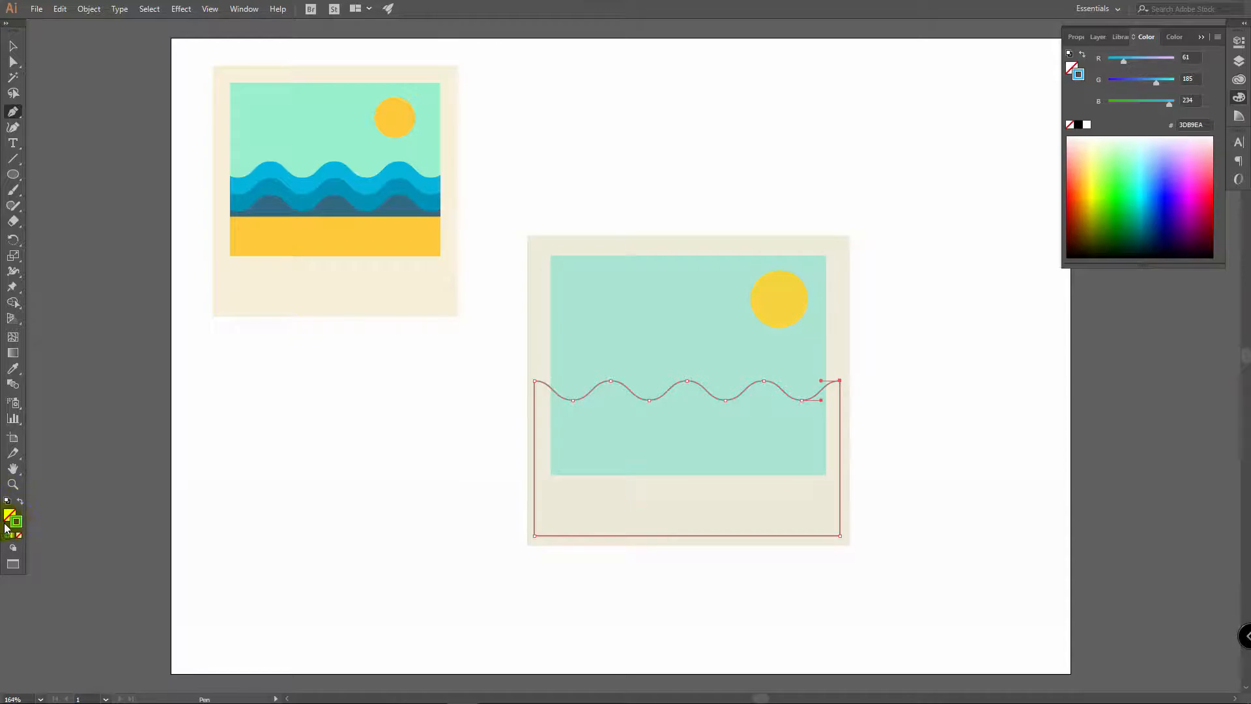
mouse_move(17, 500)
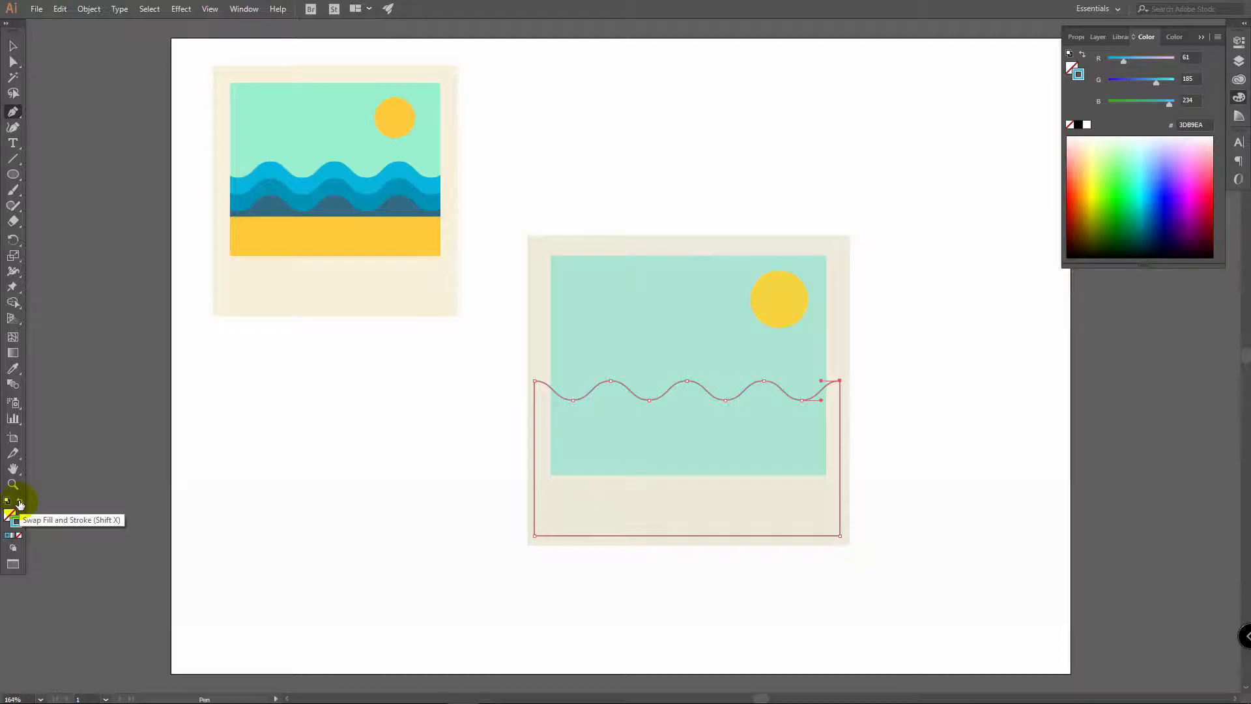
click(17, 500)
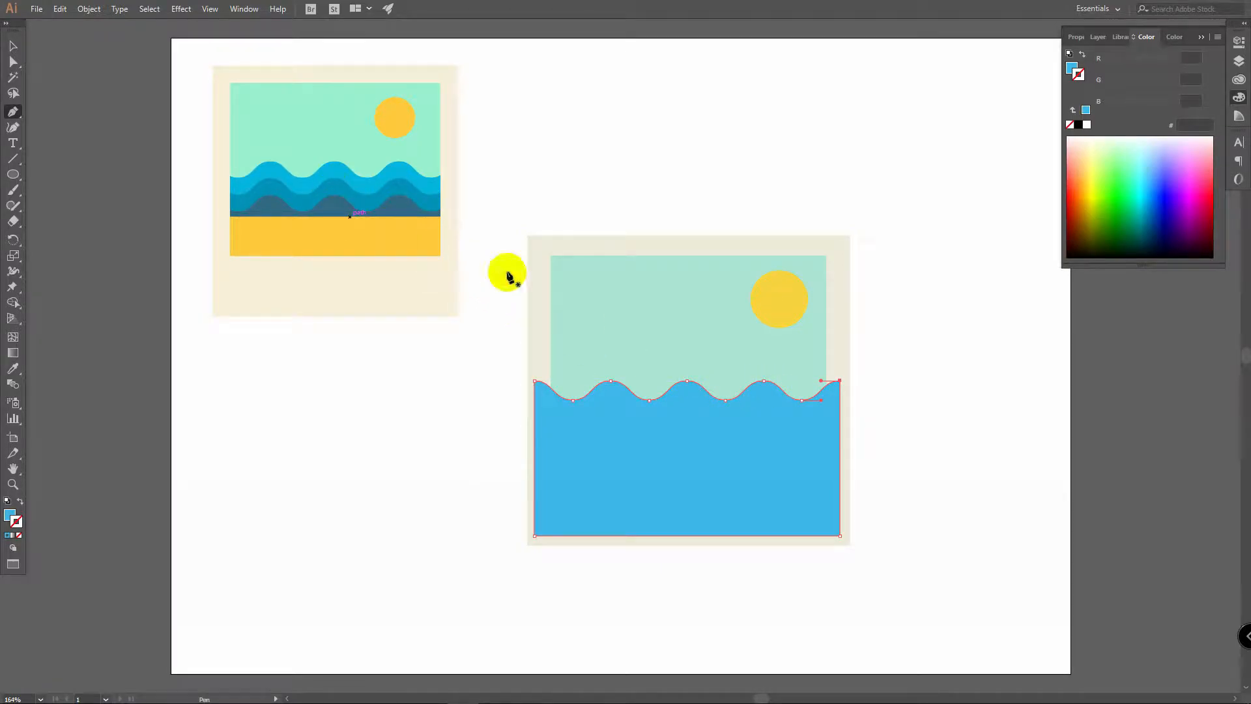
mouse_move(702, 568)
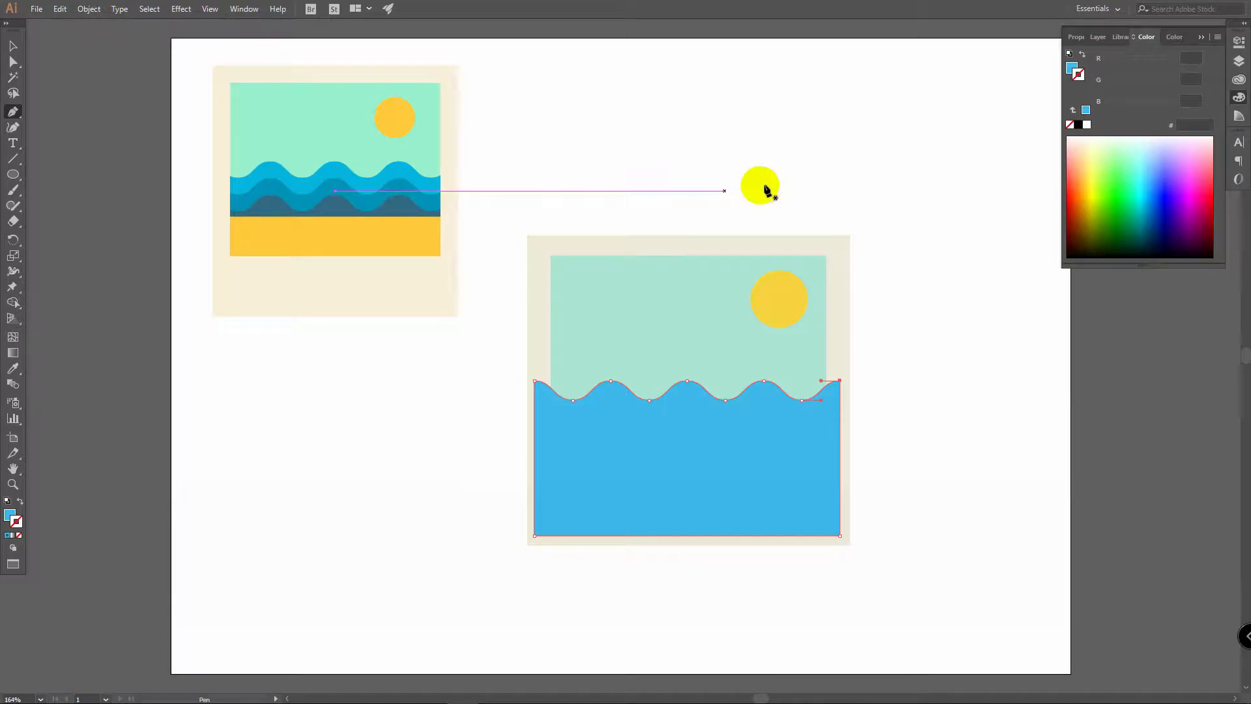
Drag-copy the water shape downward, then repeat the offset with Ctrl+D for a third layer.
key(v)
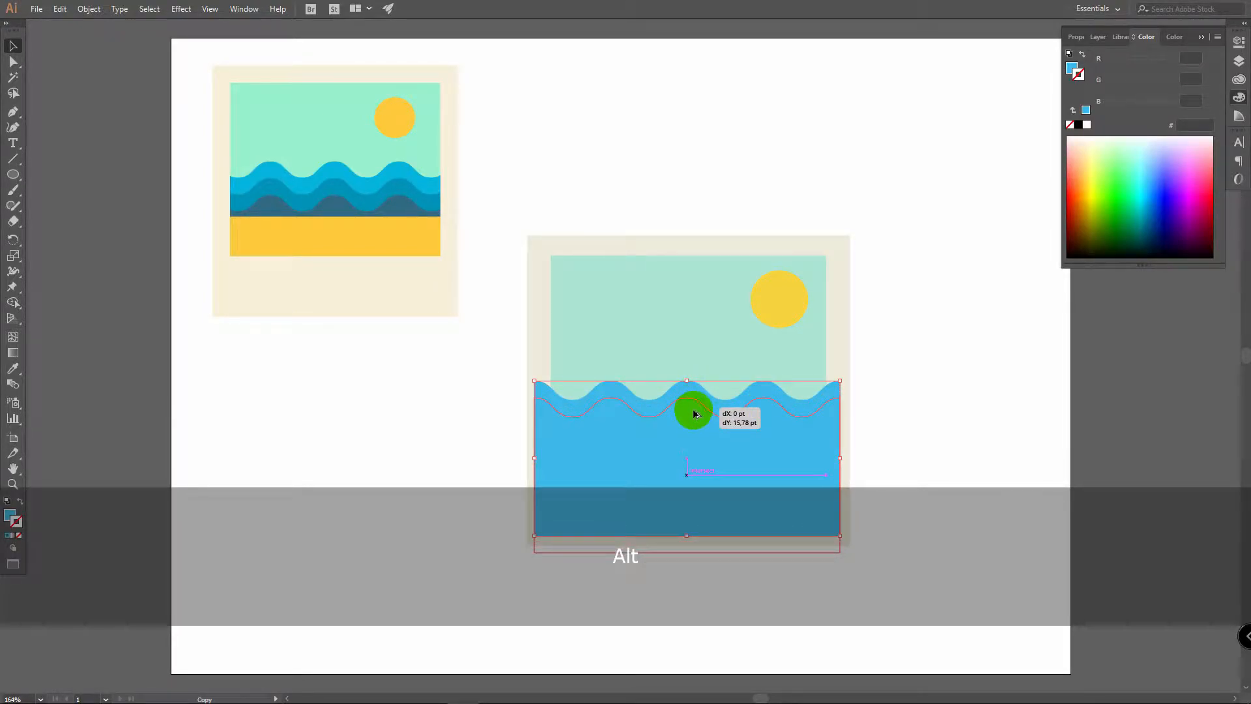
key(shift)
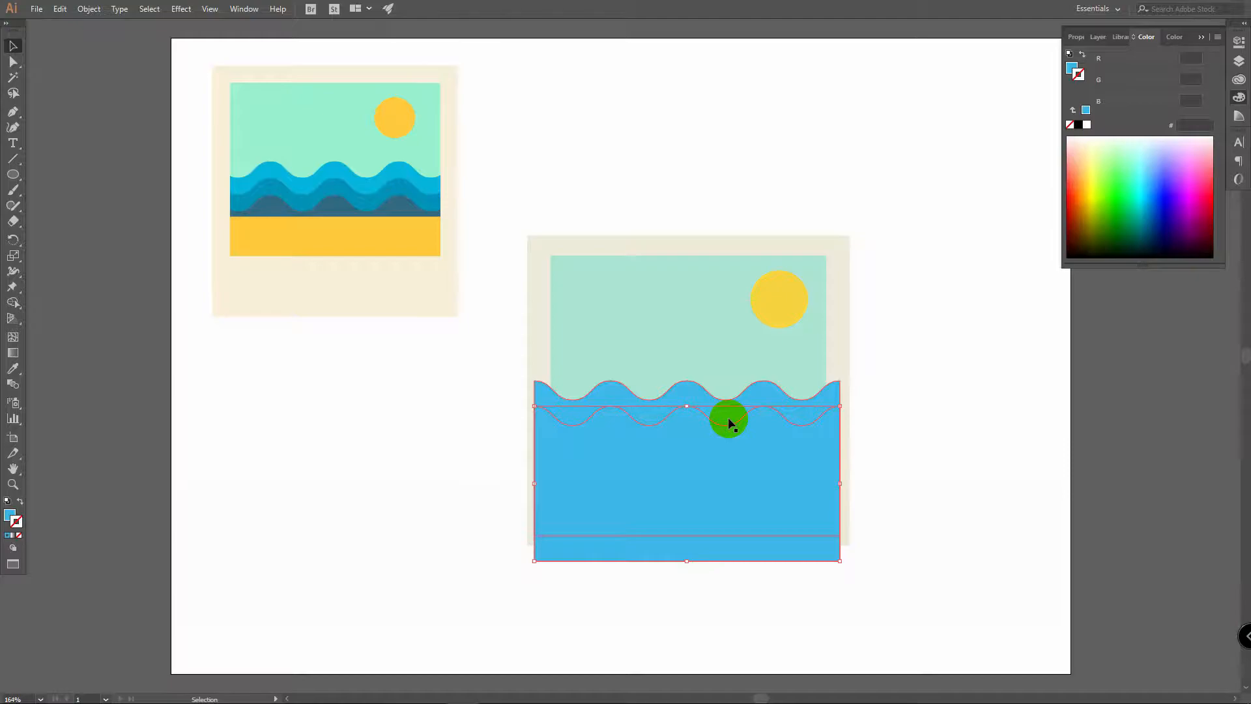
key(ctrl)
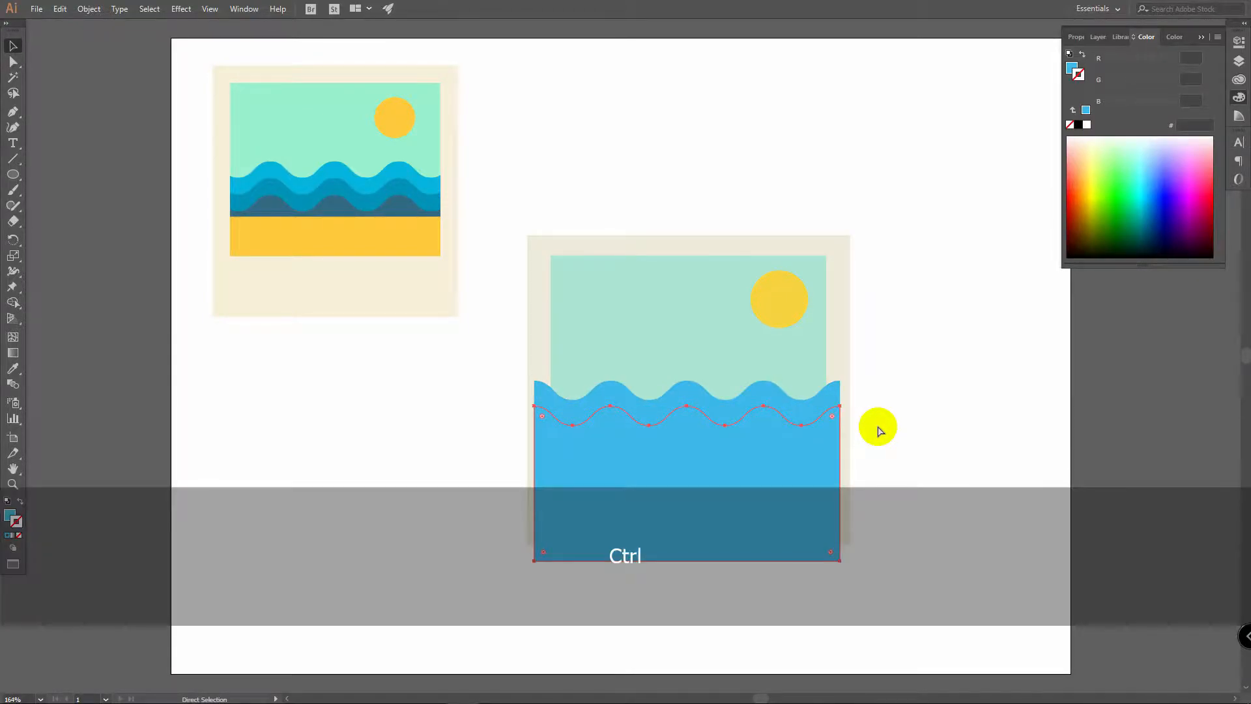
key(ctrl+d)
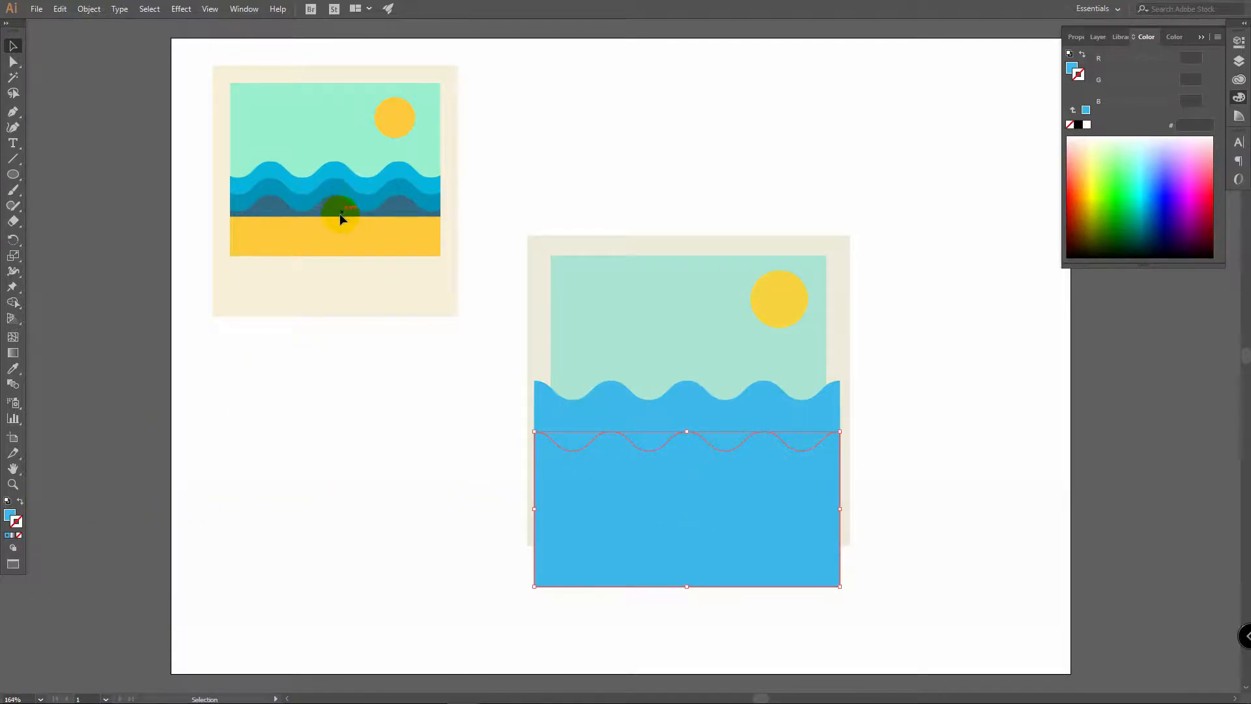
mouse_move(13, 518)
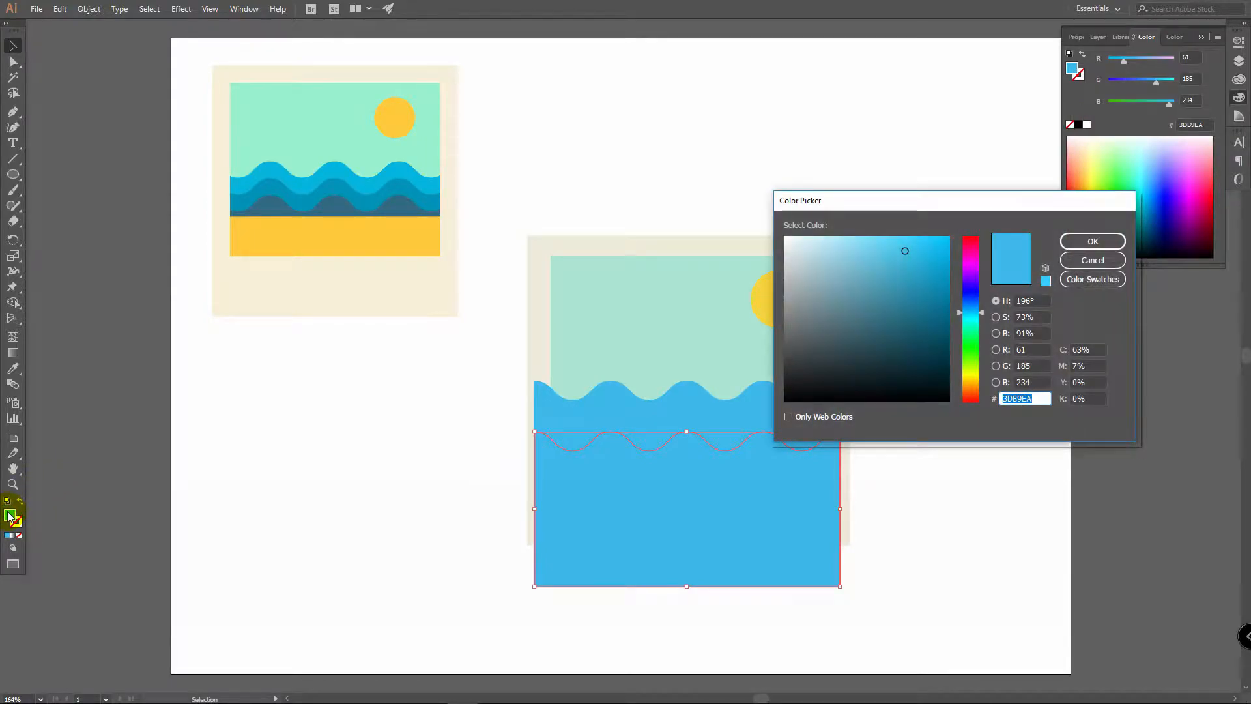
Recolour the three wave layers in bright blue, mid teal and deep teal.
click(916, 307)
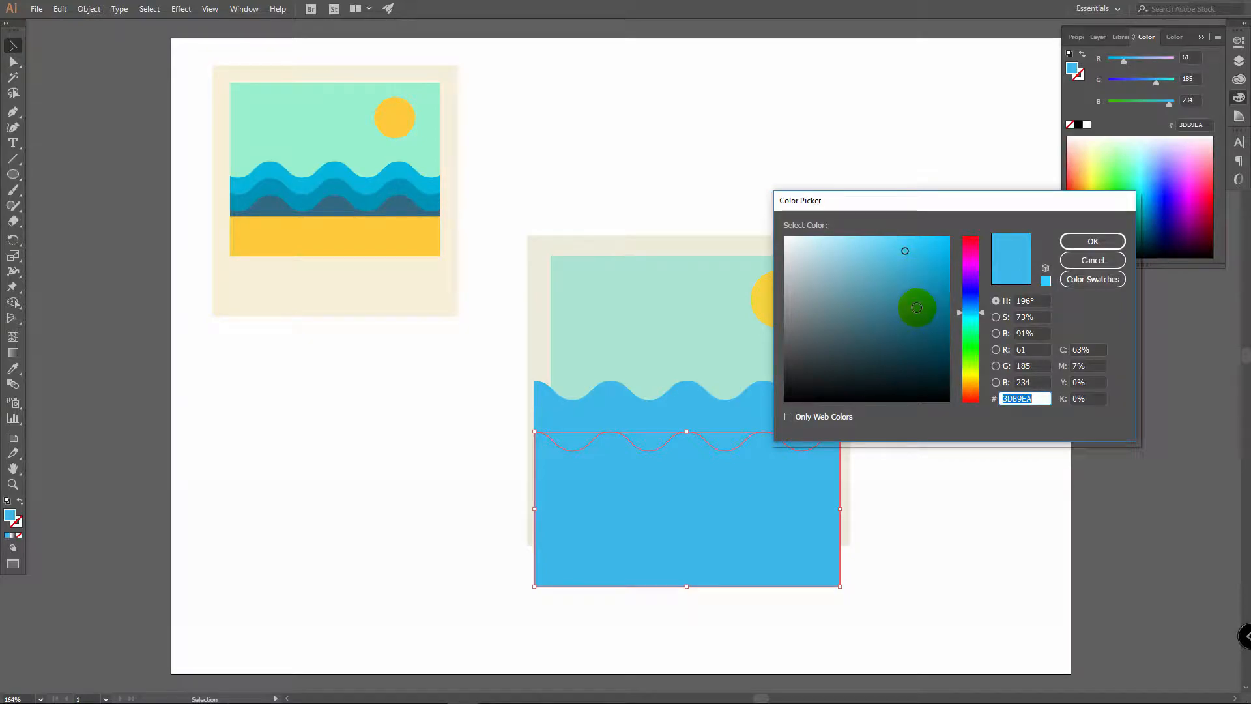
click(915, 319)
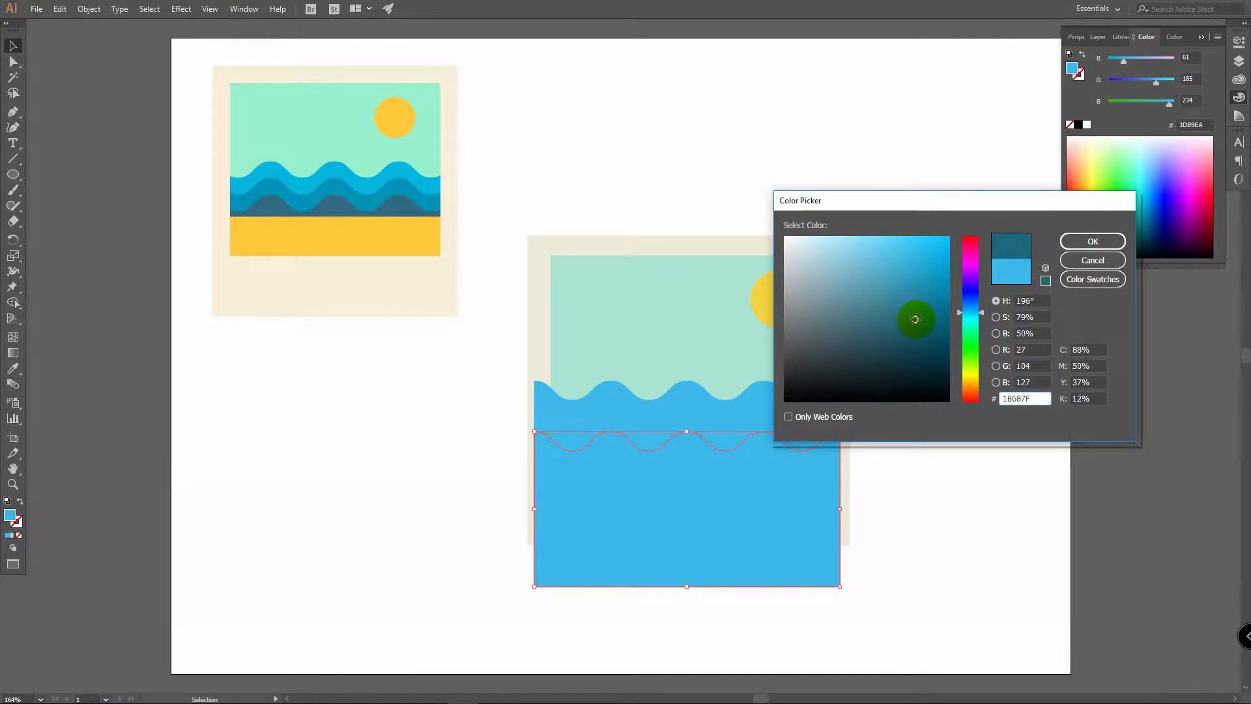
click(1092, 241)
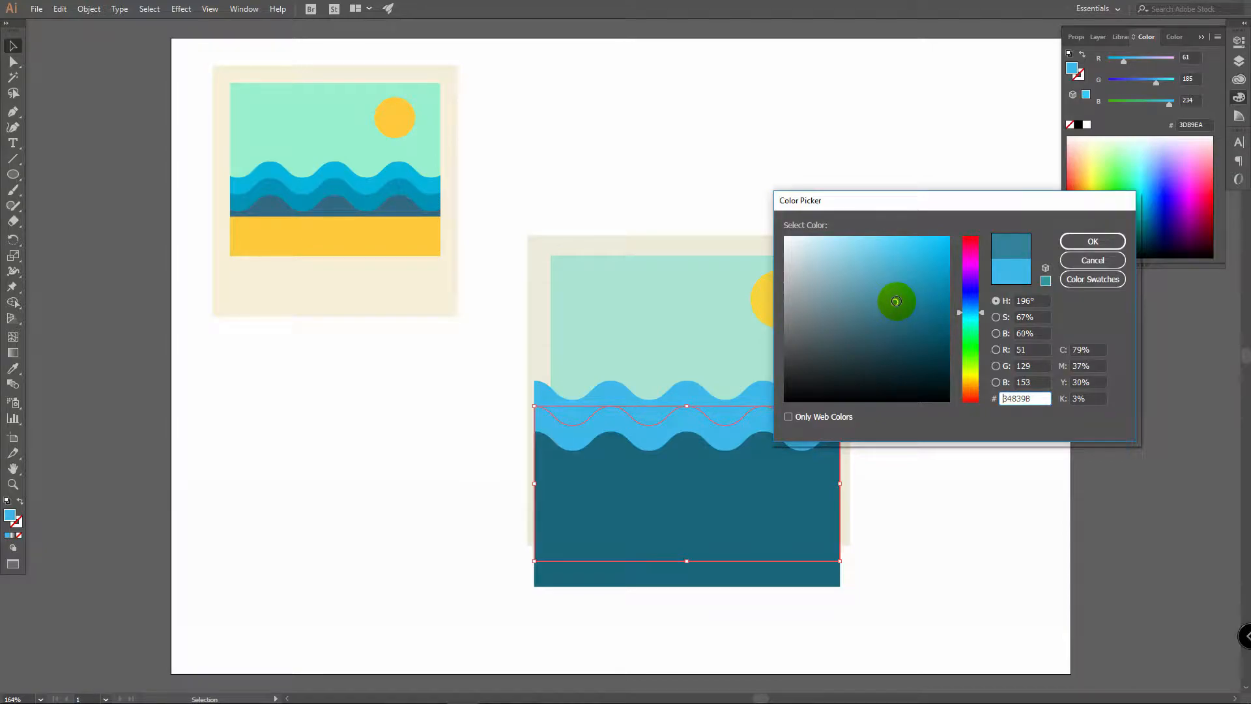
click(1092, 241)
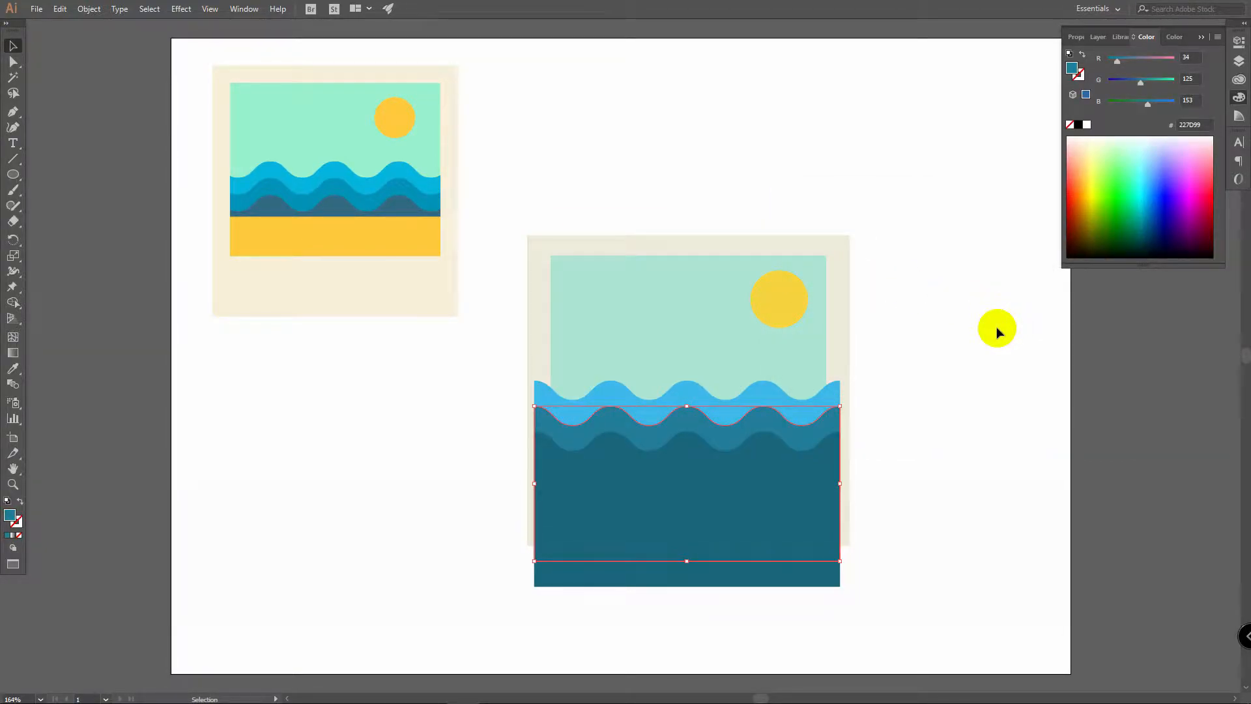
mouse_move(23, 549)
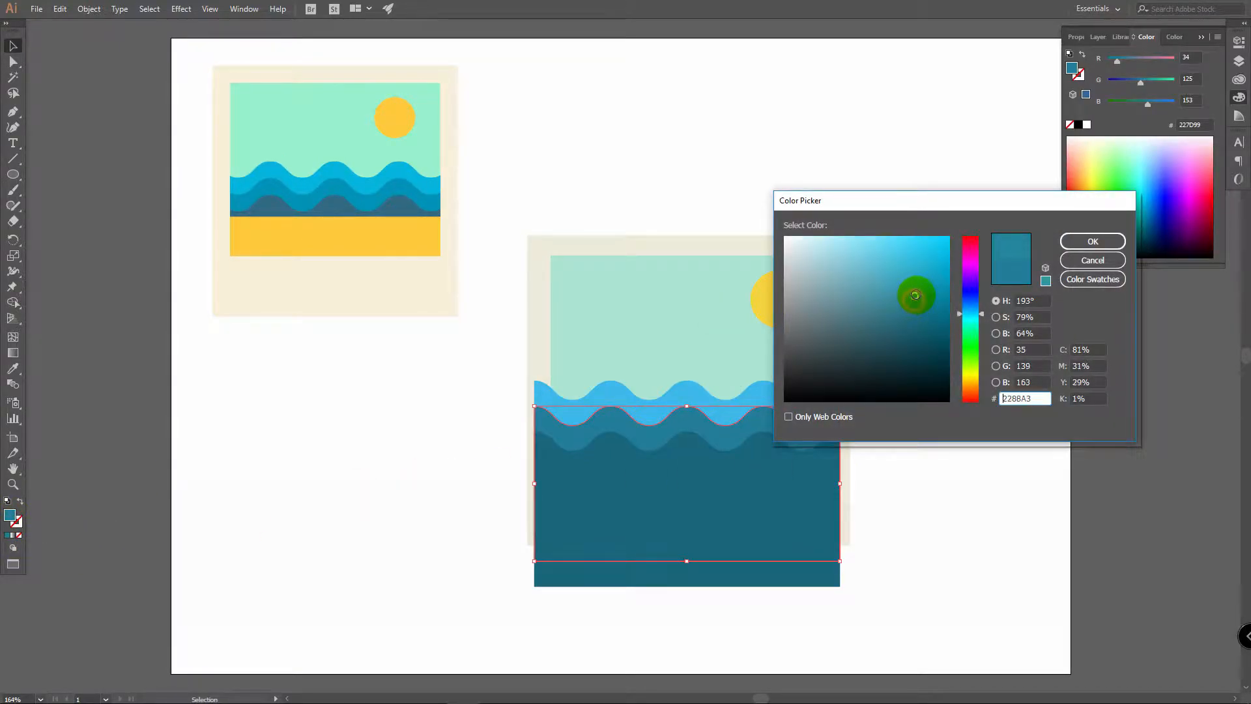
click(1092, 242)
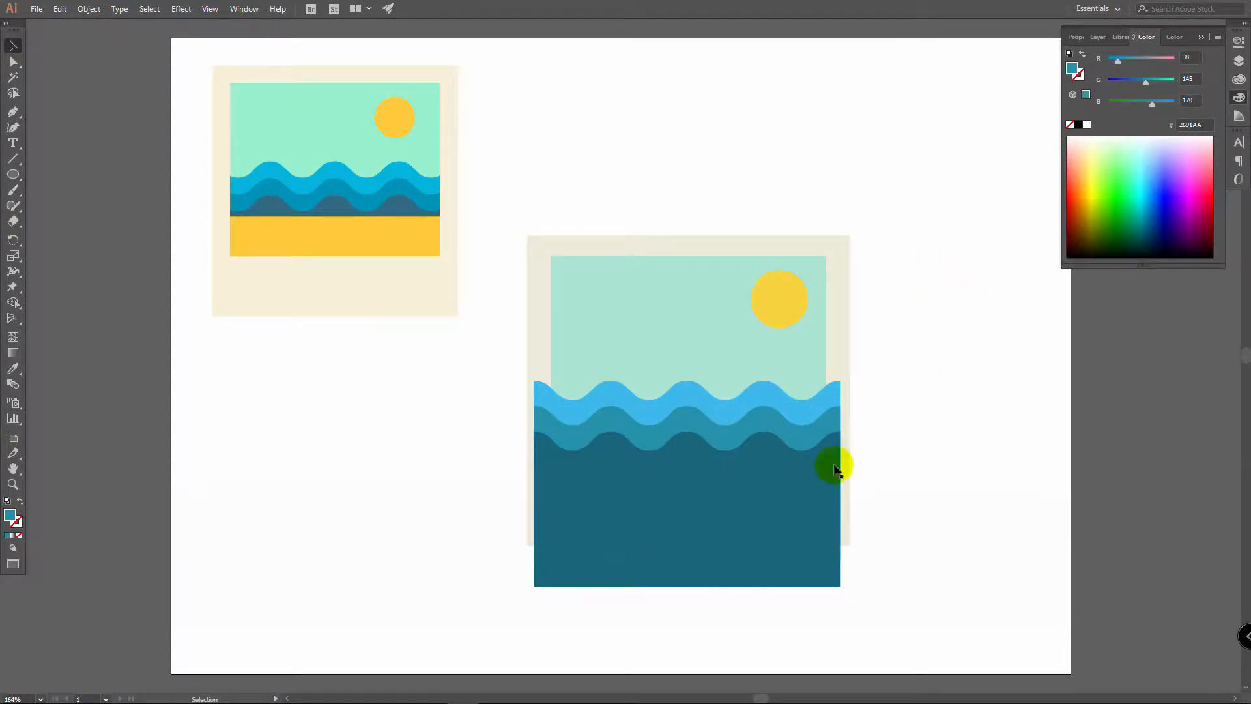
mouse_move(925, 432)
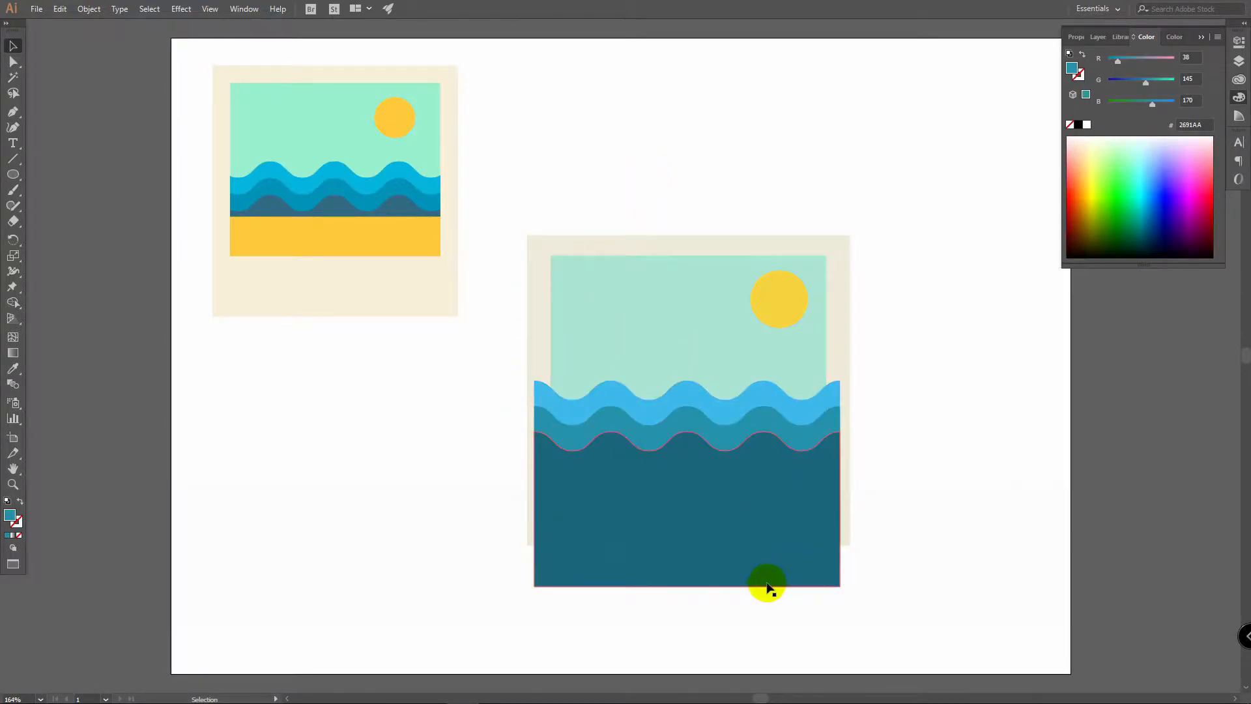
Horizontally centre the frame, photo area and wave layers together with Horizontal Align Center.
click(688, 536)
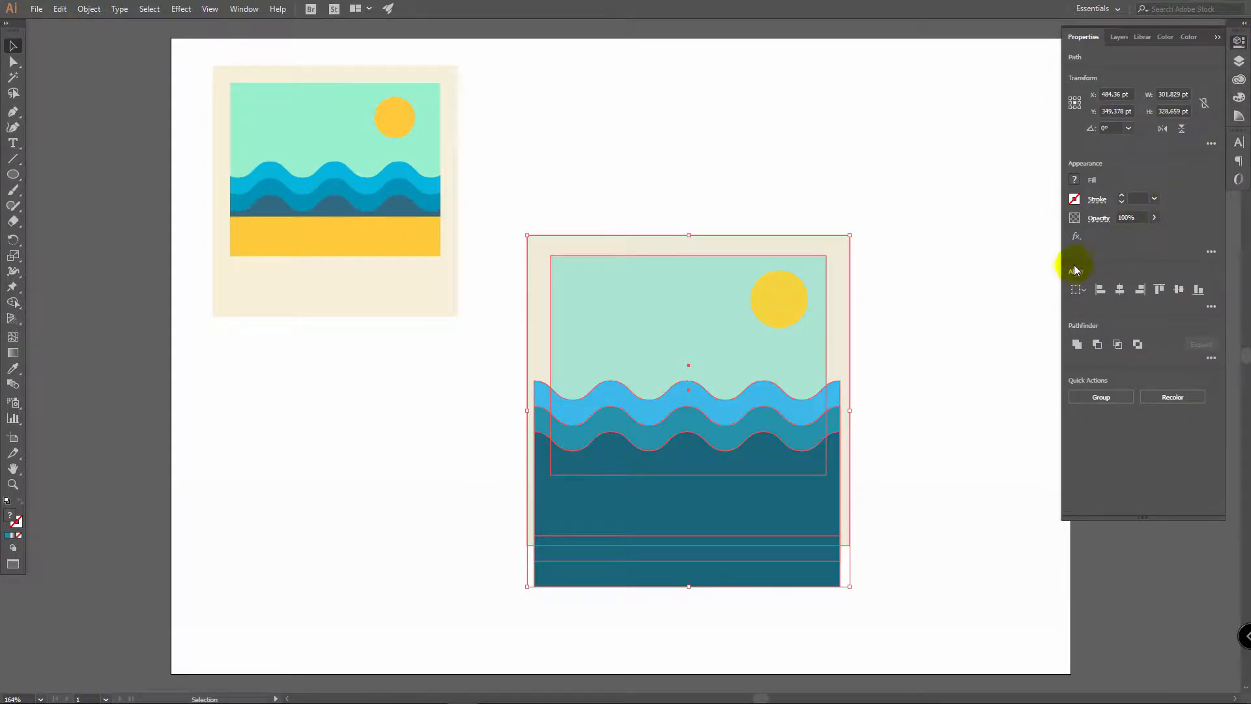
mouse_move(1120, 289)
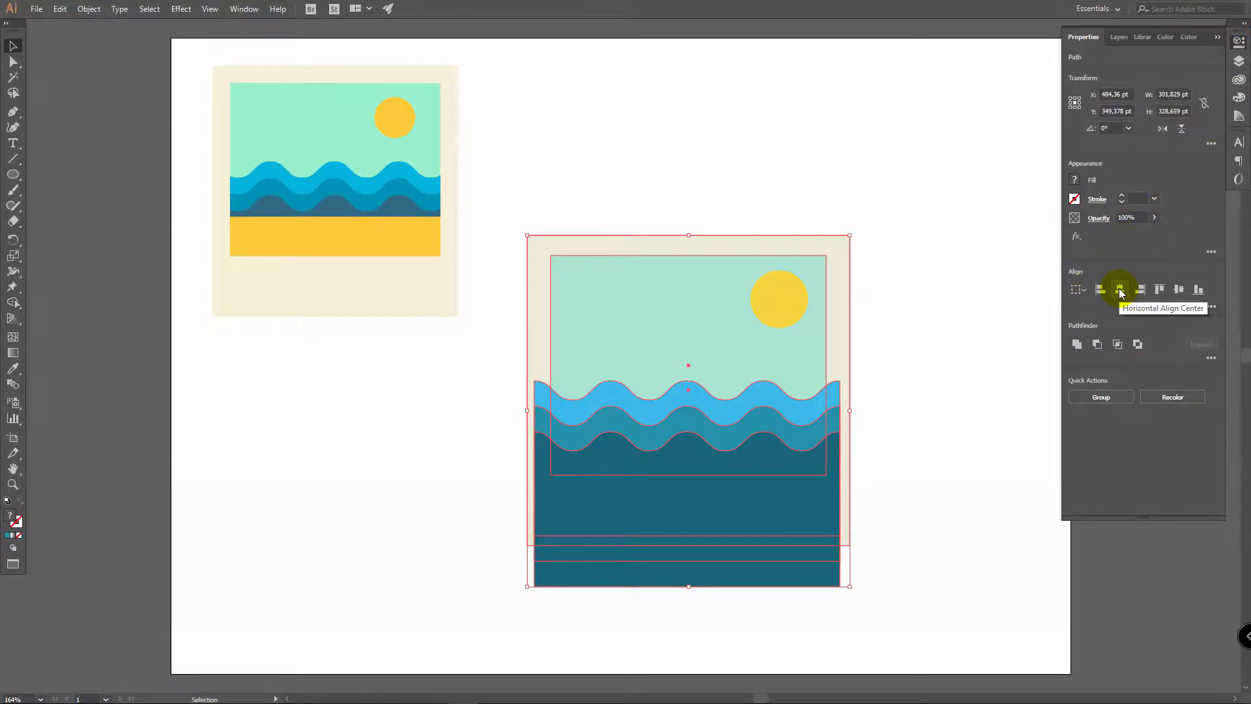
mouse_move(1122, 289)
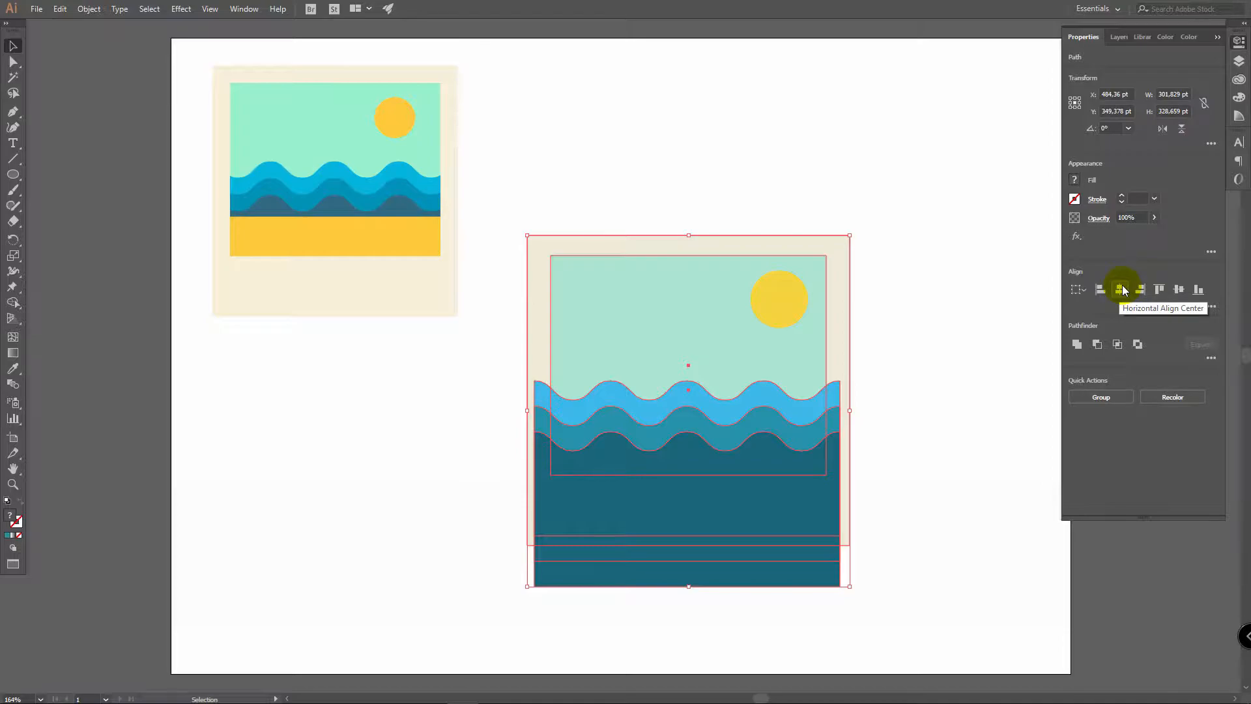
click(932, 419)
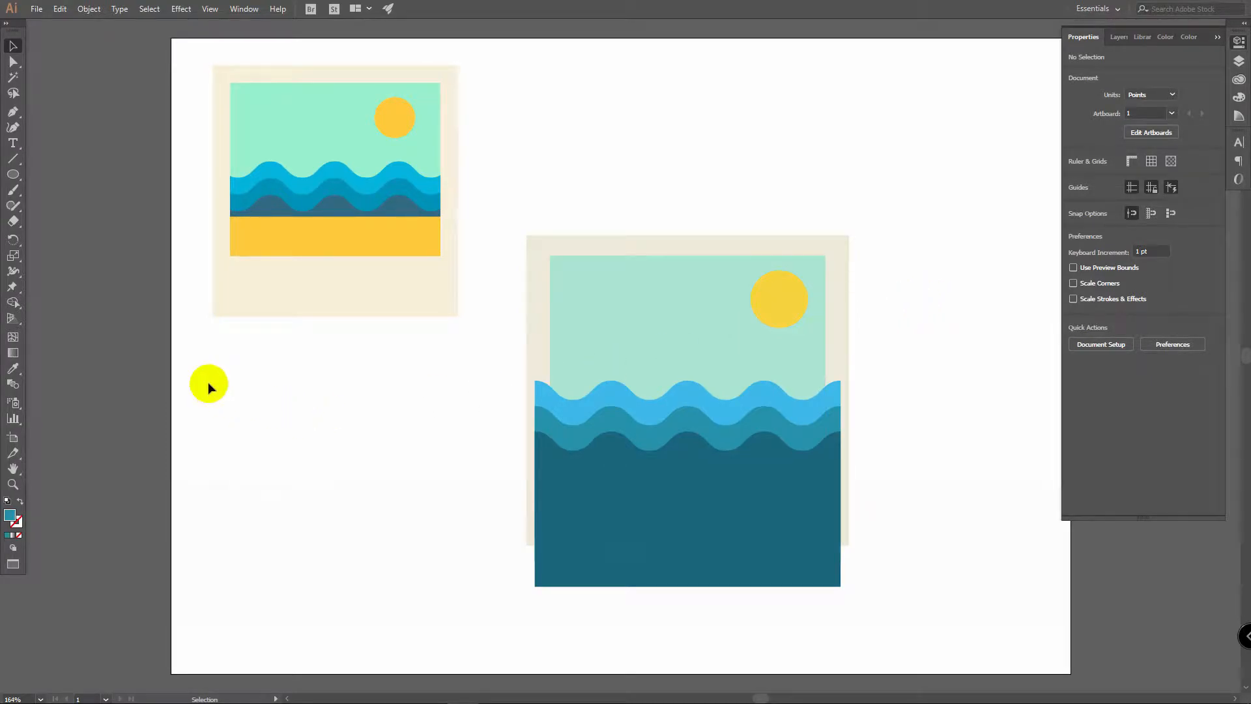
mouse_move(13, 369)
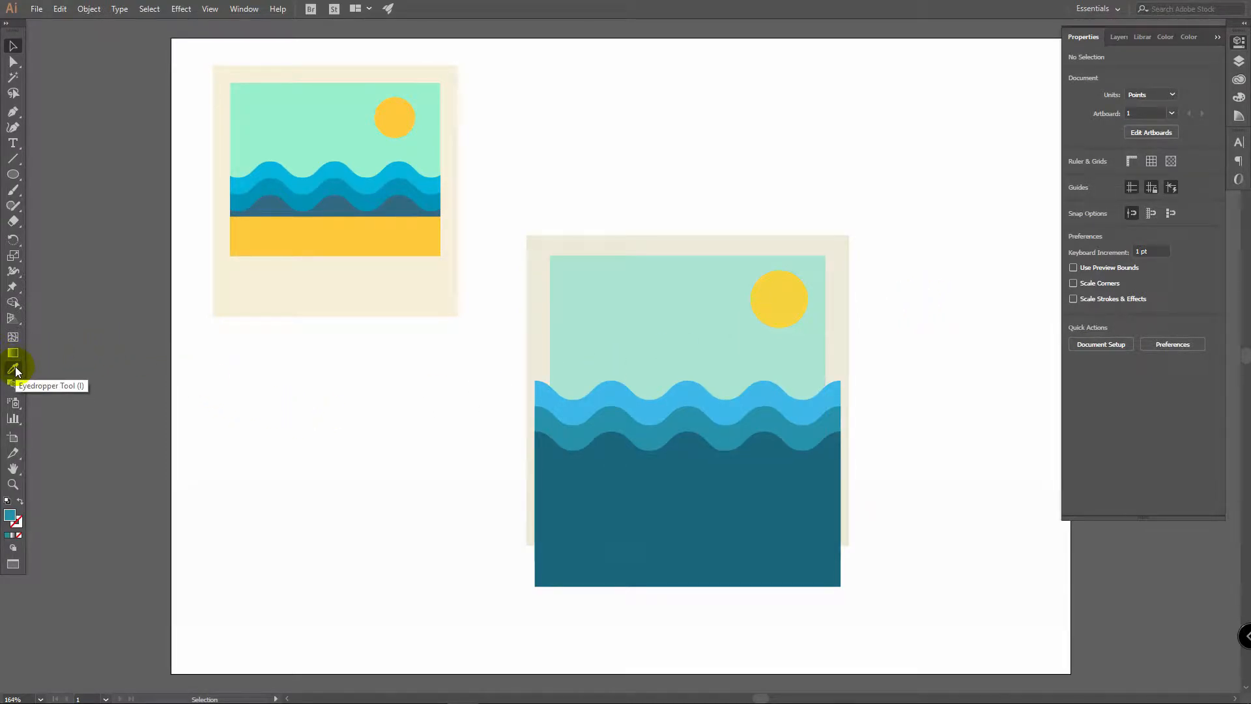
Sample the sun's yellow as the fill colour with the Eyedropper.
click(748, 386)
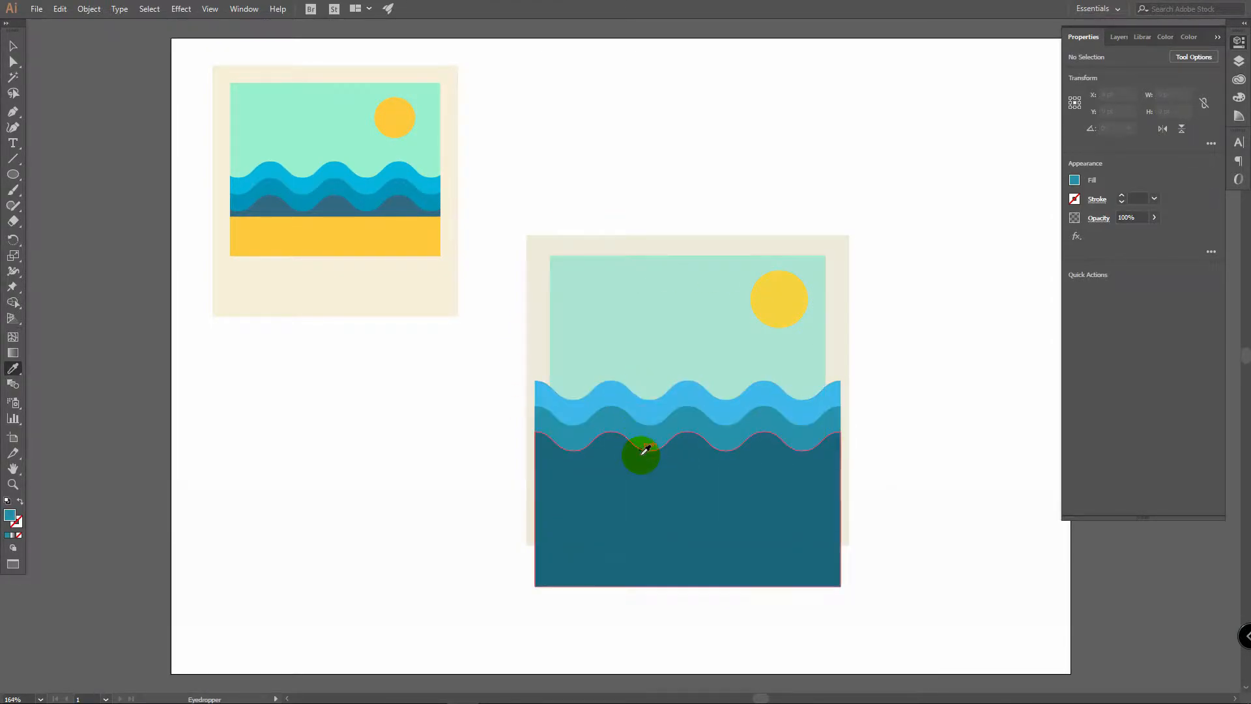
click(780, 297)
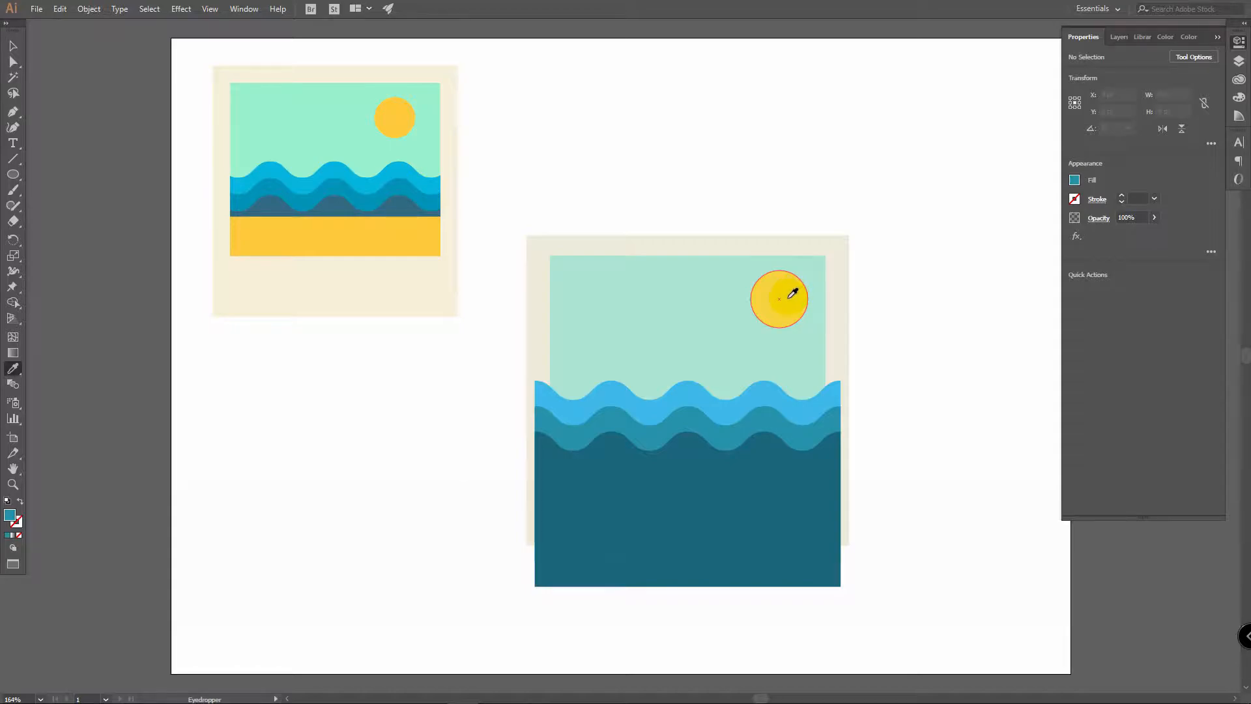
click(780, 300)
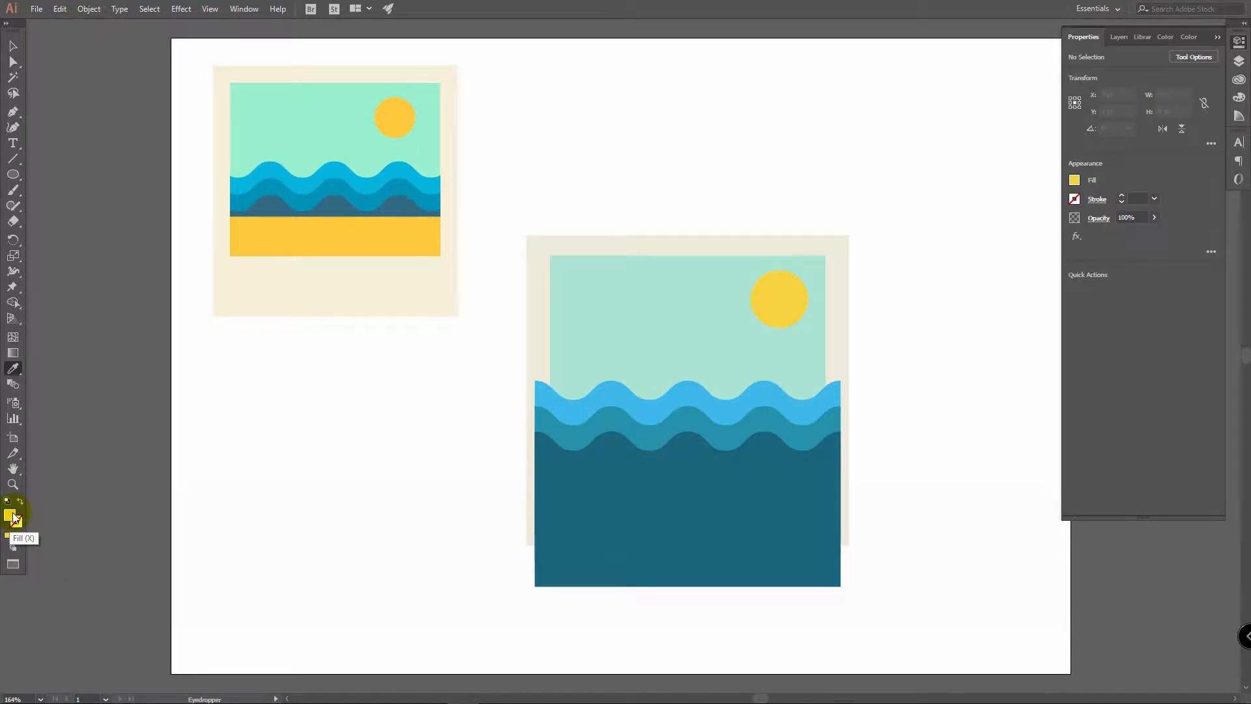
mouse_move(149, 266)
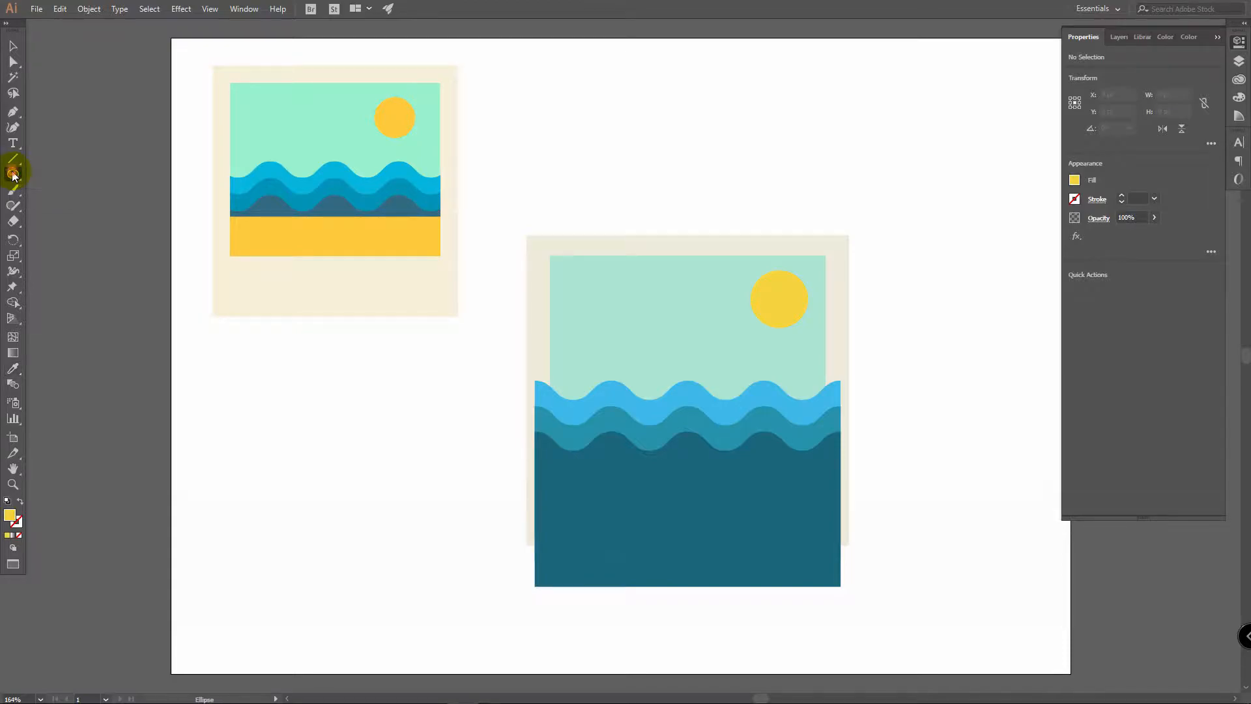
Draw a wide yellow sand rectangle across the waves and return to the Selection Tool.
click(13, 175)
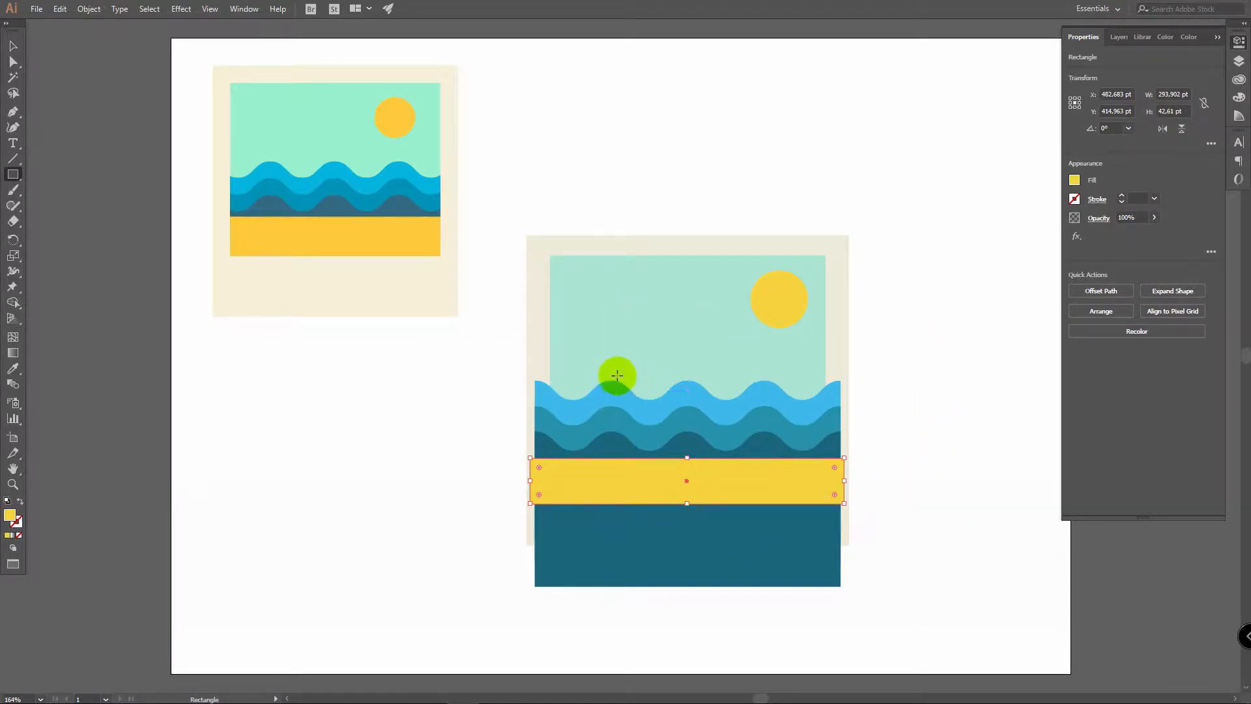
key(v)
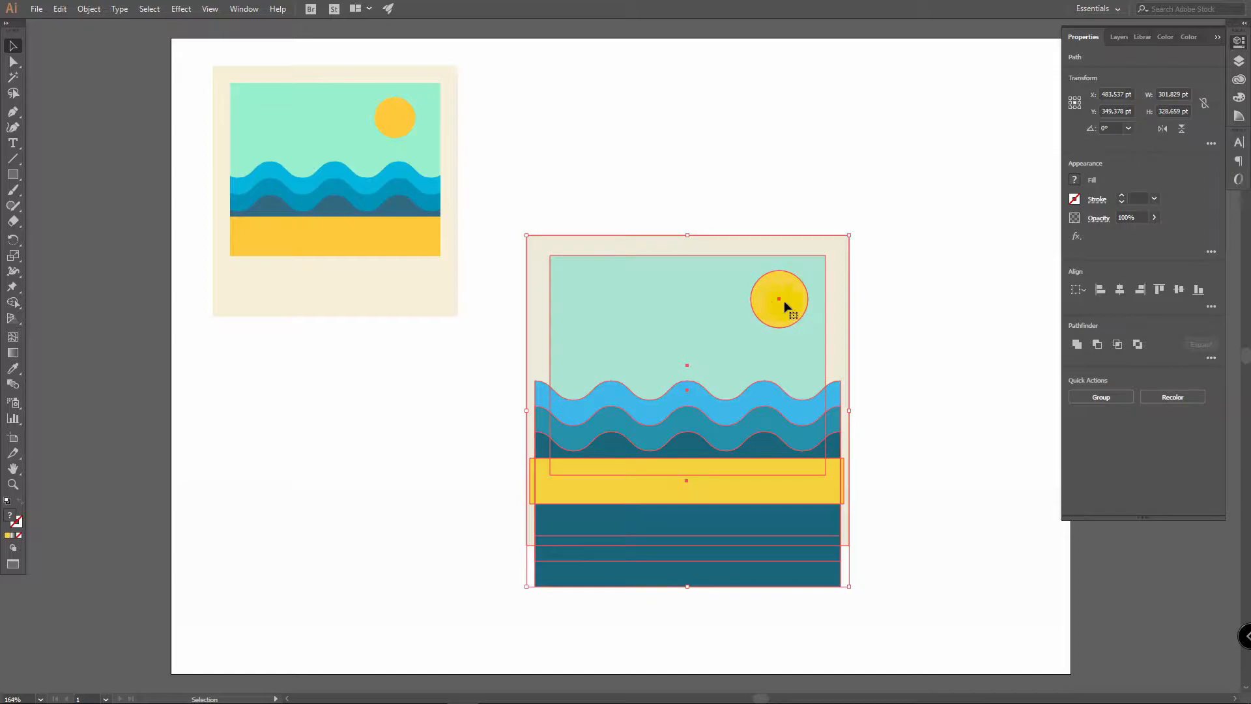
Deselect the sun and horizontally centre the sand strip with the other polaroid shapes.
key(shift)
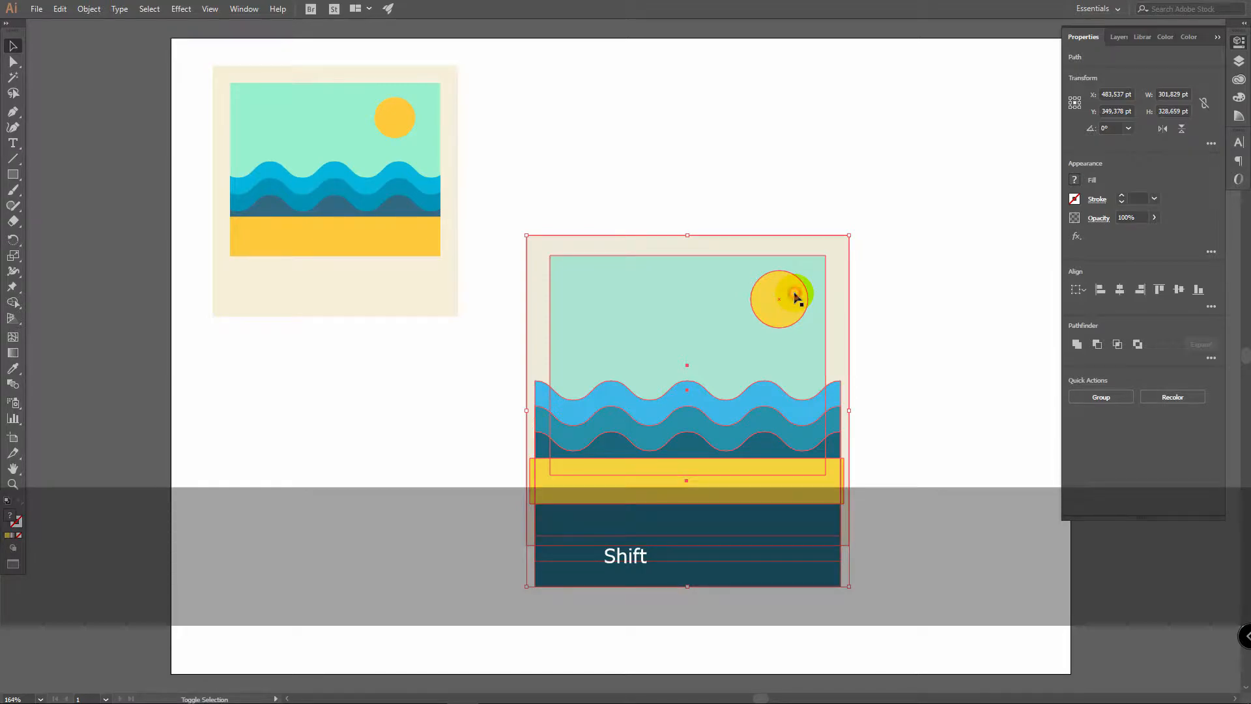
click(1120, 289)
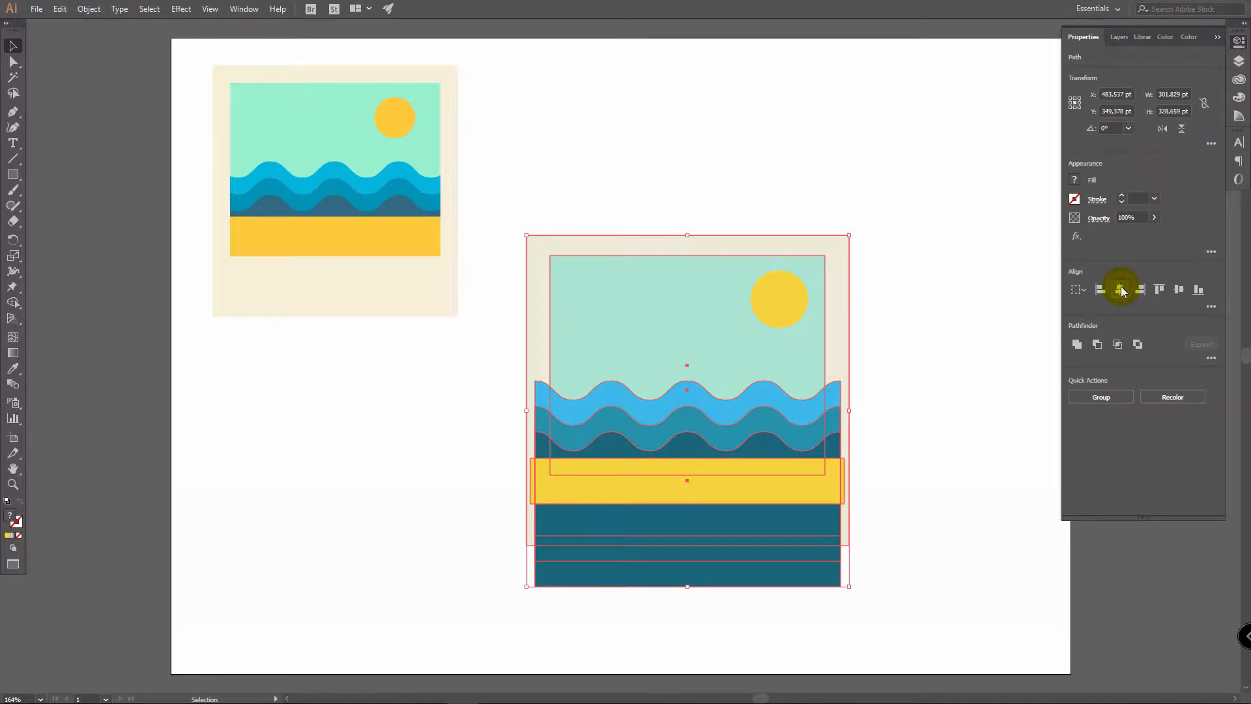
click(974, 282)
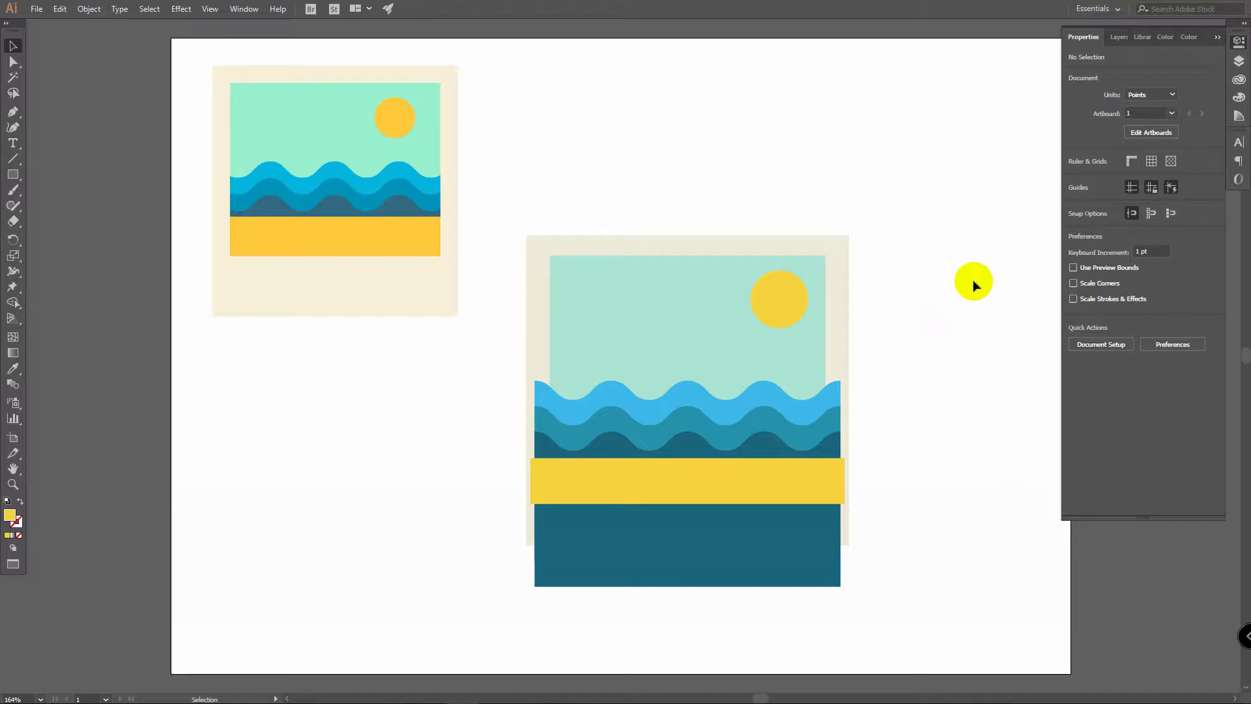
mouse_move(906, 368)
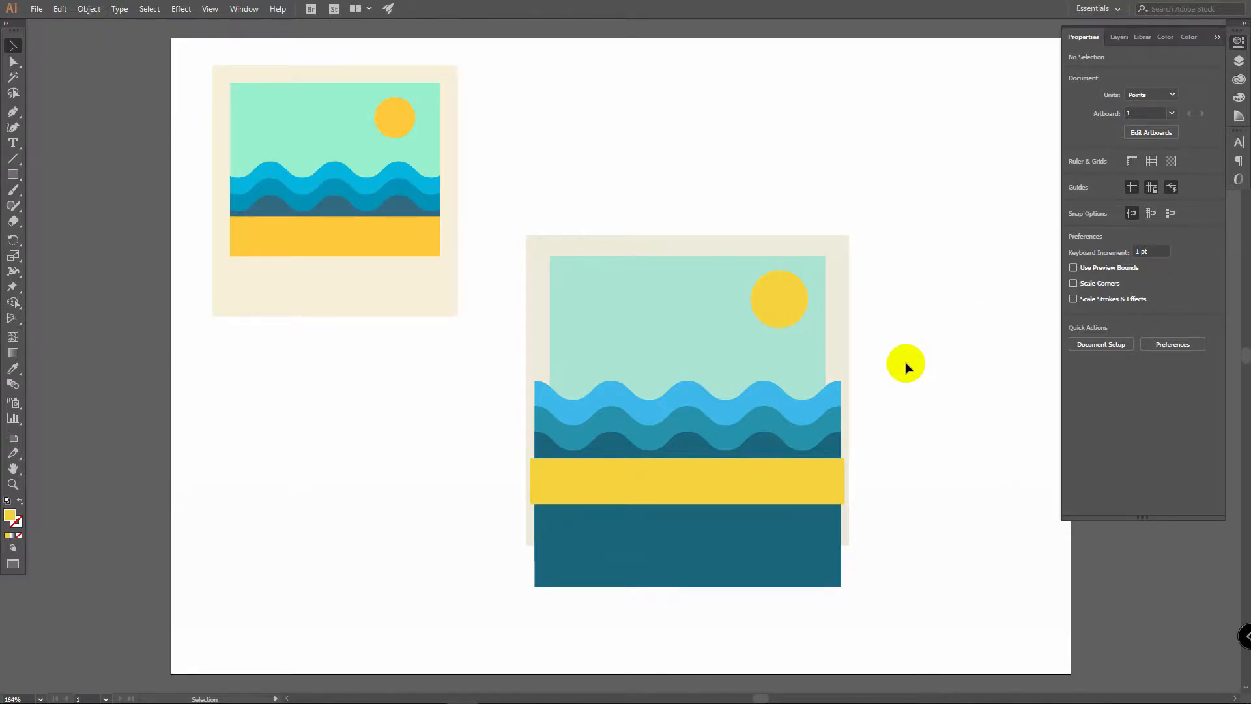
Bring the mint photo rectangle to the front of the stack.
click(633, 309)
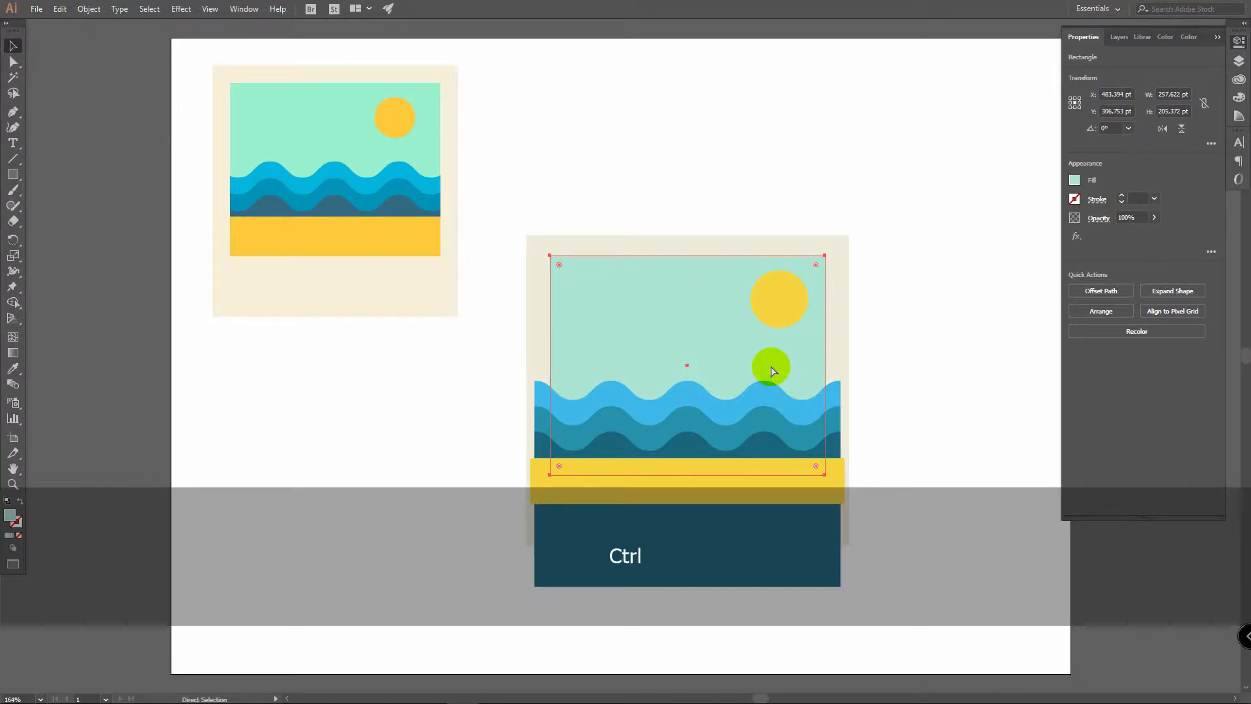
key(shift)
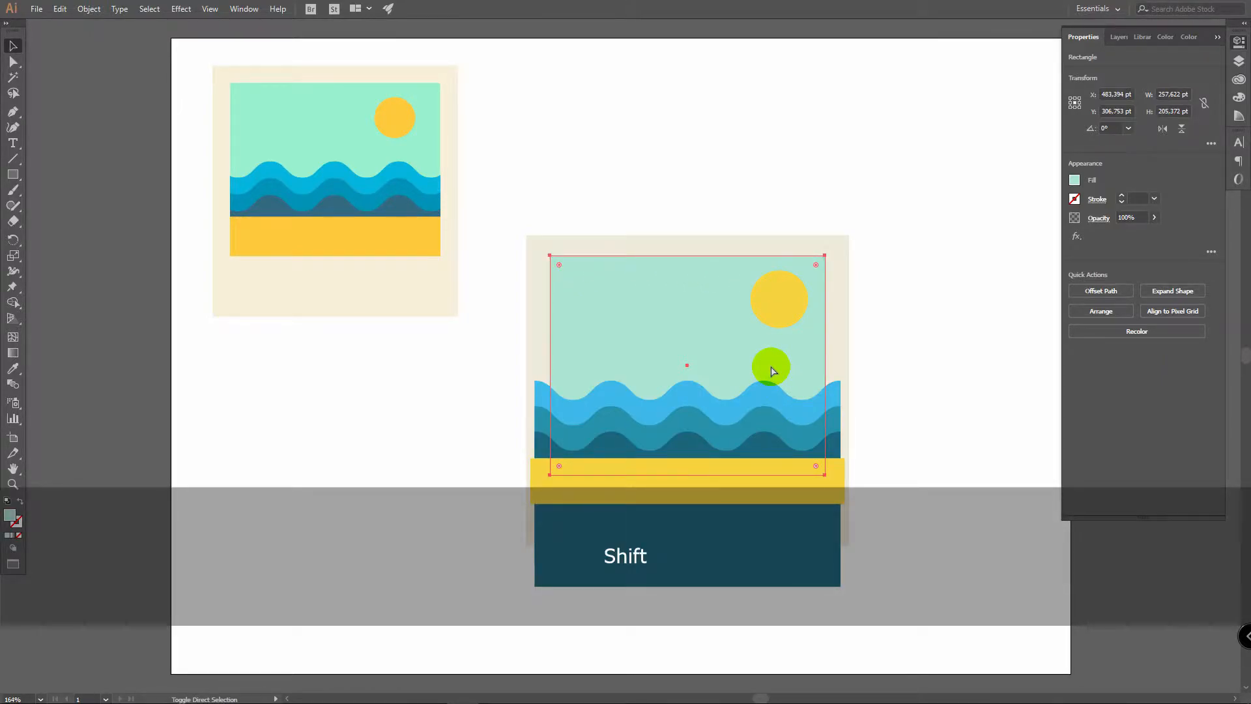
key(shift+ctrl+v)
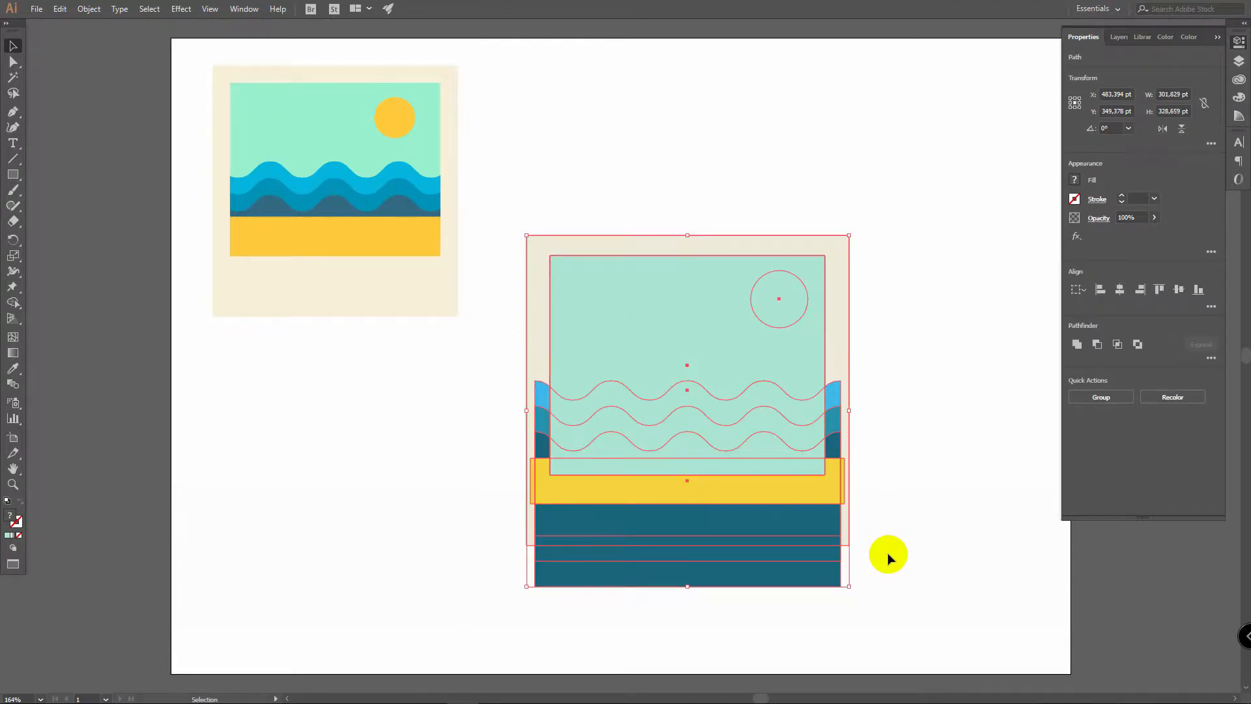
mouse_move(846, 310)
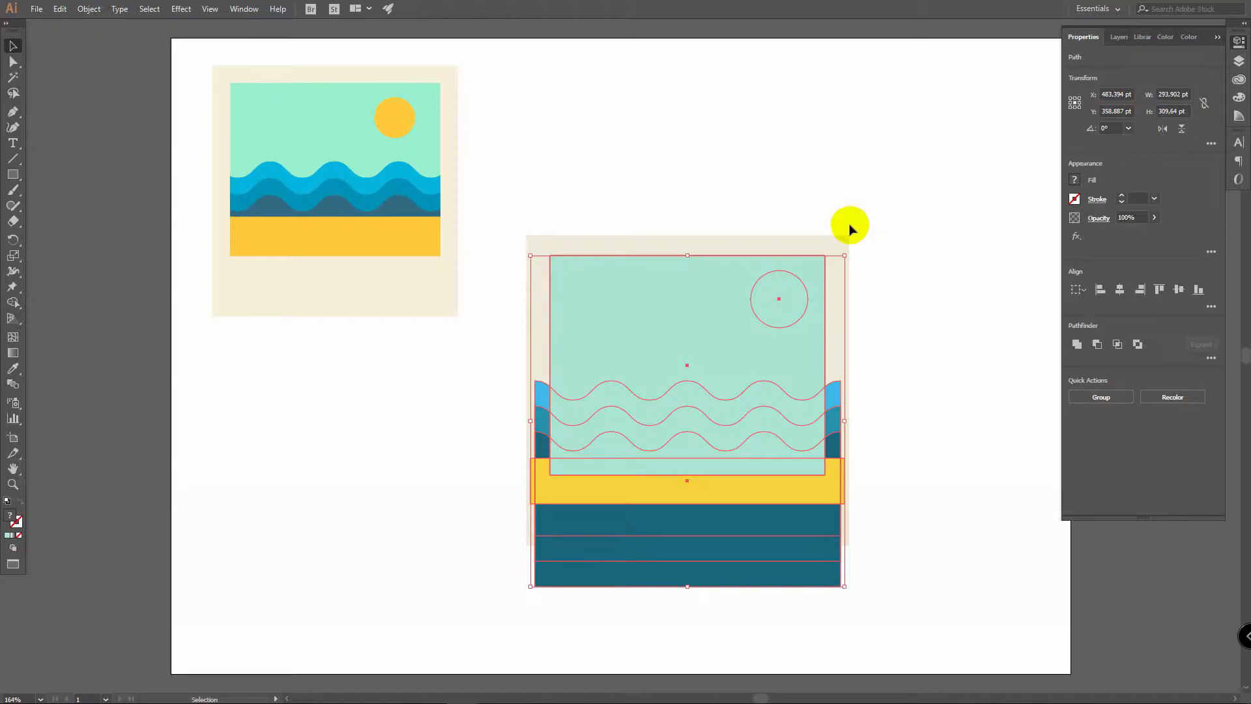
mouse_move(910, 301)
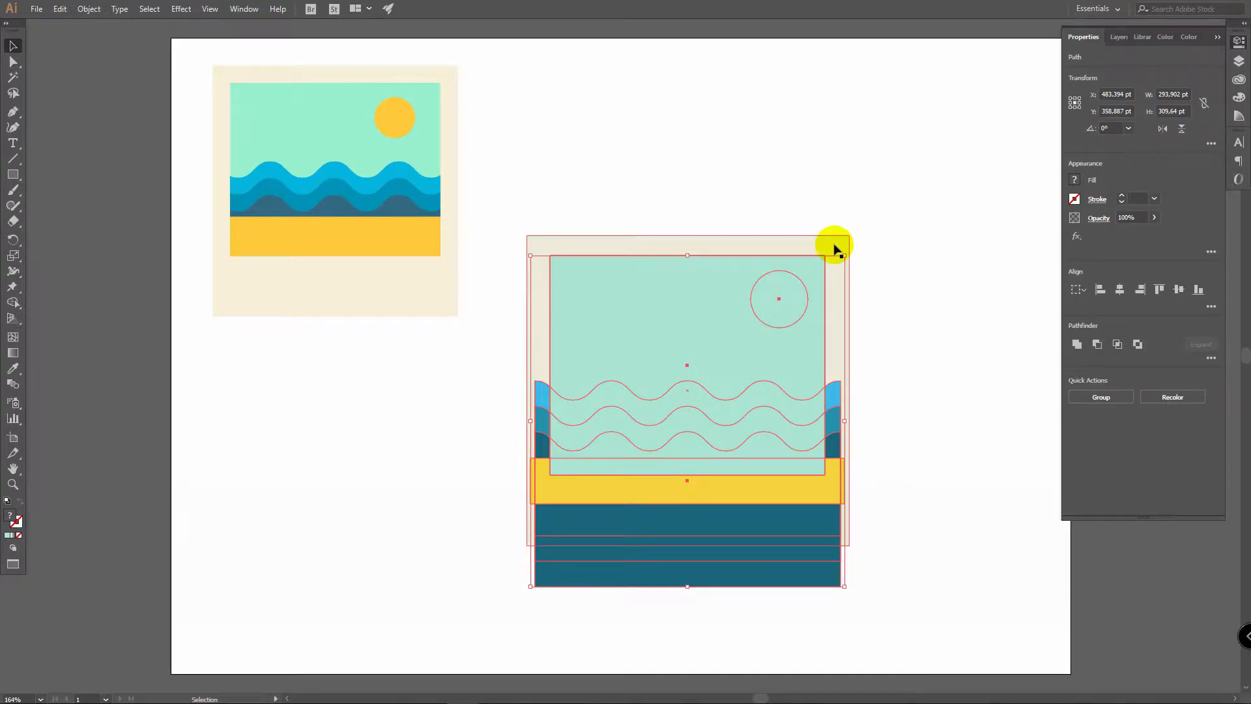
Select the photo rectangle with the scene and go to Object > Clipping Mask.
key(shift)
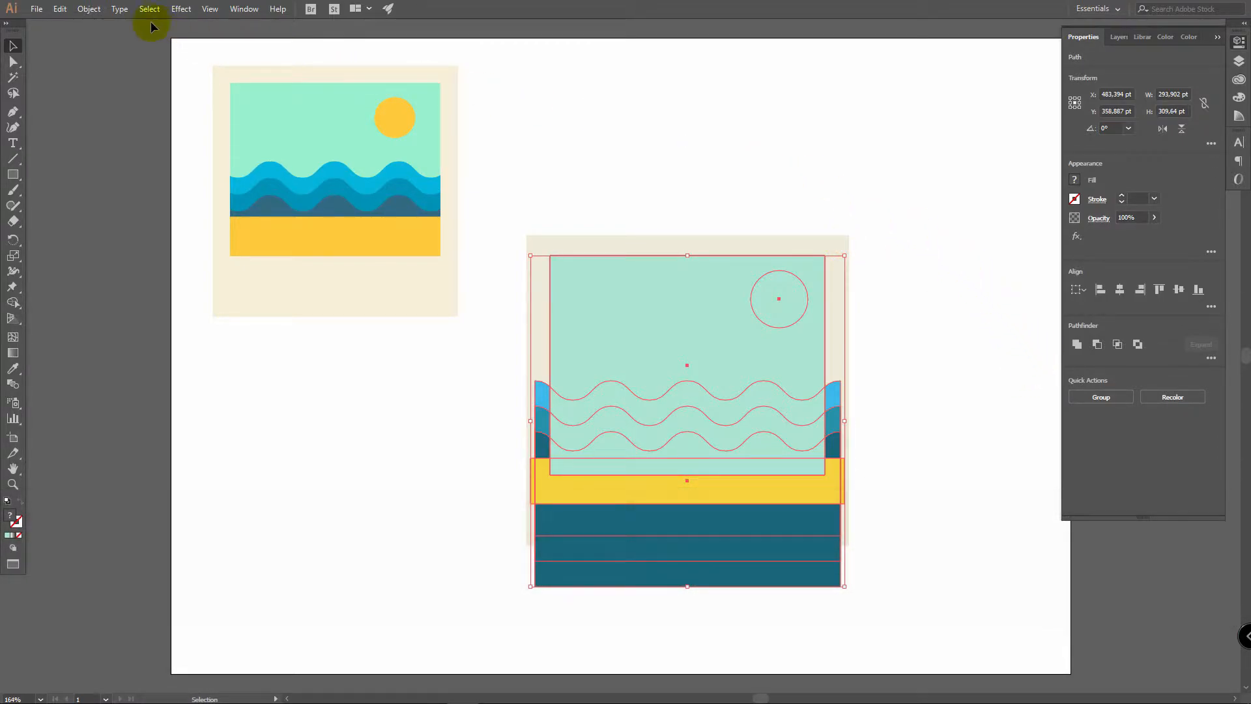
click(89, 9)
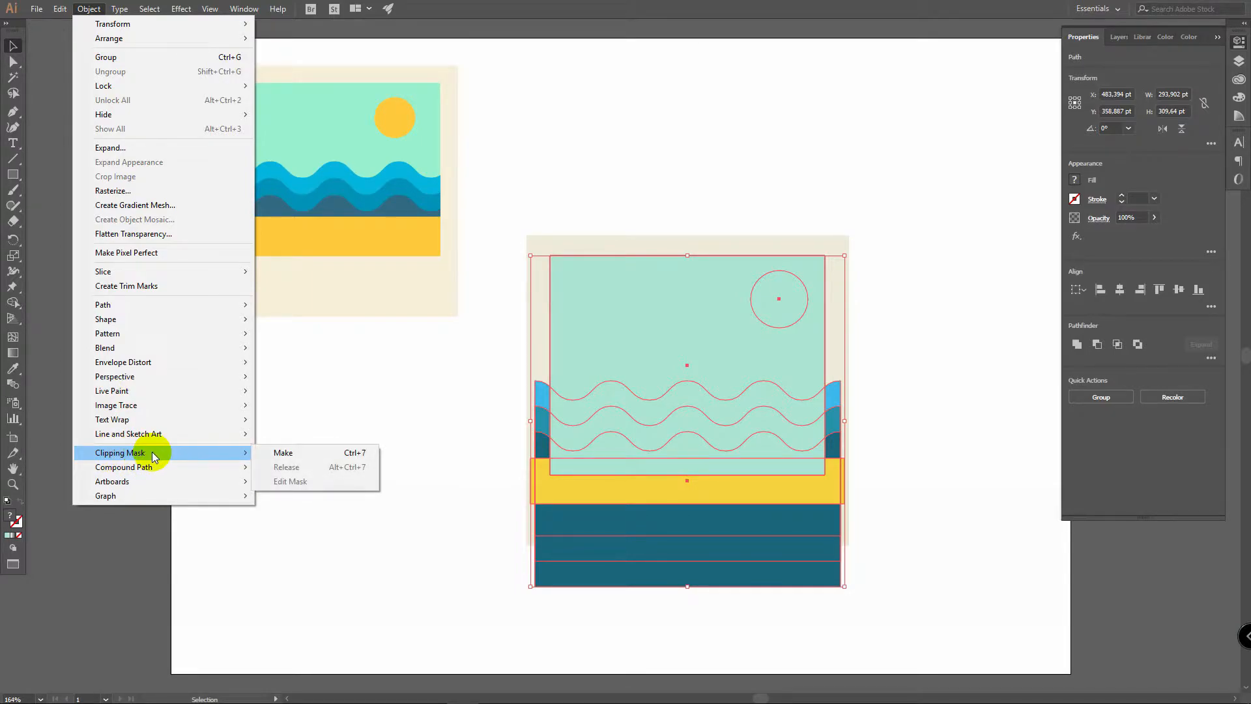
click(283, 453)
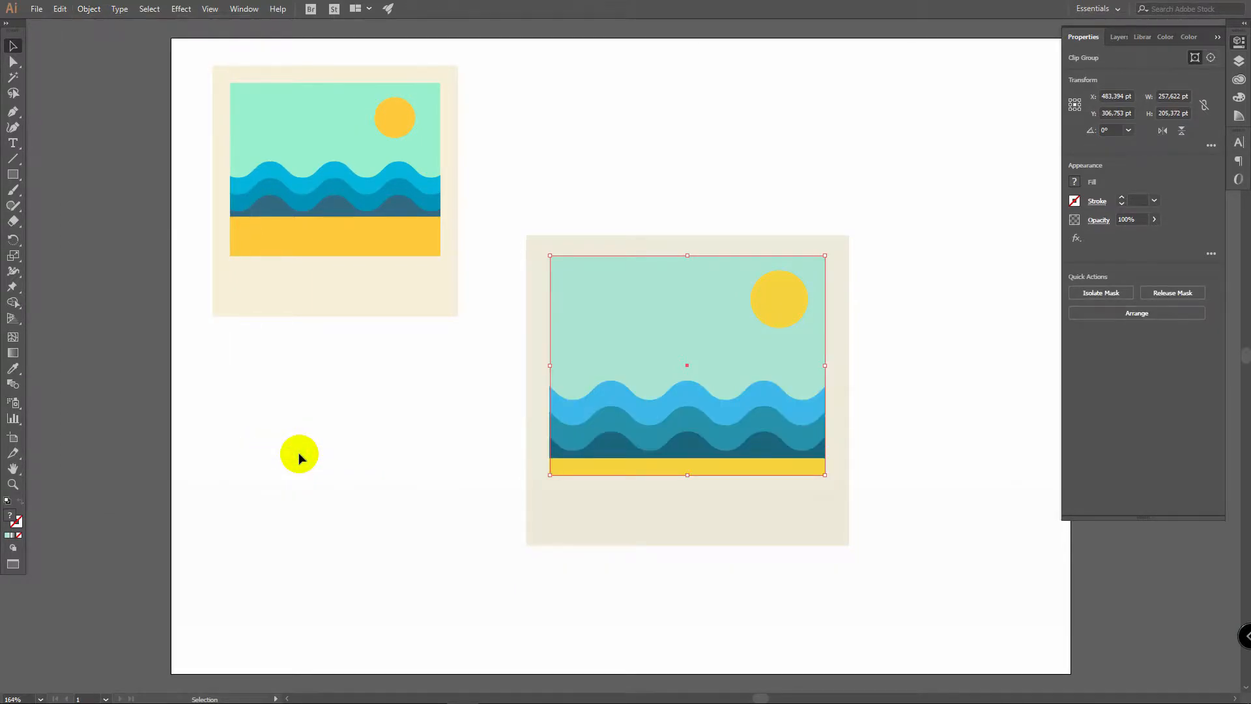
Make the clipping mask, nudge the contents inside the group, then exit isolation mode.
click(414, 427)
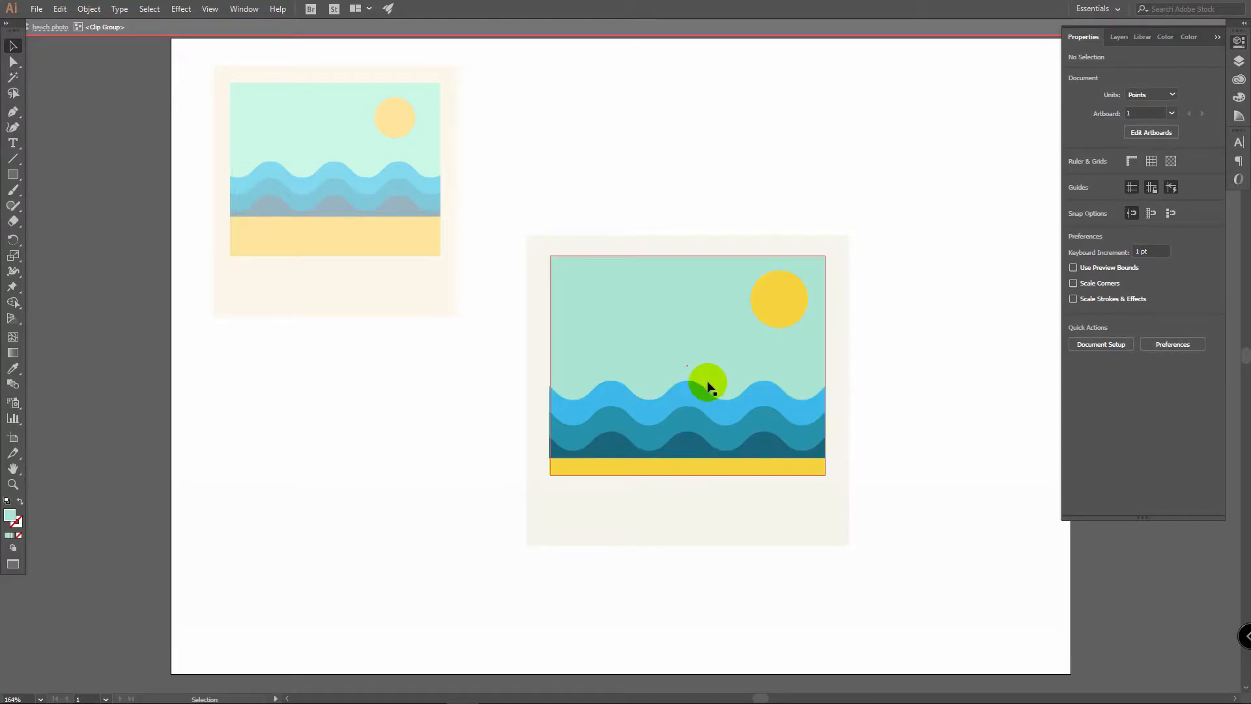
click(693, 447)
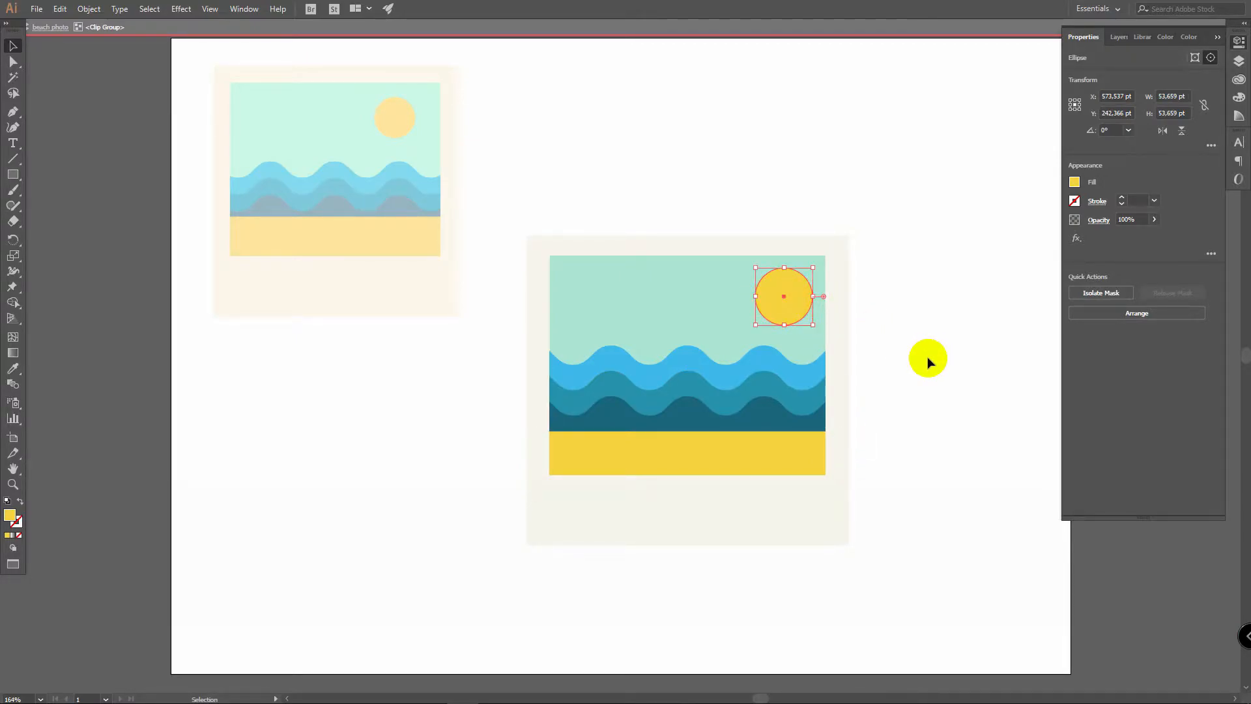
mouse_move(805, 90)
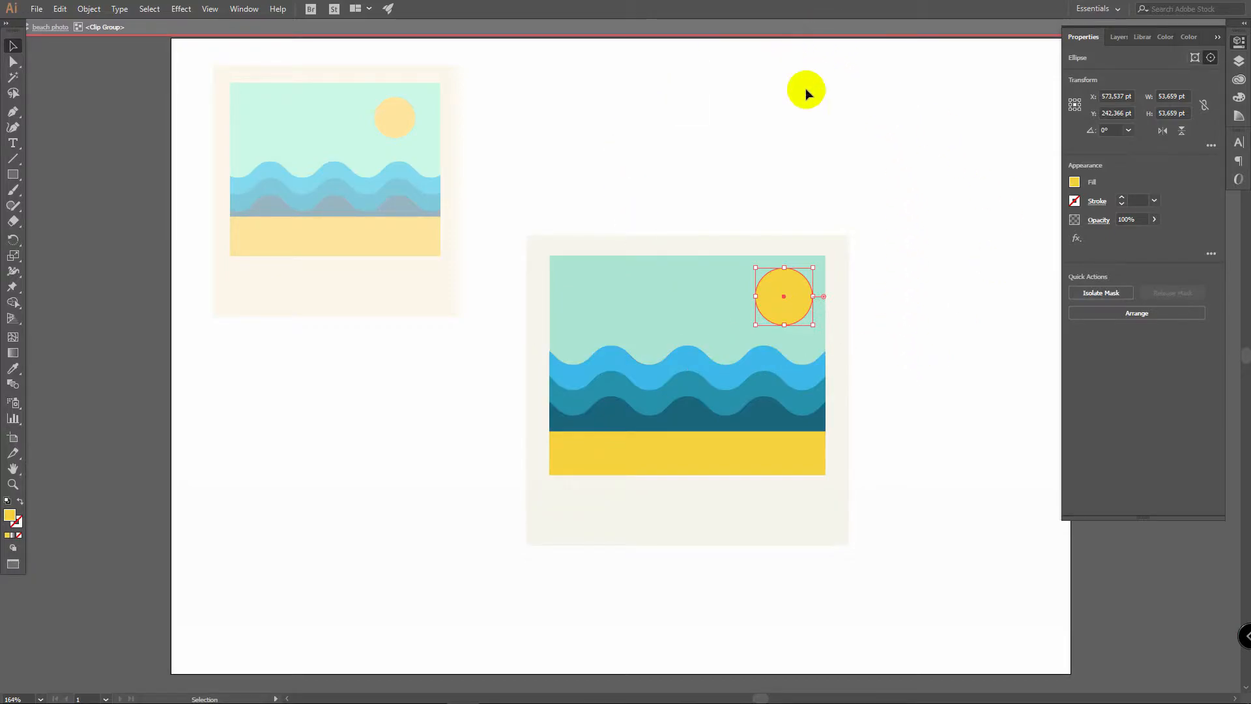
click(870, 144)
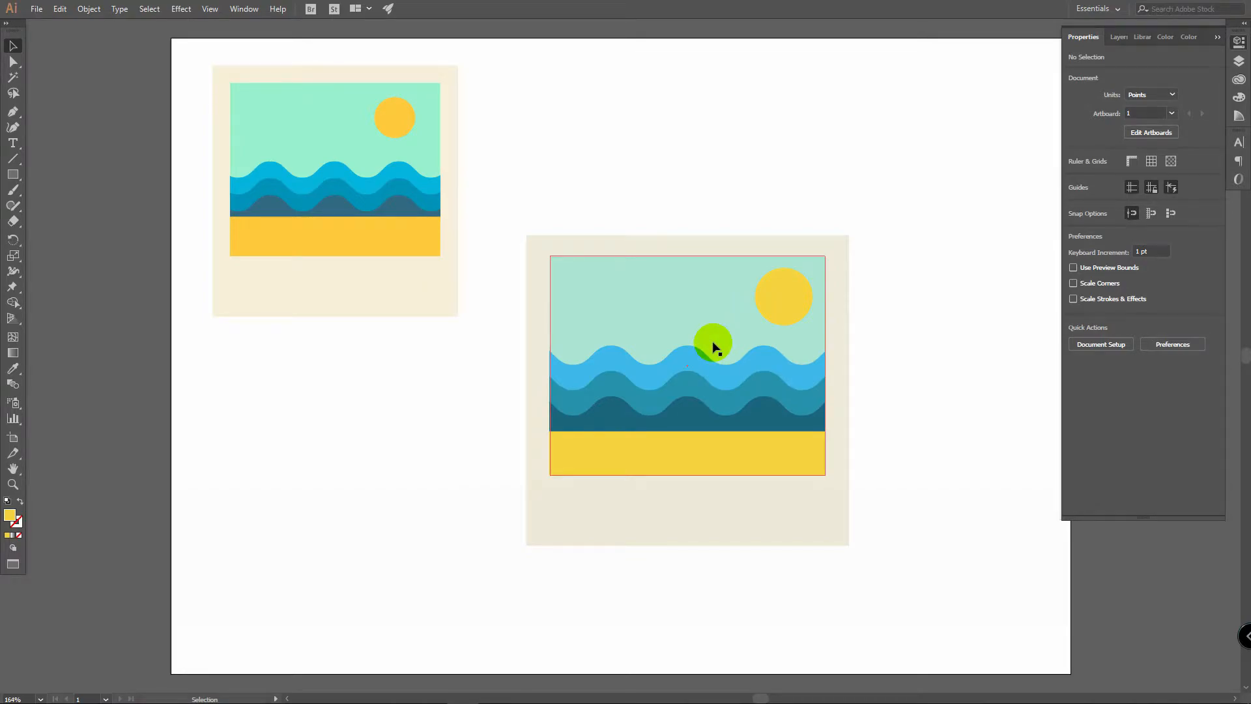
Release the clipping mask on the beach scene via the right-click menu.
click(709, 347)
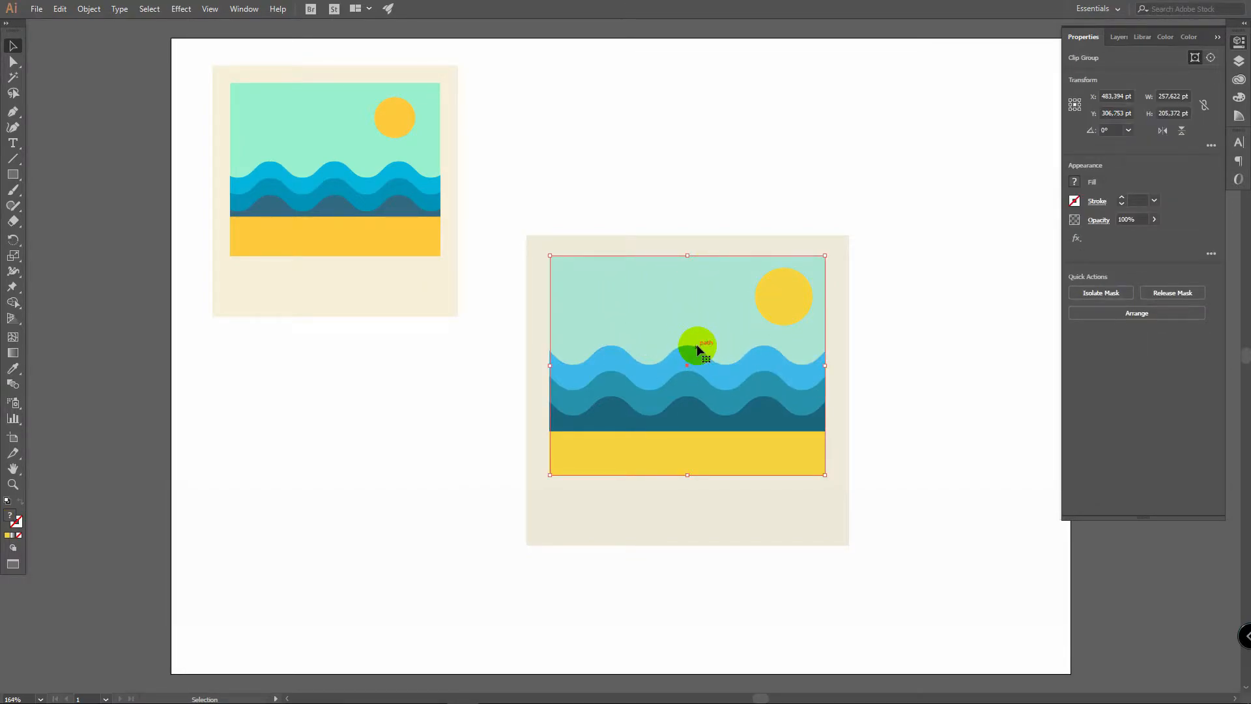
right_click(699, 350)
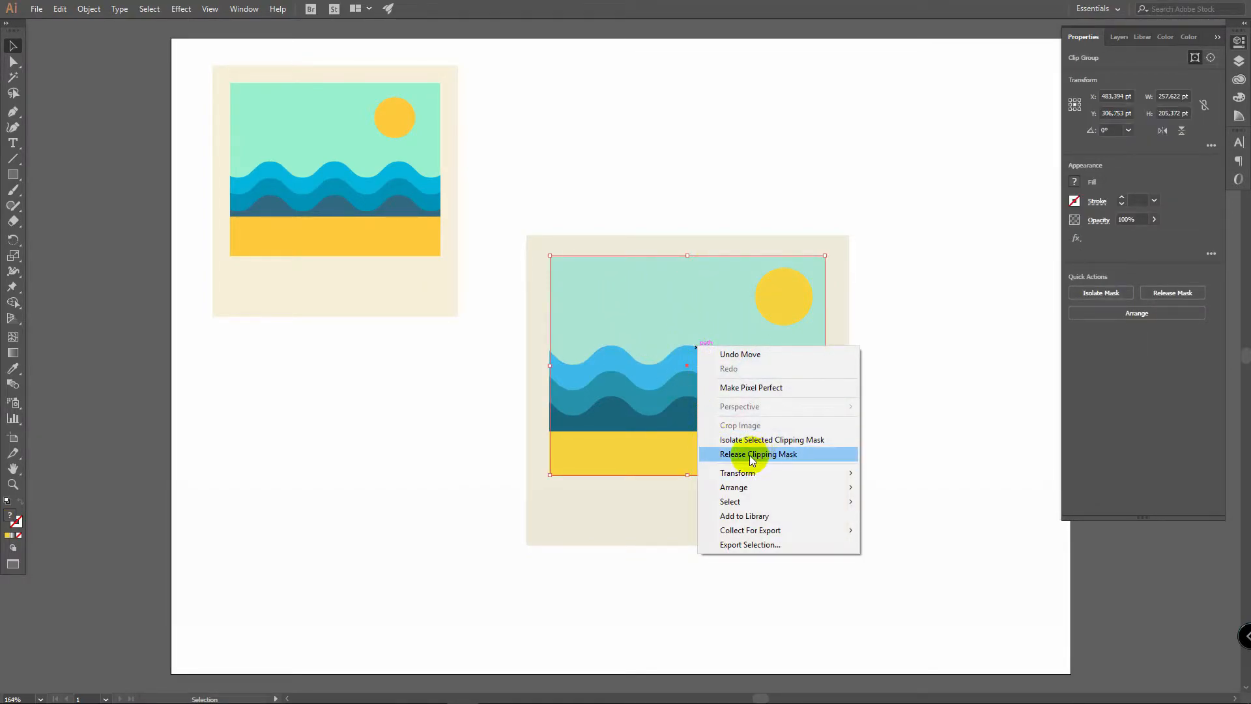
click(757, 454)
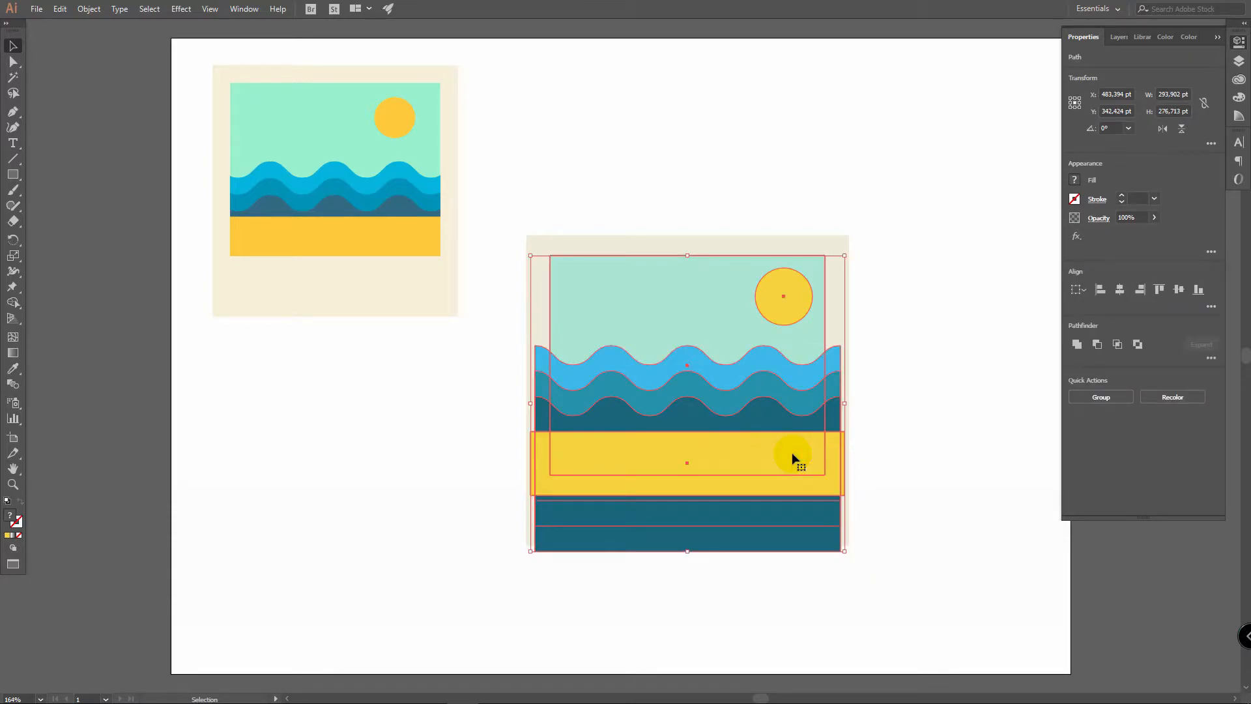
click(823, 266)
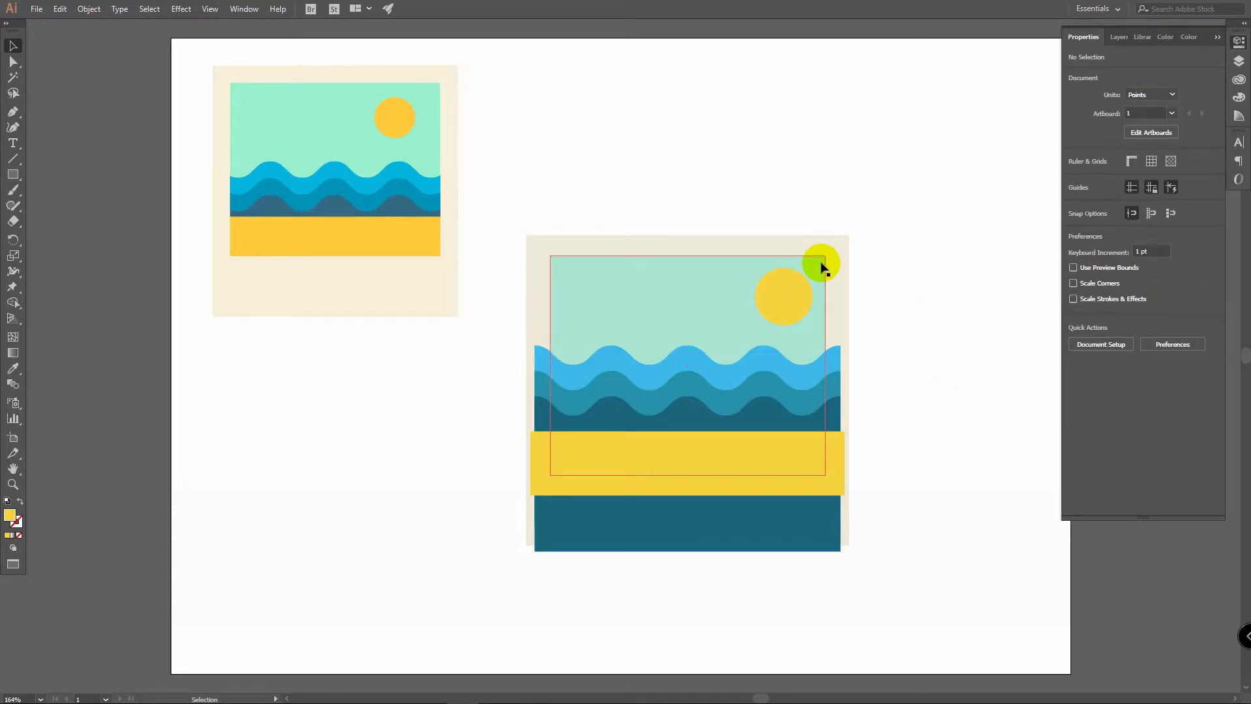
mouse_move(828, 270)
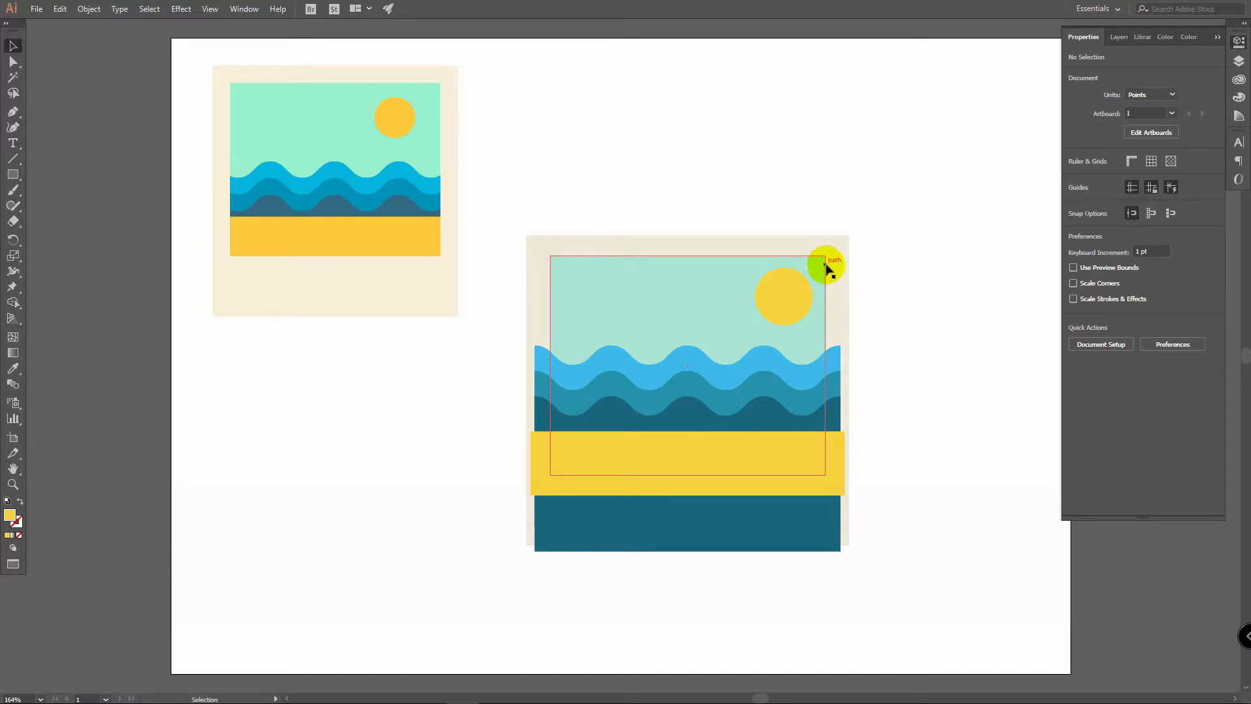
Undo the accidental move of the photo rectangle with Ctrl+Z and deselect.
click(826, 267)
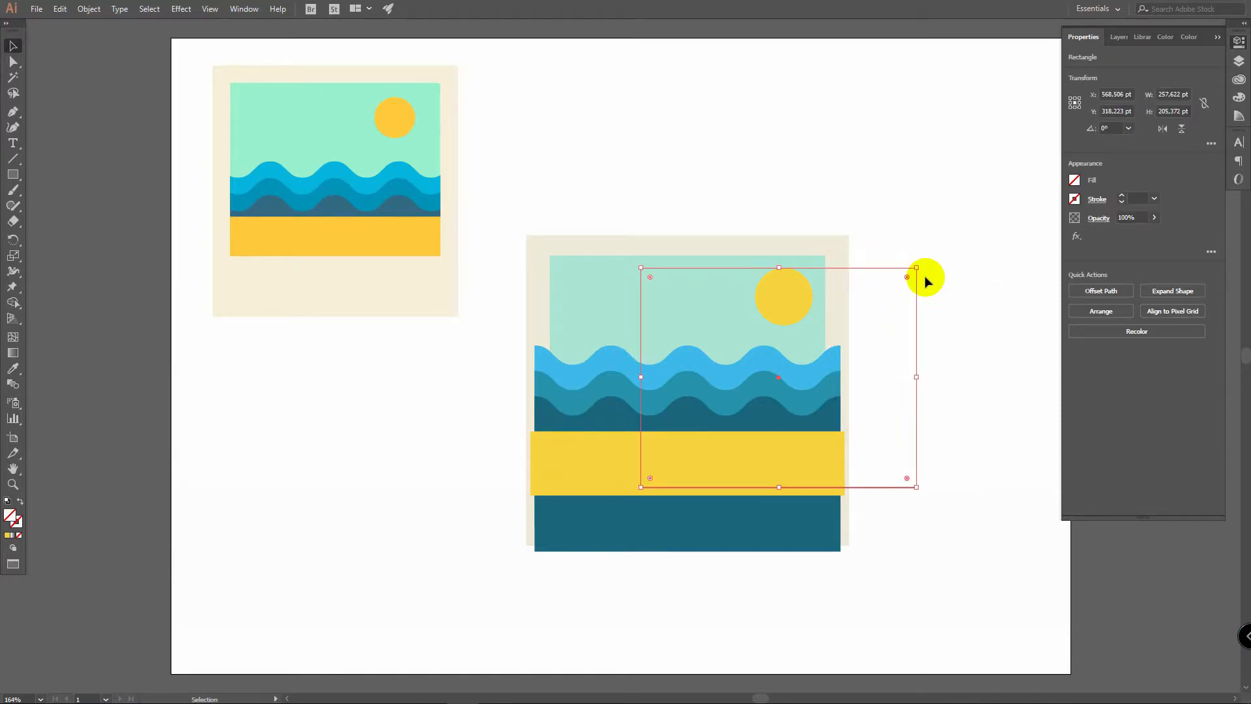
key(ctrl+z)
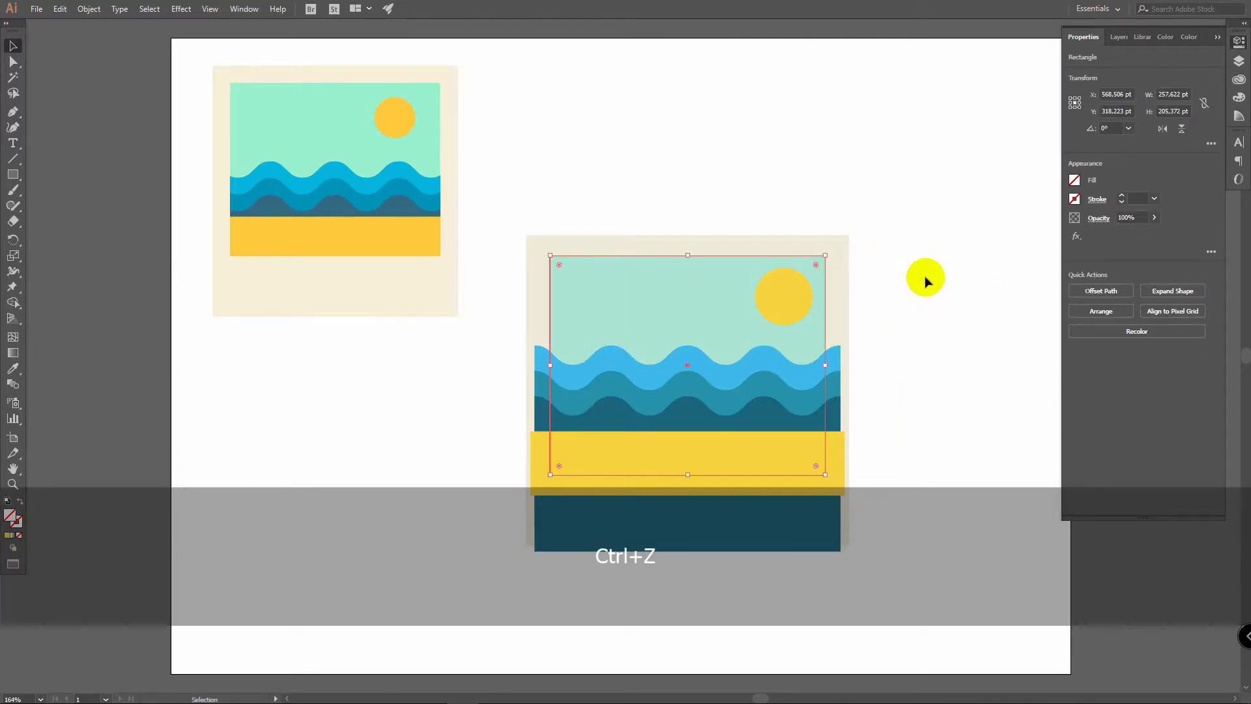
key(ctrl+z)
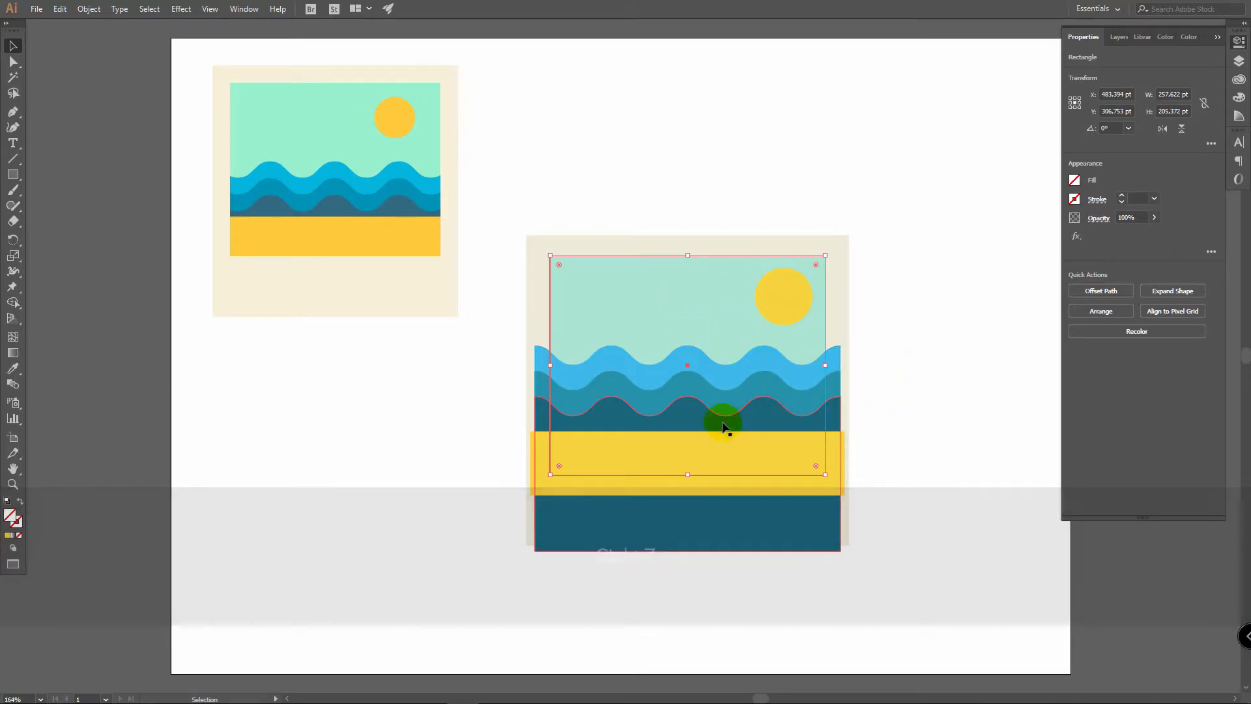
click(624, 444)
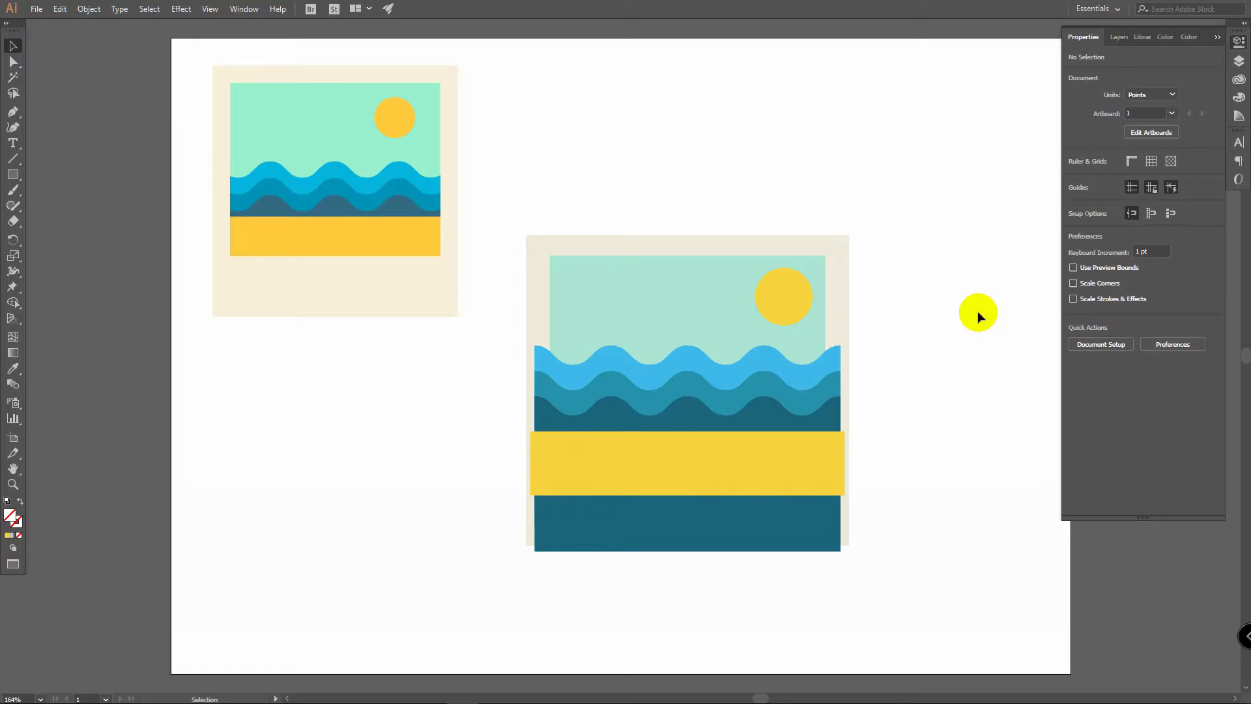
mouse_move(701, 210)
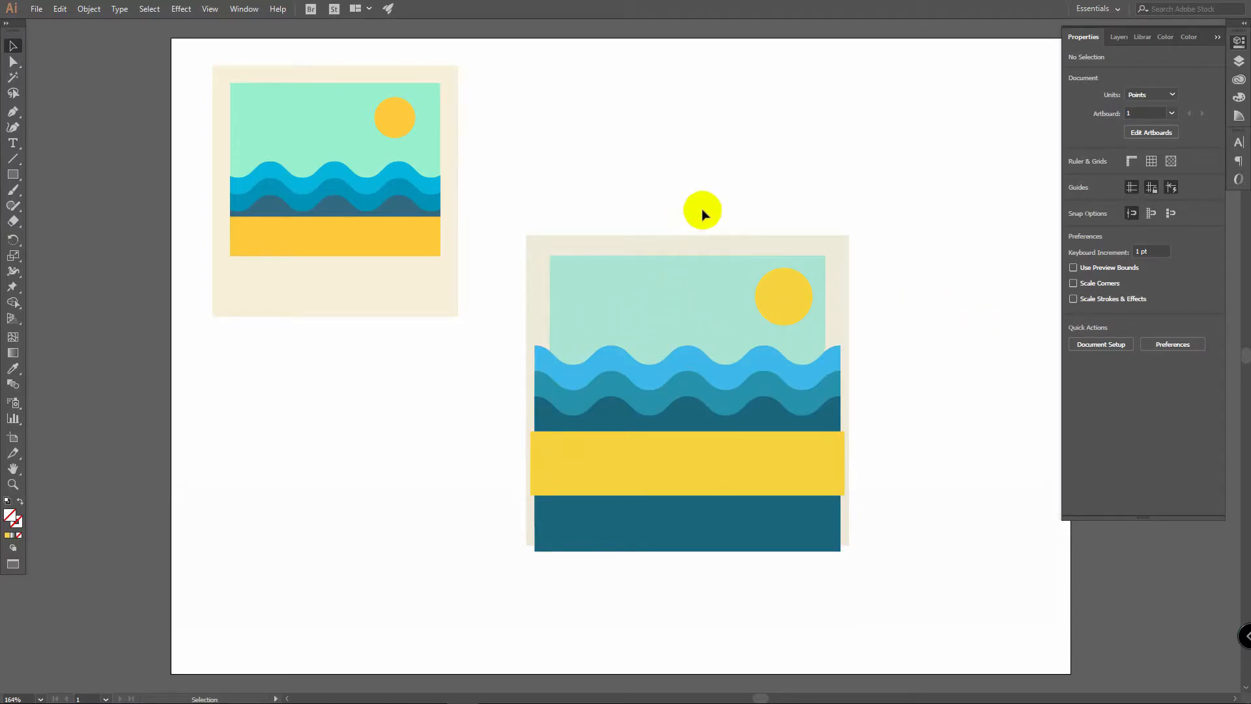
mouse_move(529, 173)
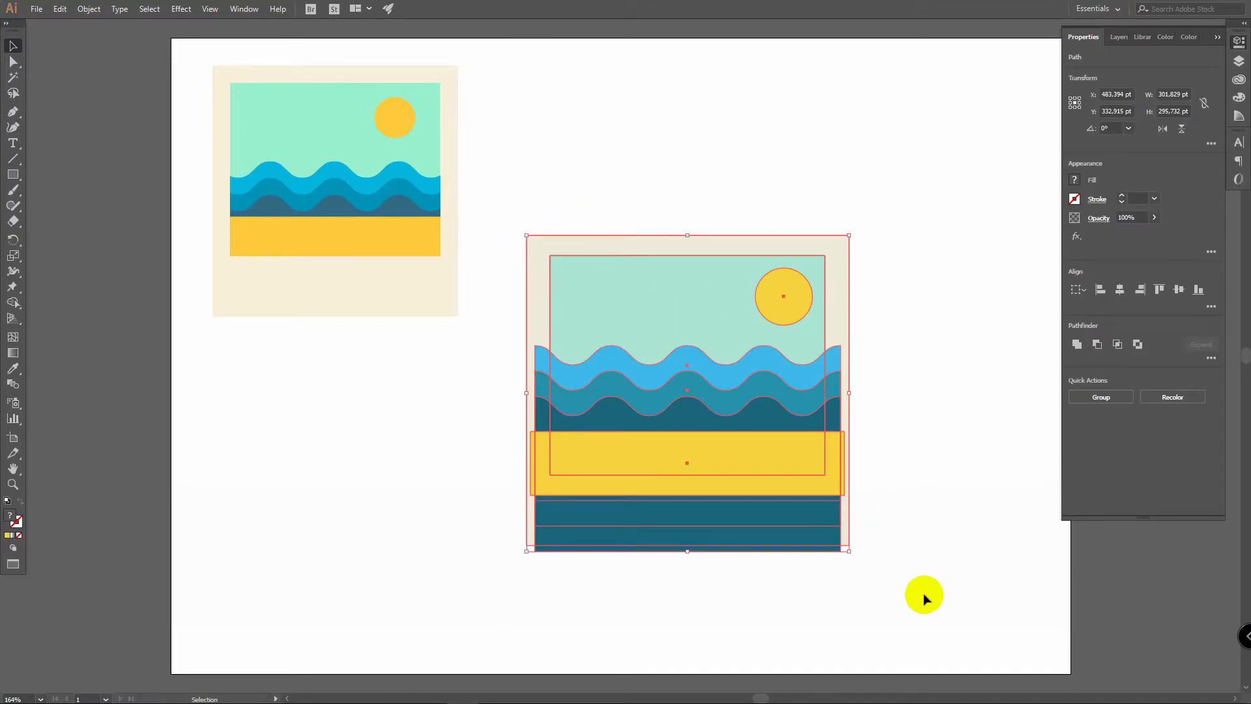
Select the scene without the cream frame, make the clipping mask again and deselect.
click(674, 304)
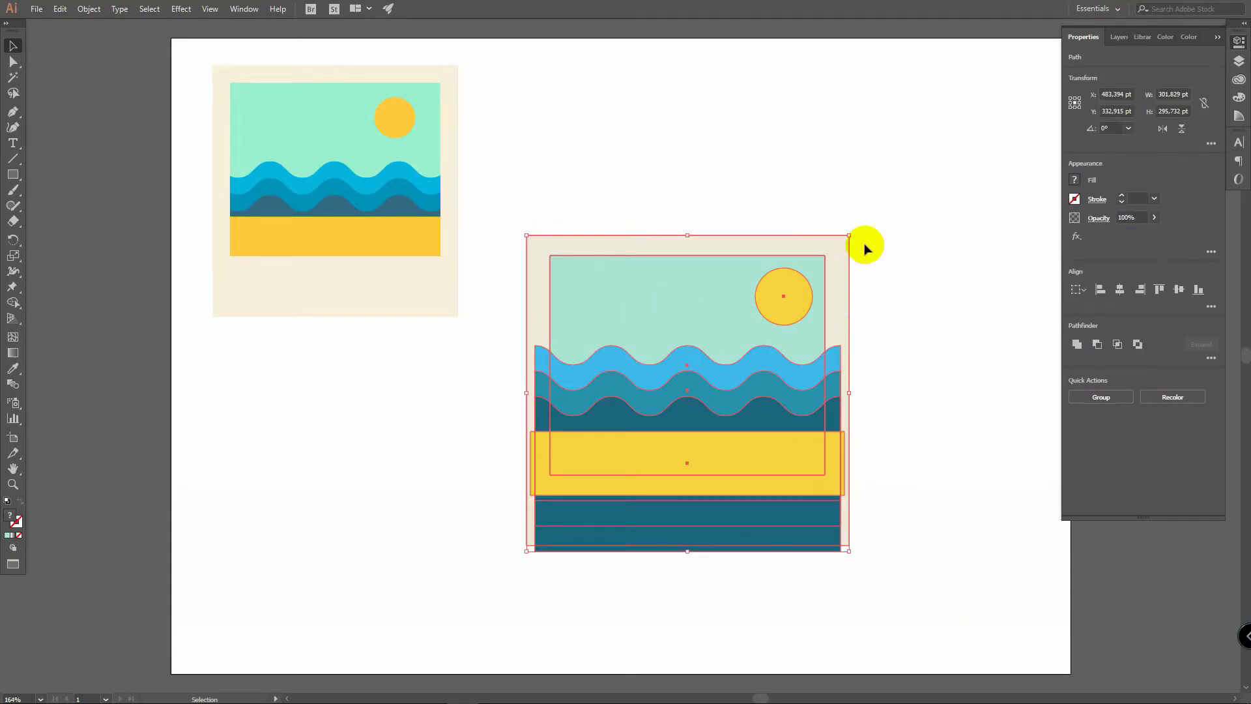
mouse_move(847, 293)
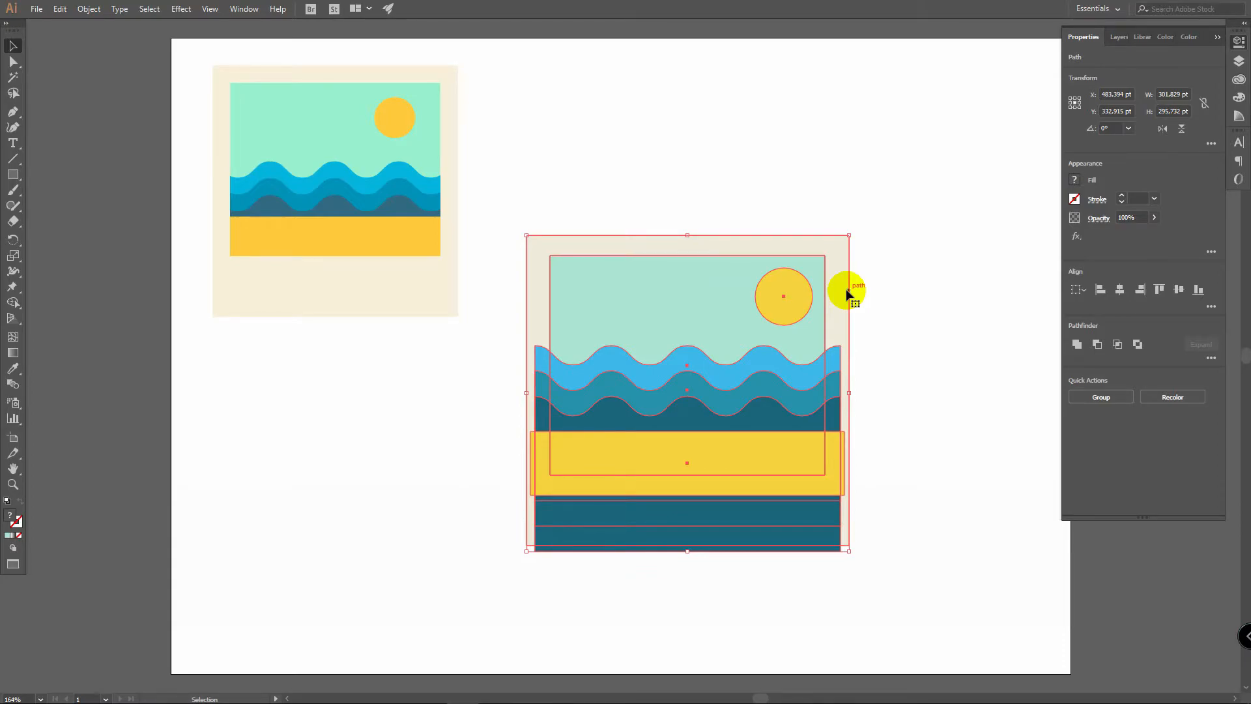
mouse_move(861, 308)
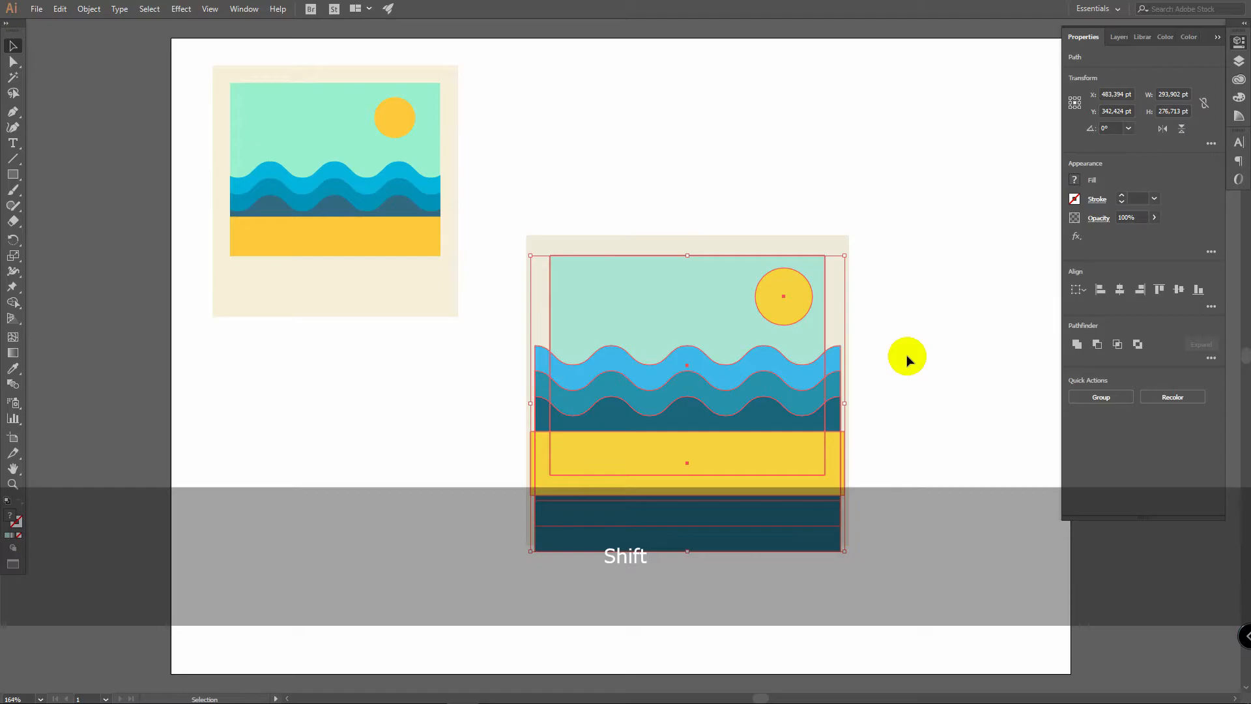
click(87, 10)
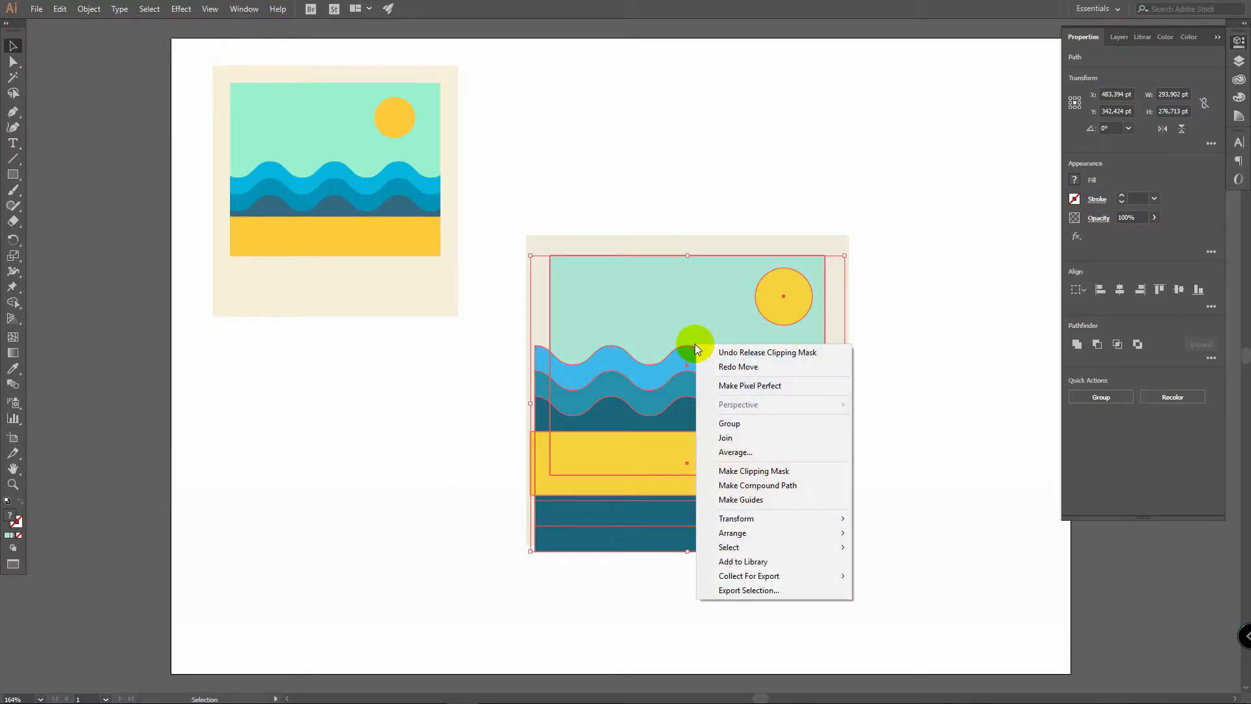
mouse_move(808, 471)
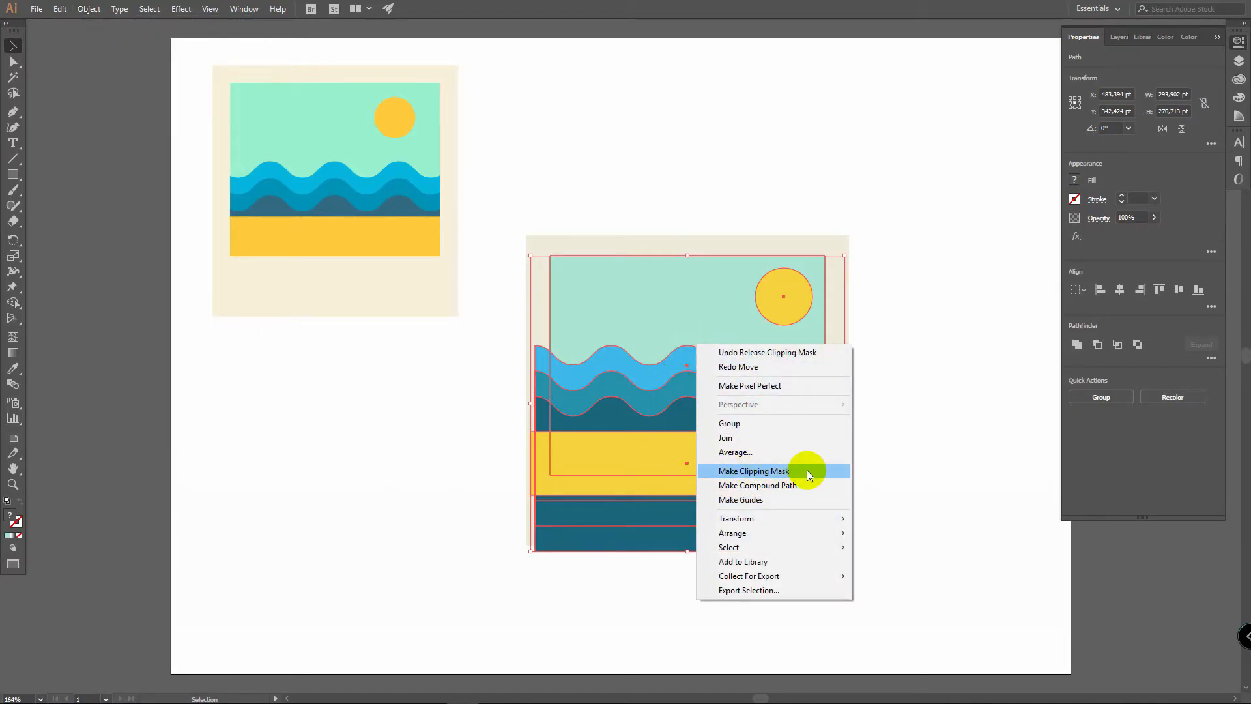
click(753, 471)
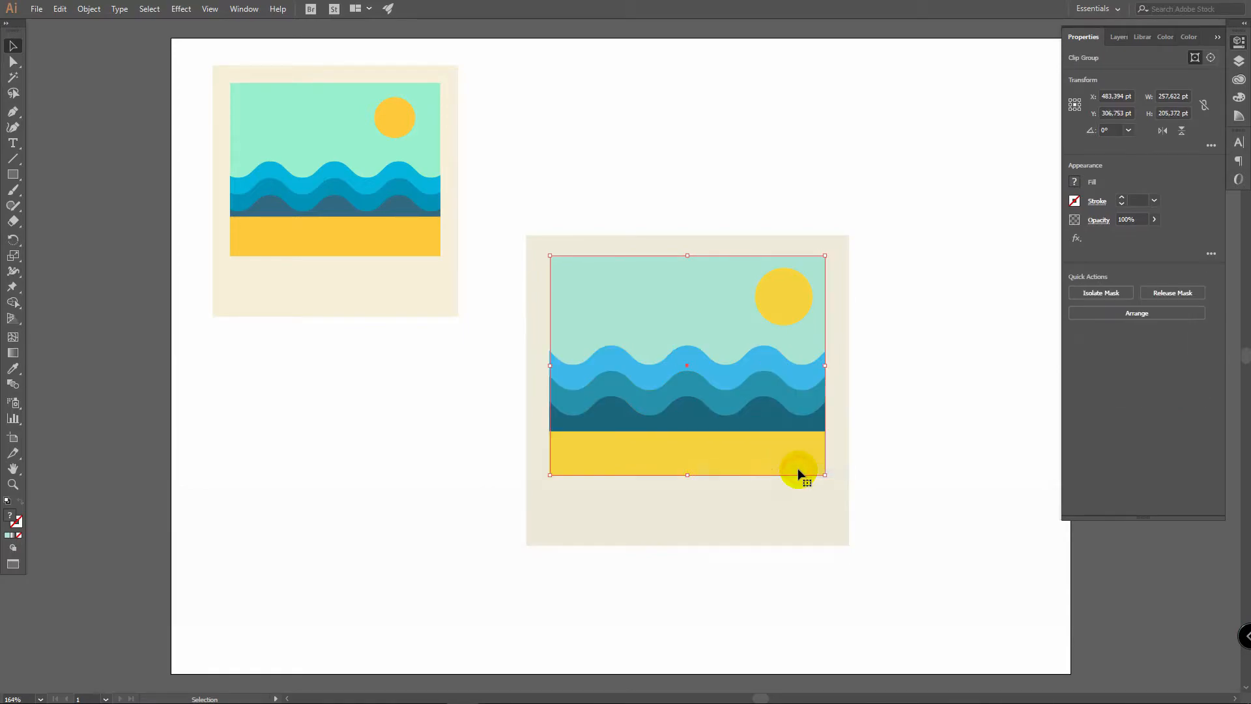
click(890, 339)
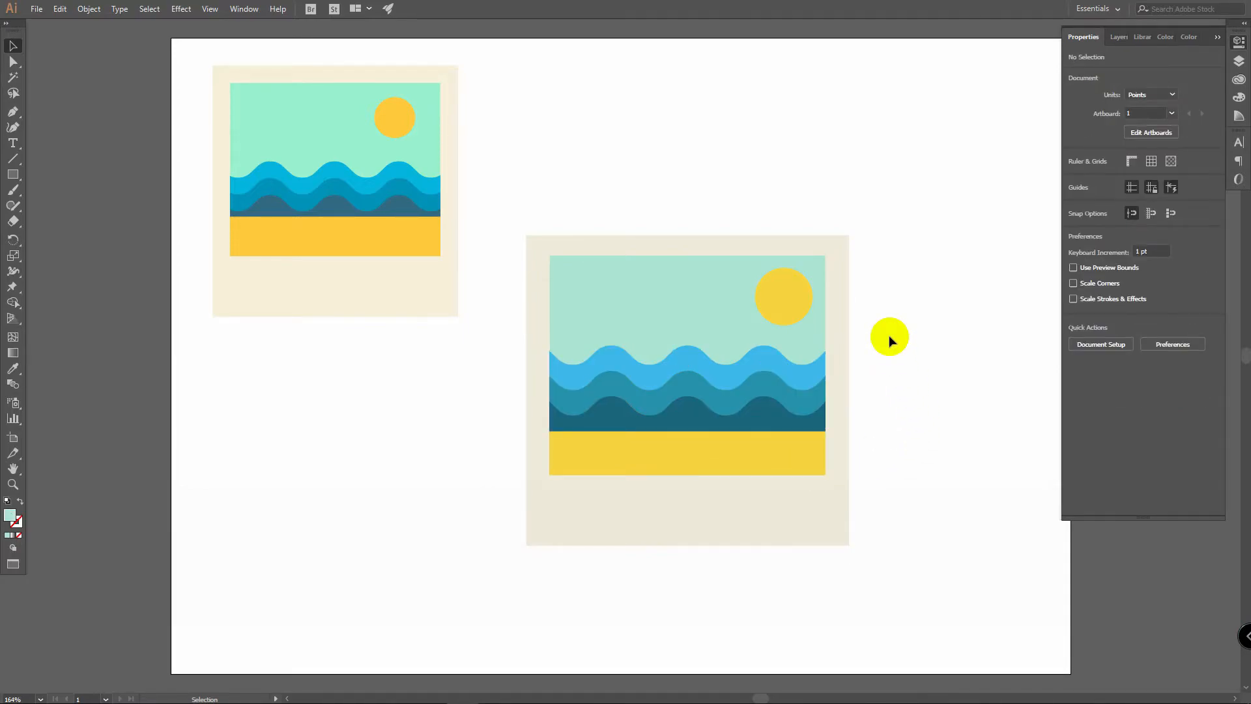
mouse_move(888, 337)
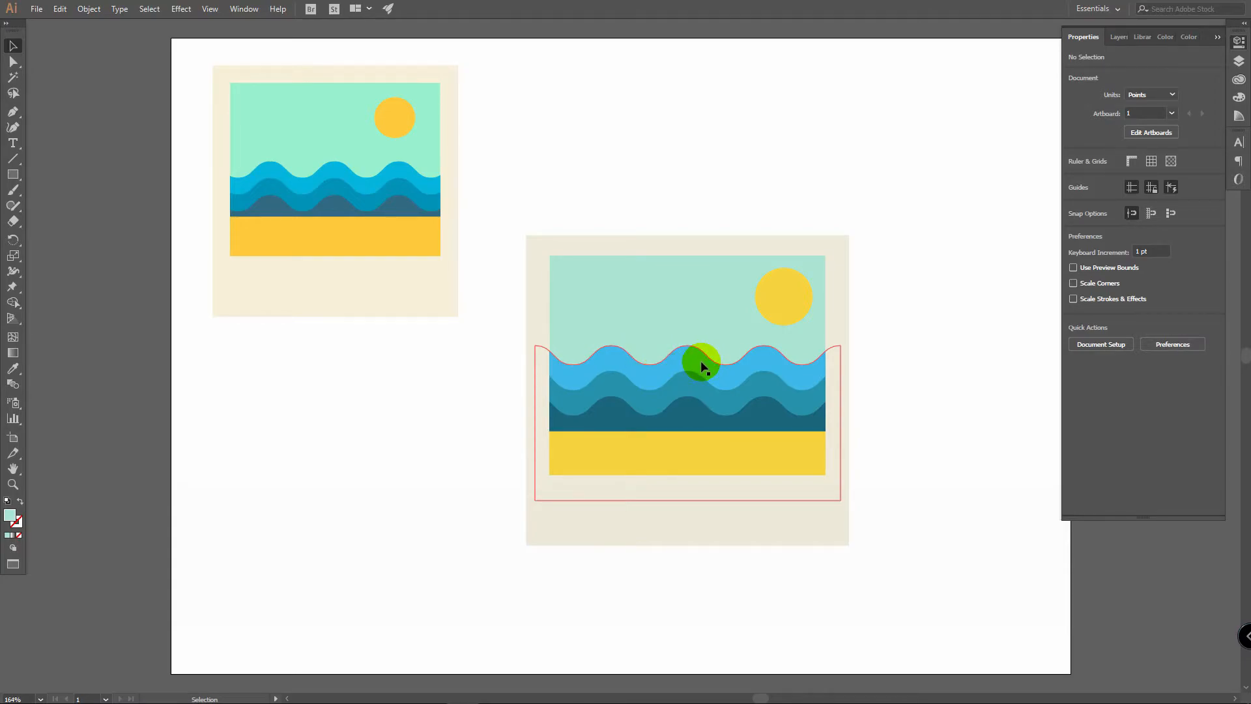
Isolate the clip group, enlarge the waves, undo the distorted mask and deselect.
double_click(702, 363)
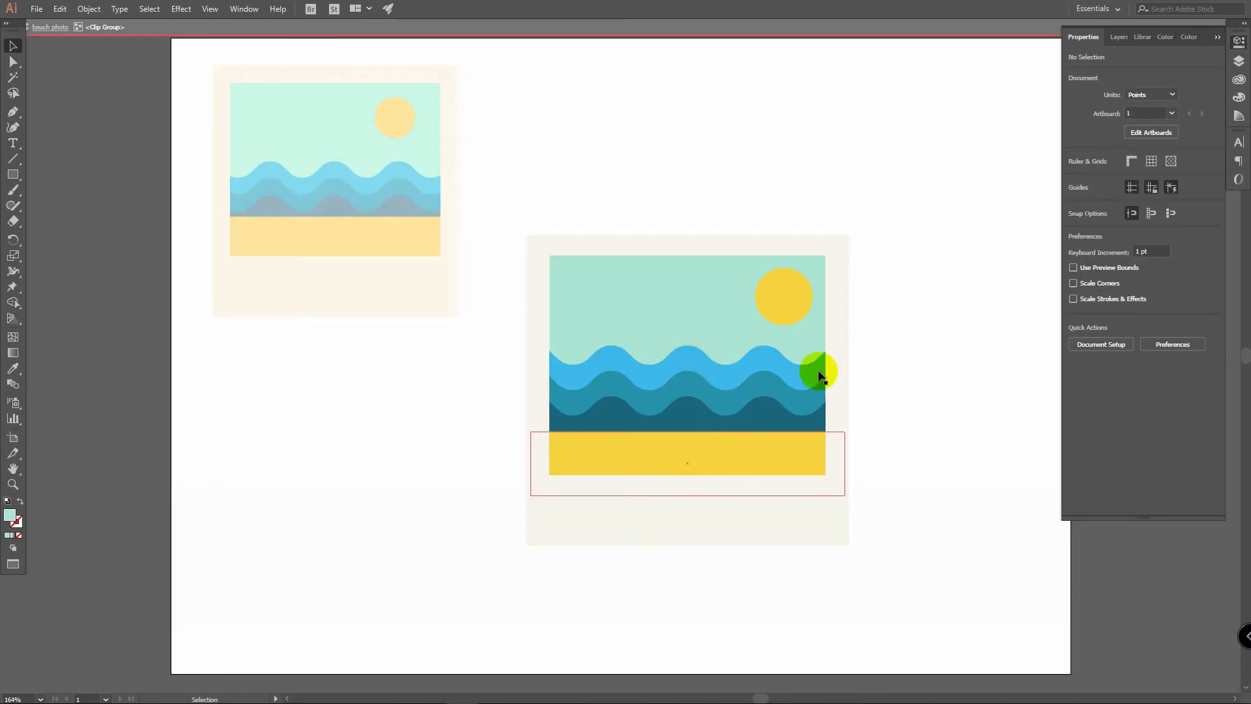
click(786, 422)
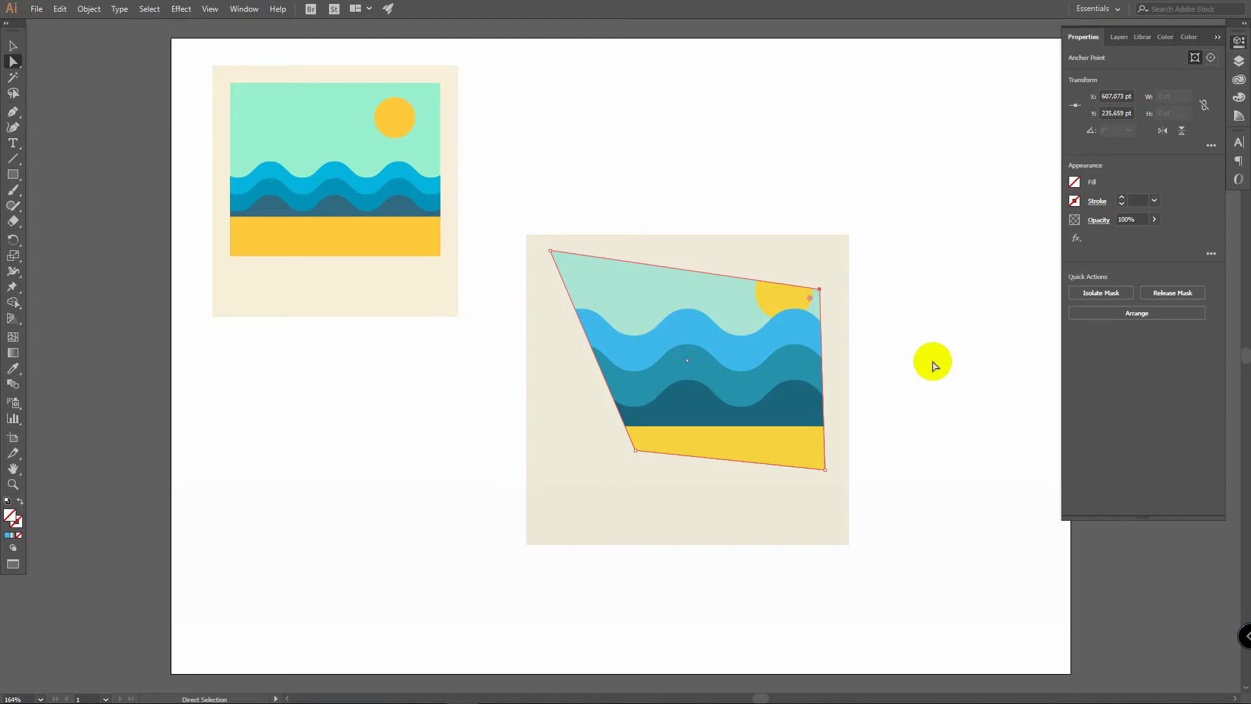
key(ctrl+z)
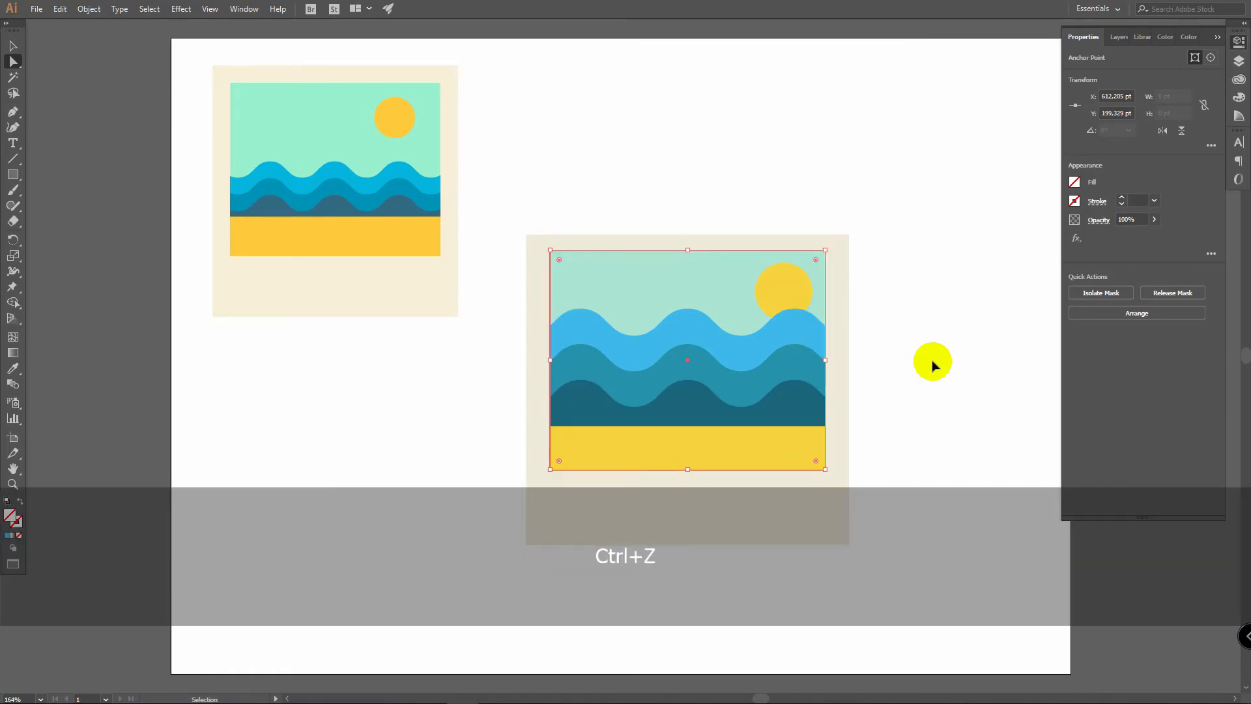
key(ctrl+z)
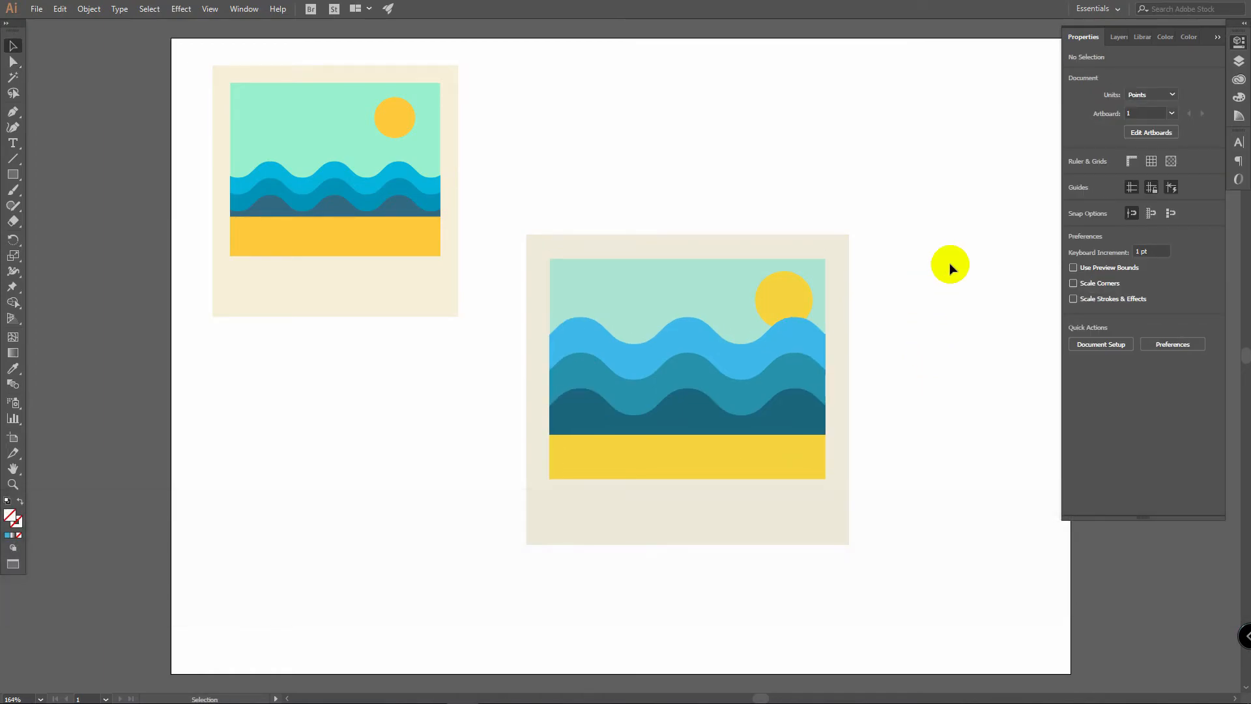